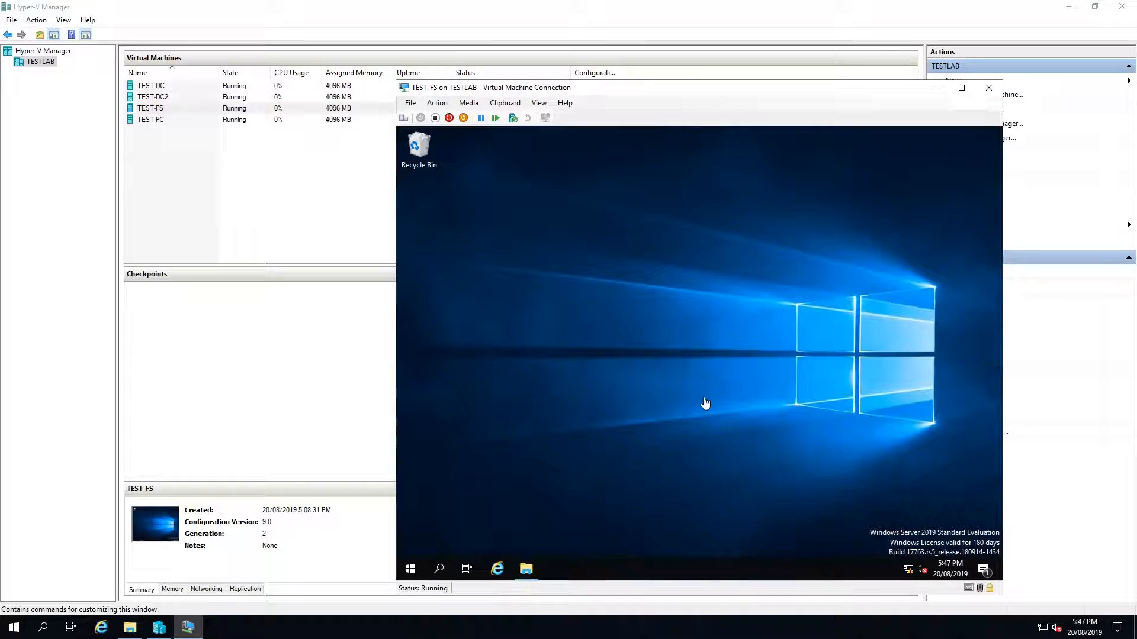
mouse_move(559, 423)
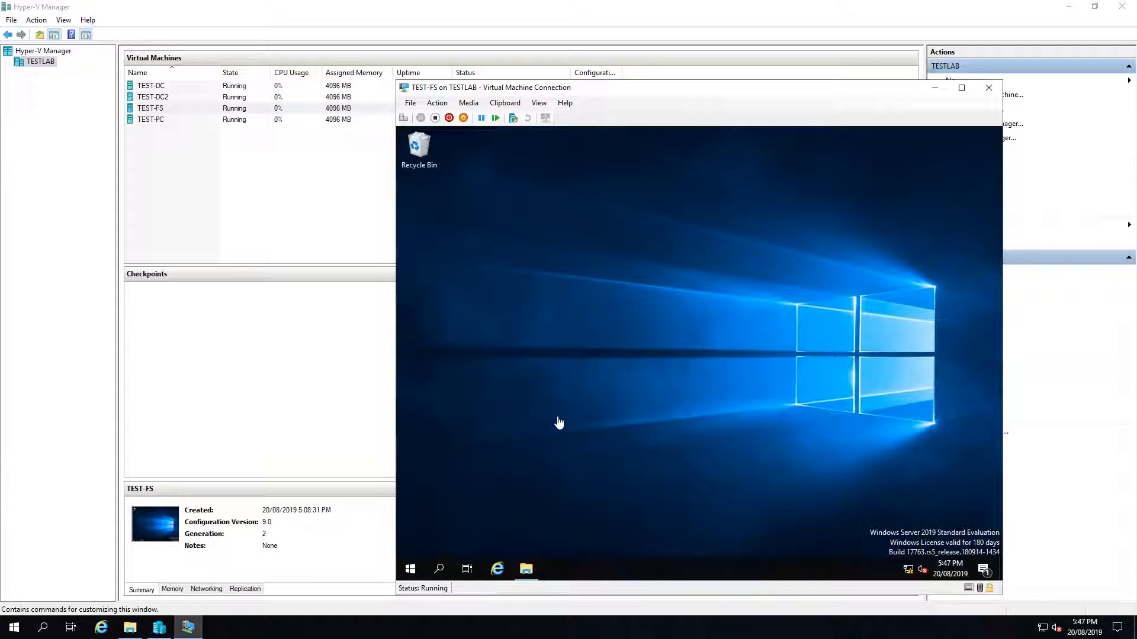
mouse_move(553, 421)
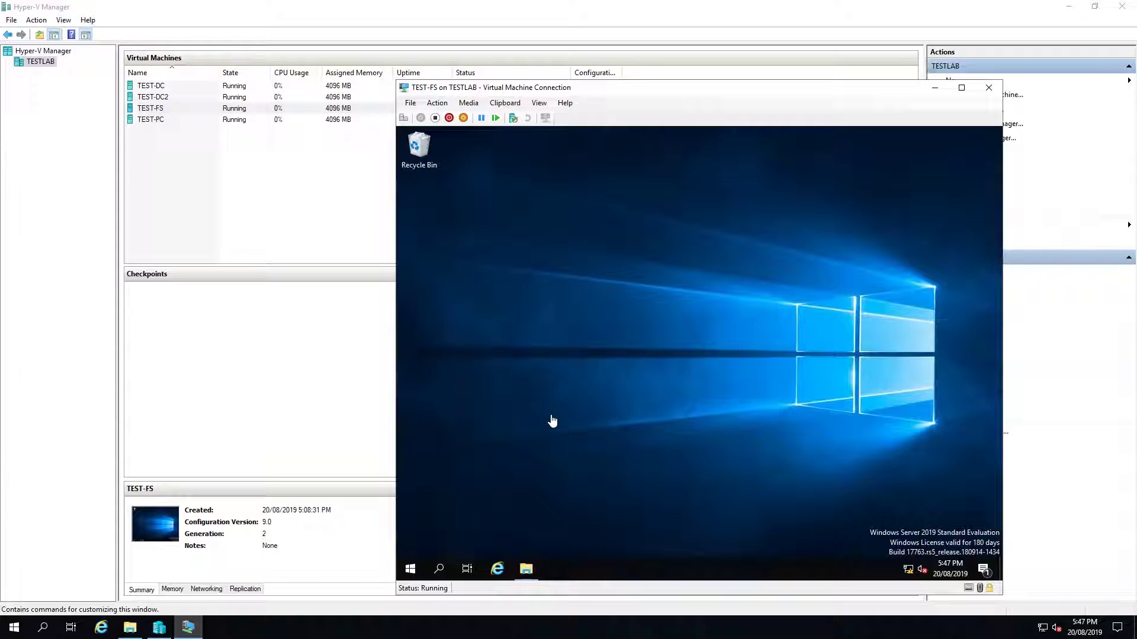
mouse_move(548, 420)
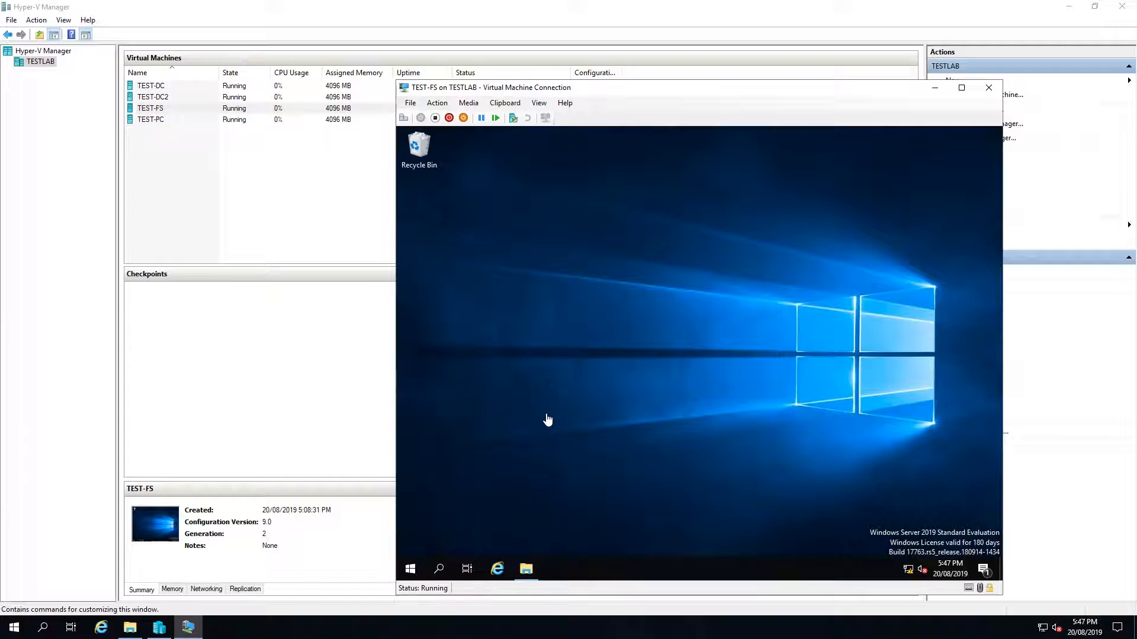
mouse_move(494, 462)
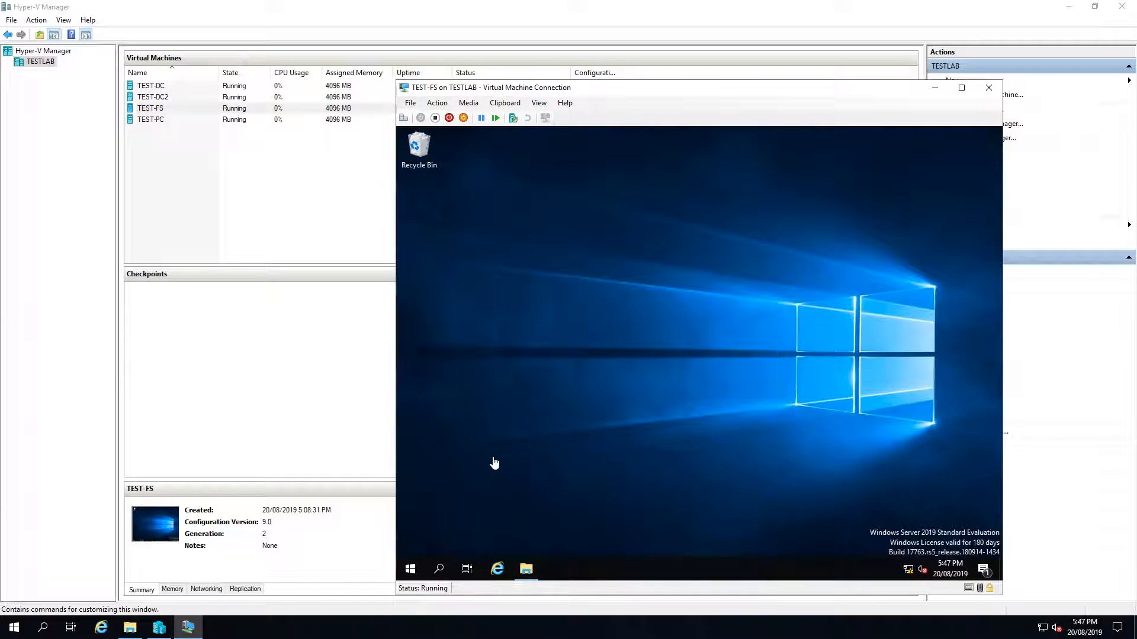
mouse_move(478, 472)
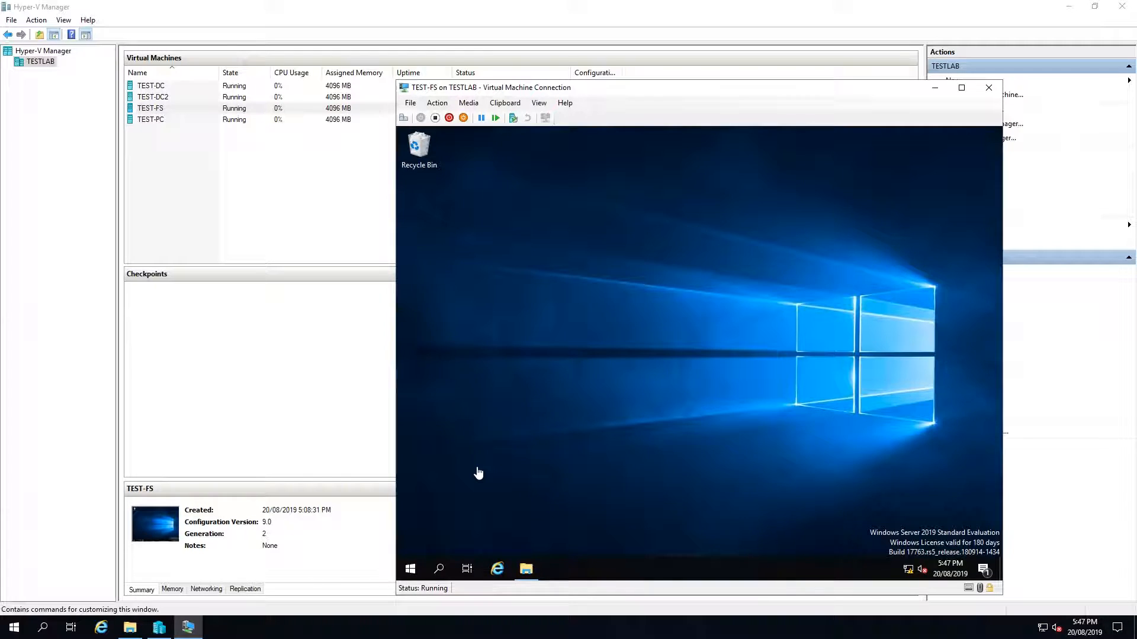
mouse_move(503, 466)
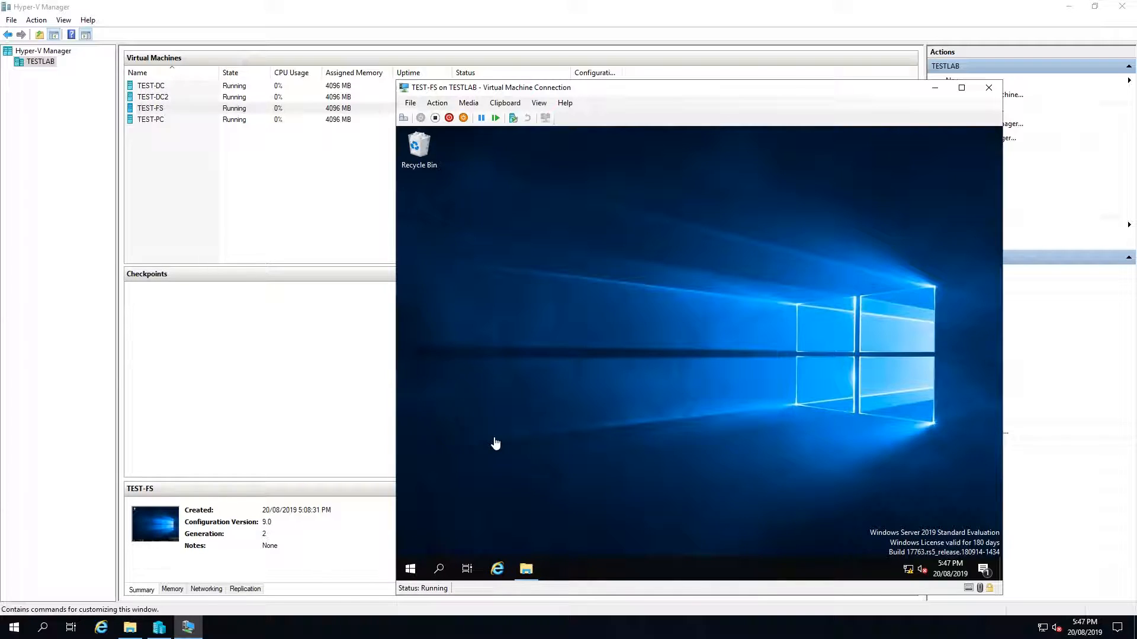
mouse_move(593, 504)
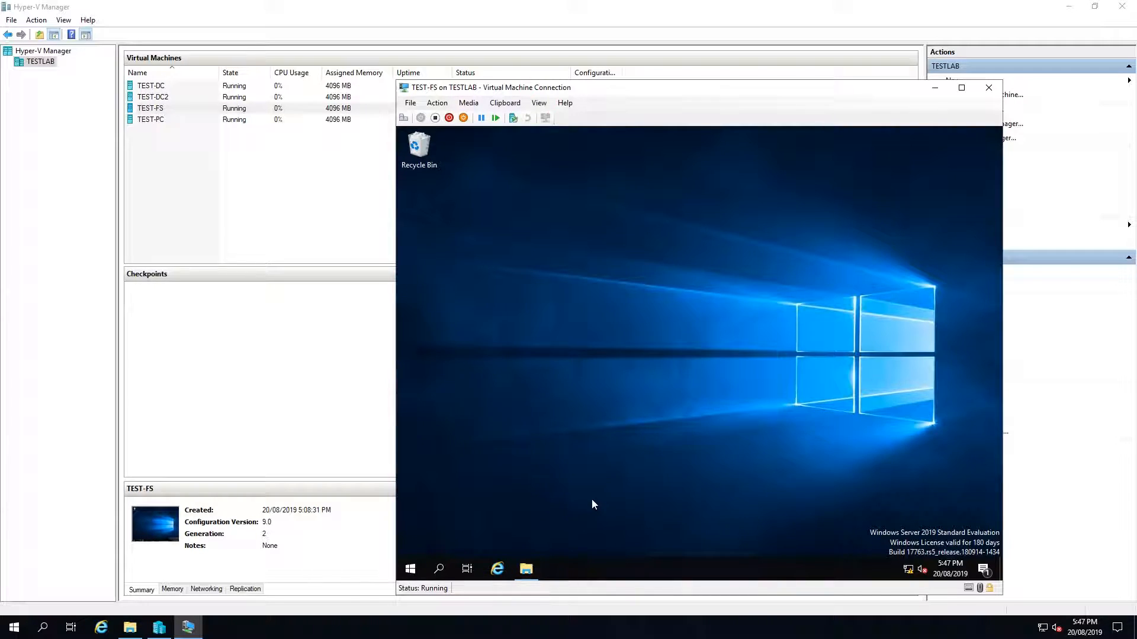
mouse_move(588, 500)
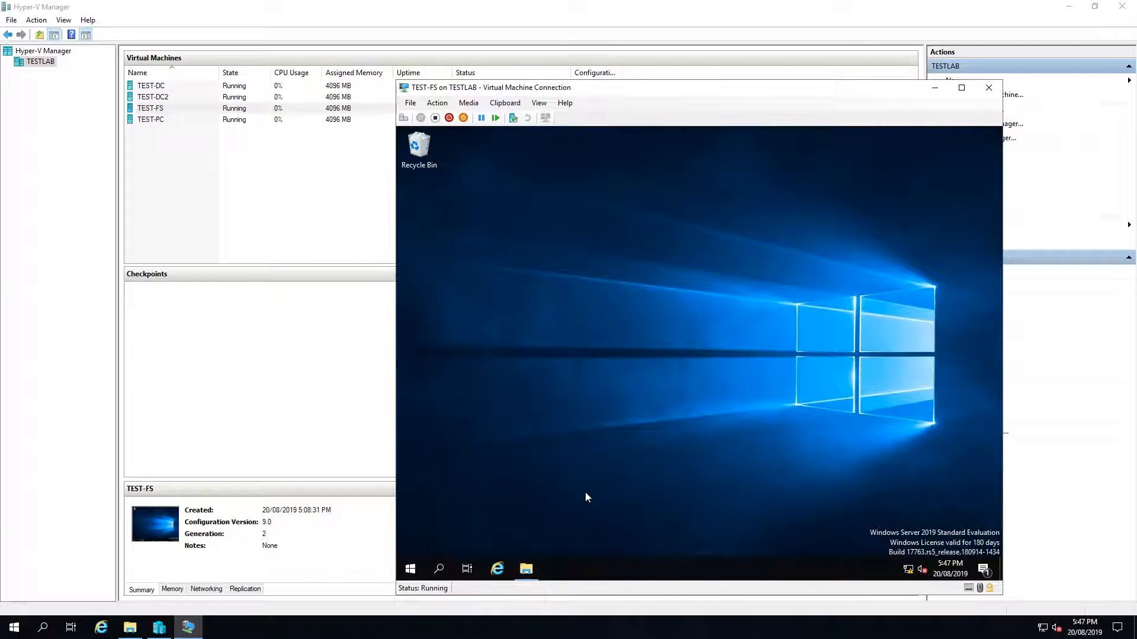
mouse_move(465, 507)
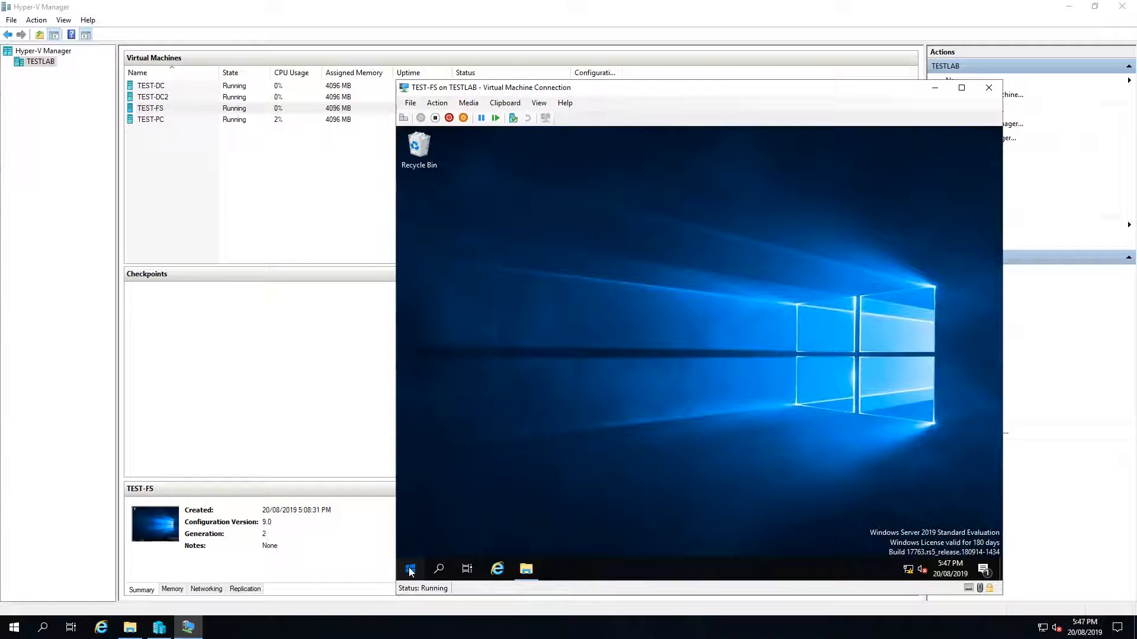
Launch Server Manager from Start on TEST-FS and open its Manage menu.
click(410, 569)
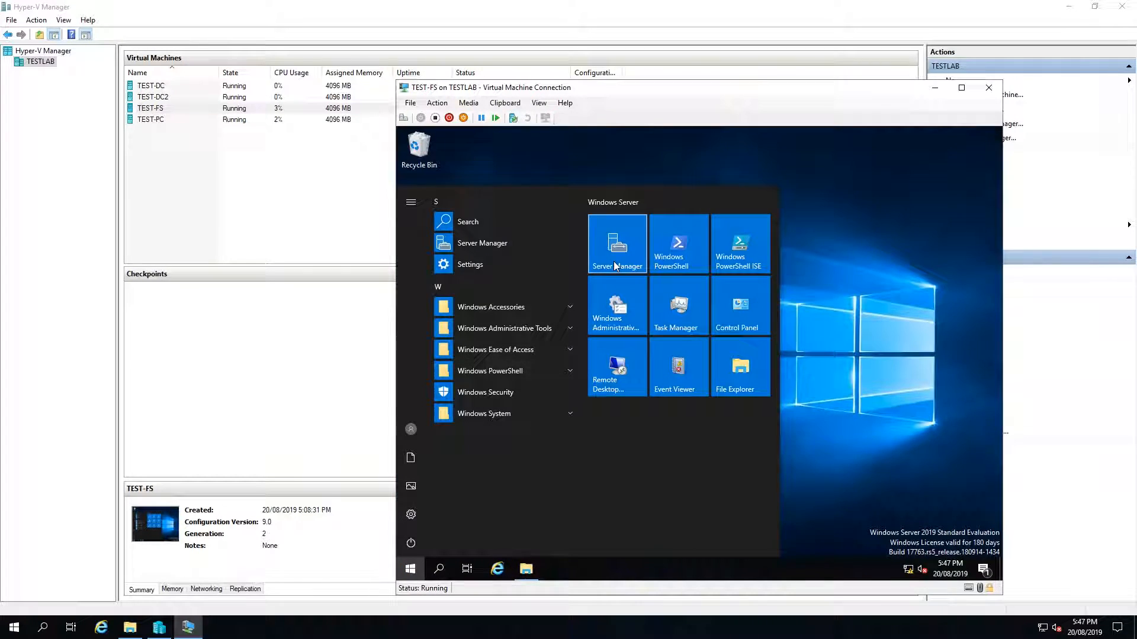
click(615, 244)
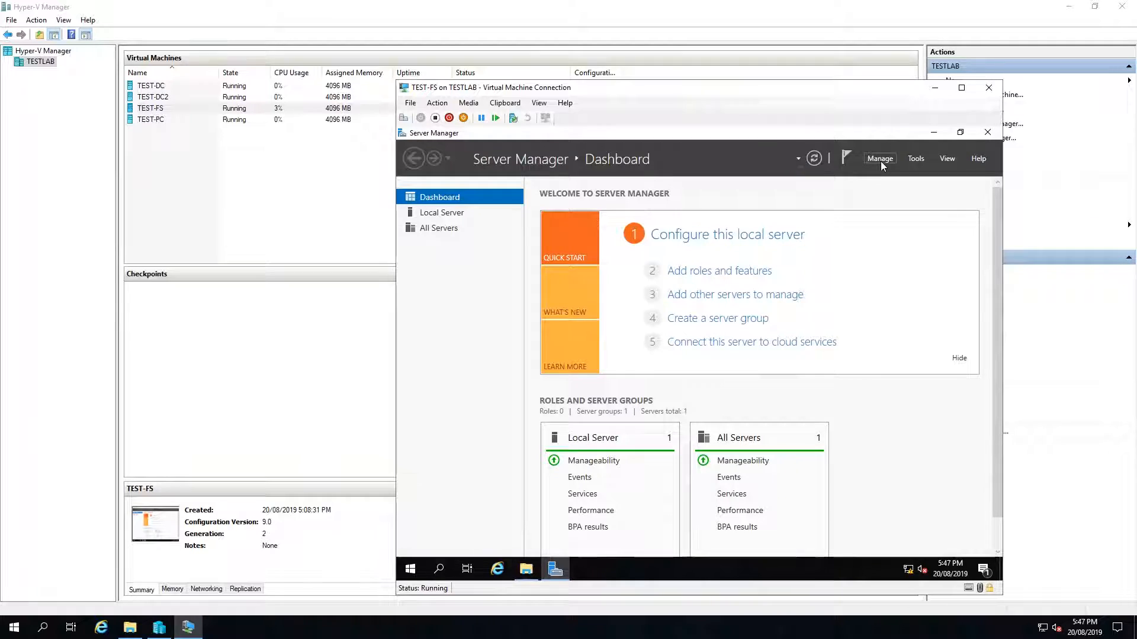
click(879, 158)
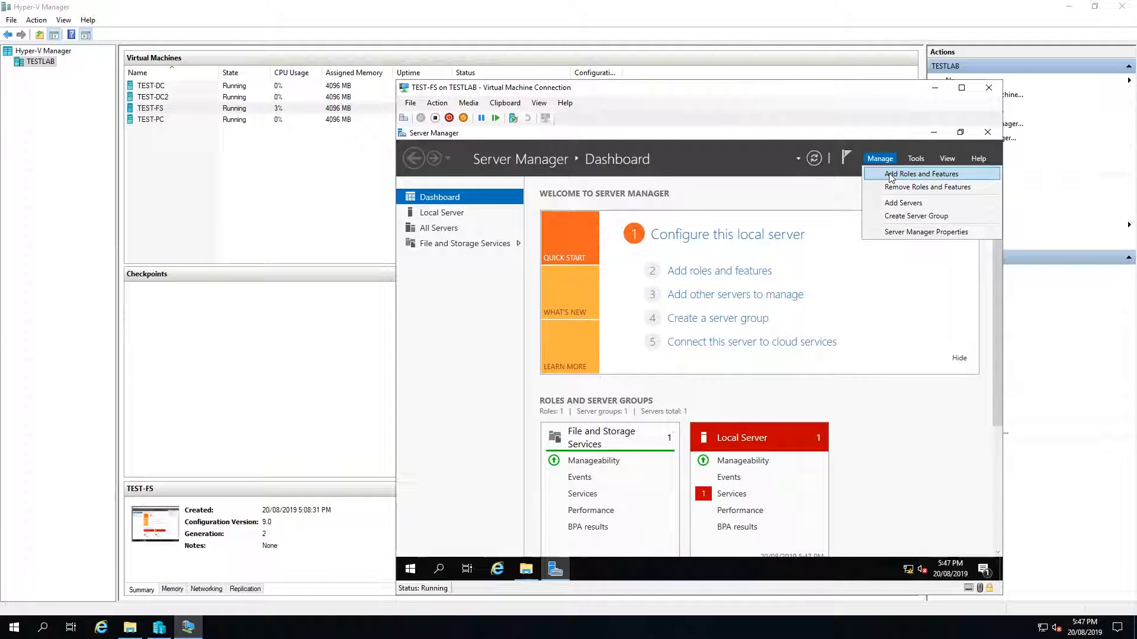
Start Add Roles and Features with role-based installation targeting TEST-FS.
click(921, 175)
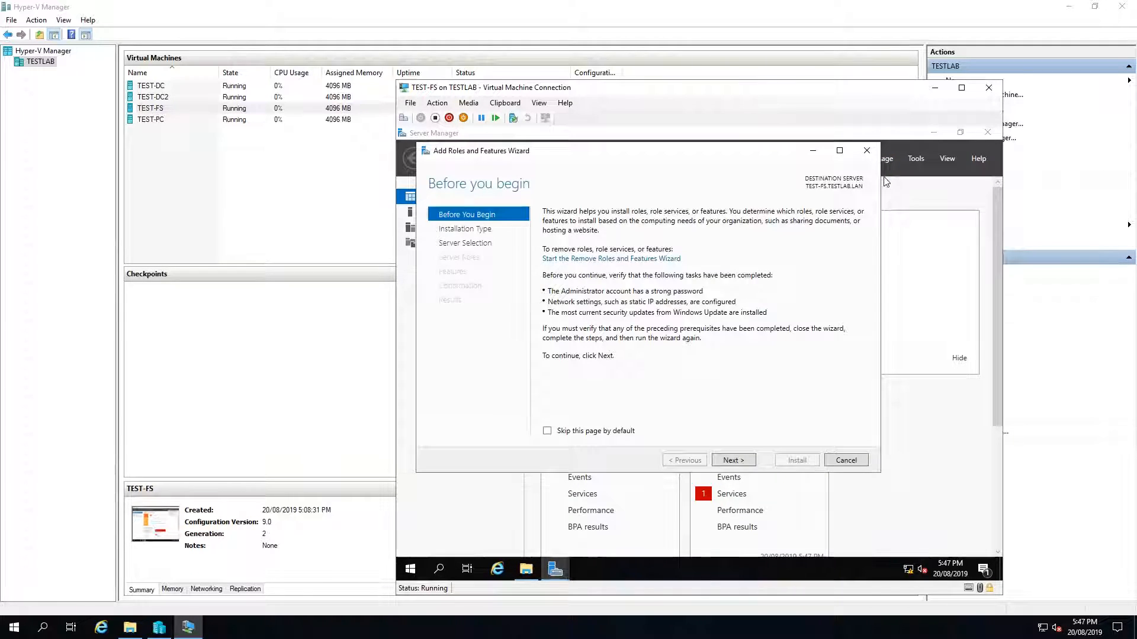
click(732, 460)
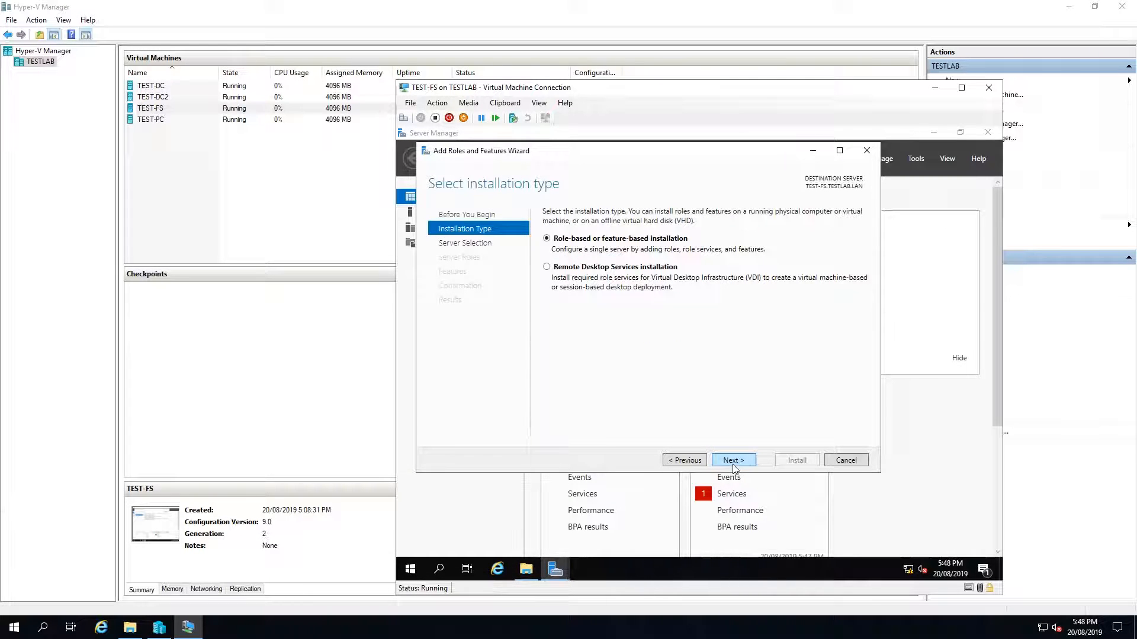
click(733, 459)
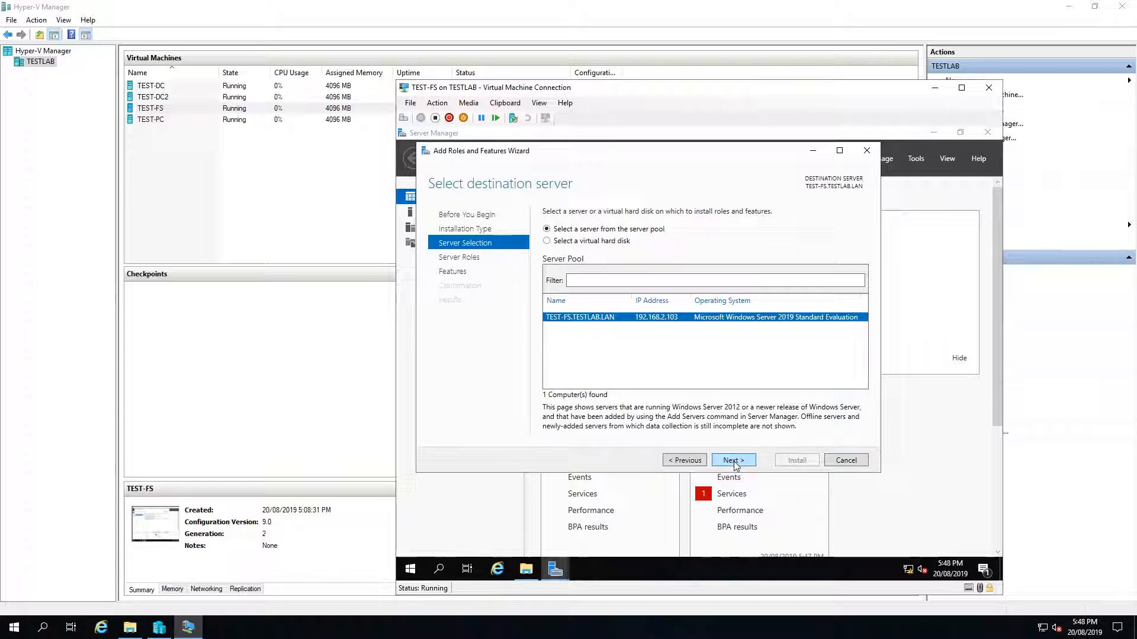
click(733, 461)
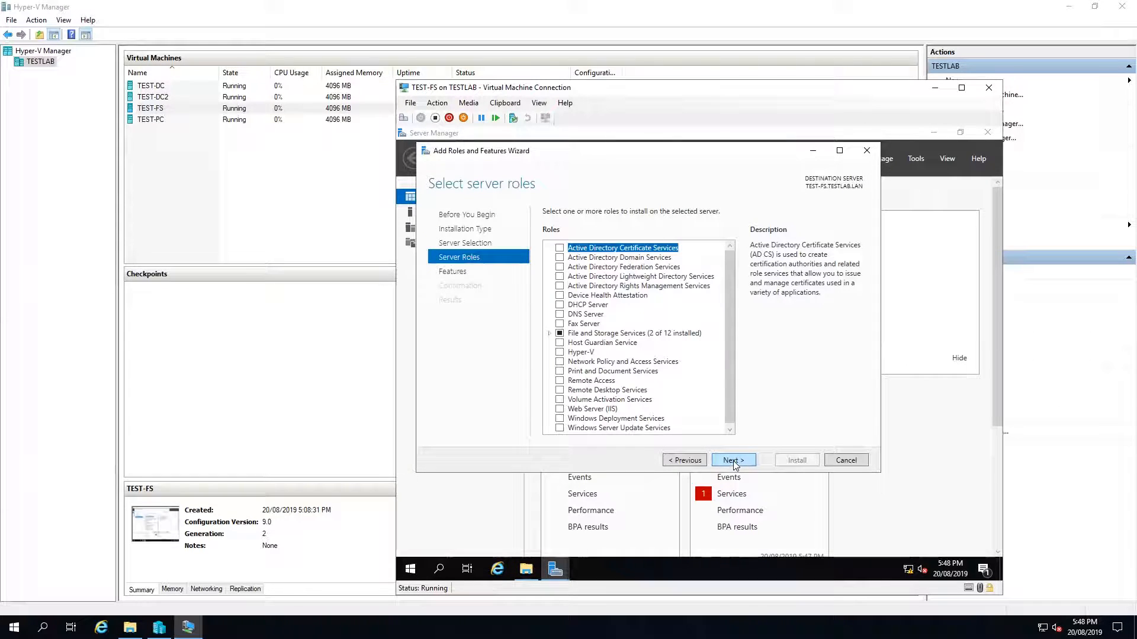
mouse_move(550, 340)
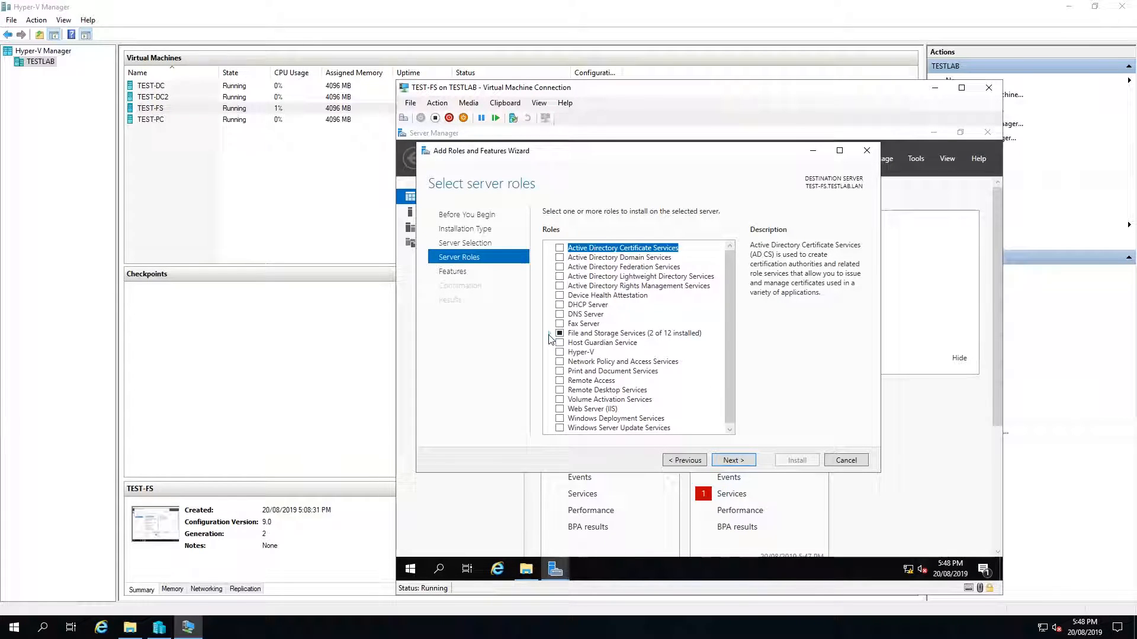
Tick Data Deduplication under File and iSCSI Services and continue to confirmation.
click(559, 333)
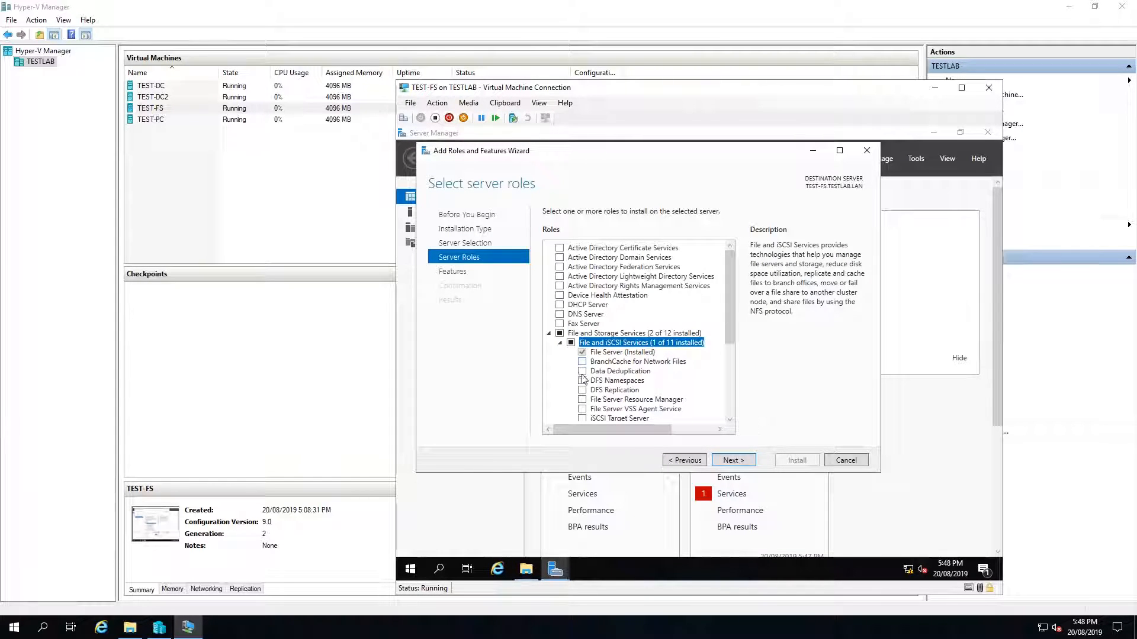
click(620, 371)
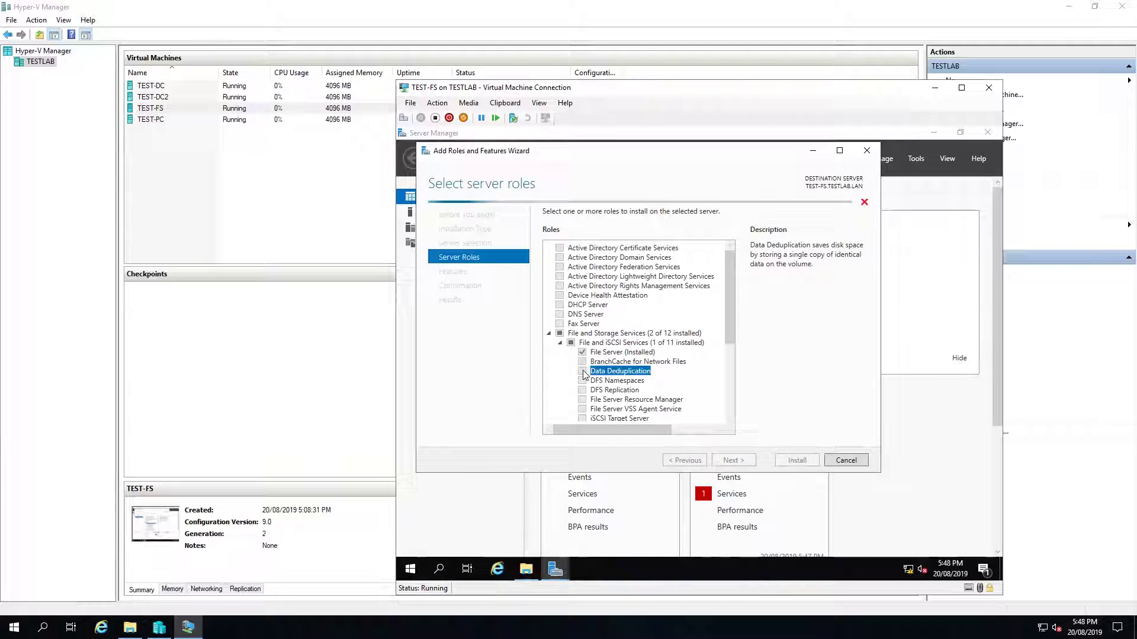
click(581, 371)
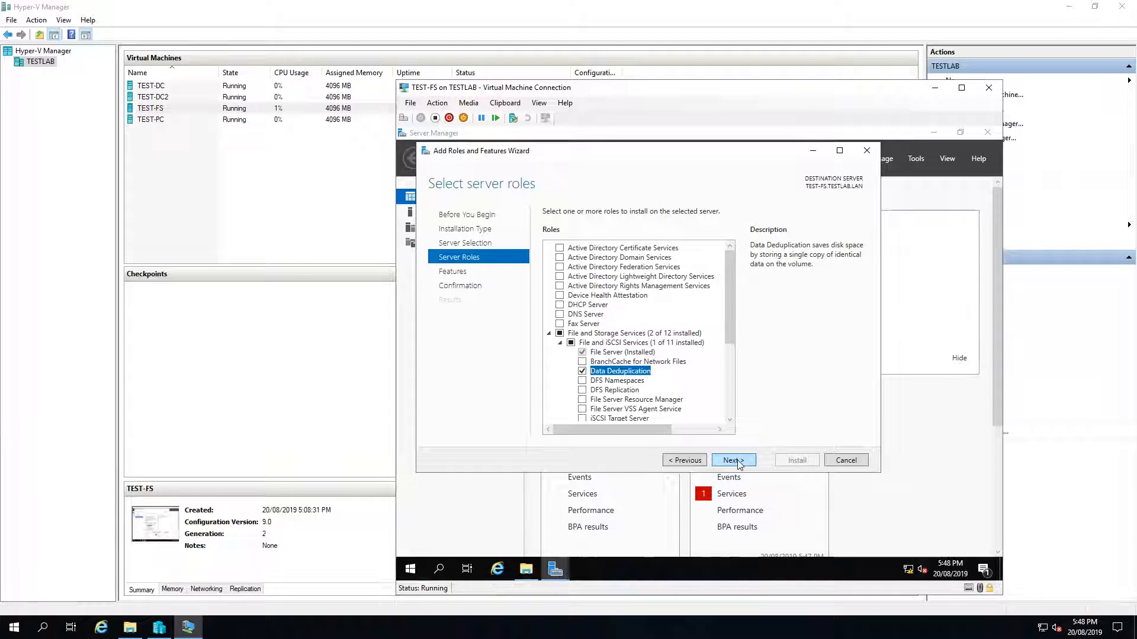
click(733, 460)
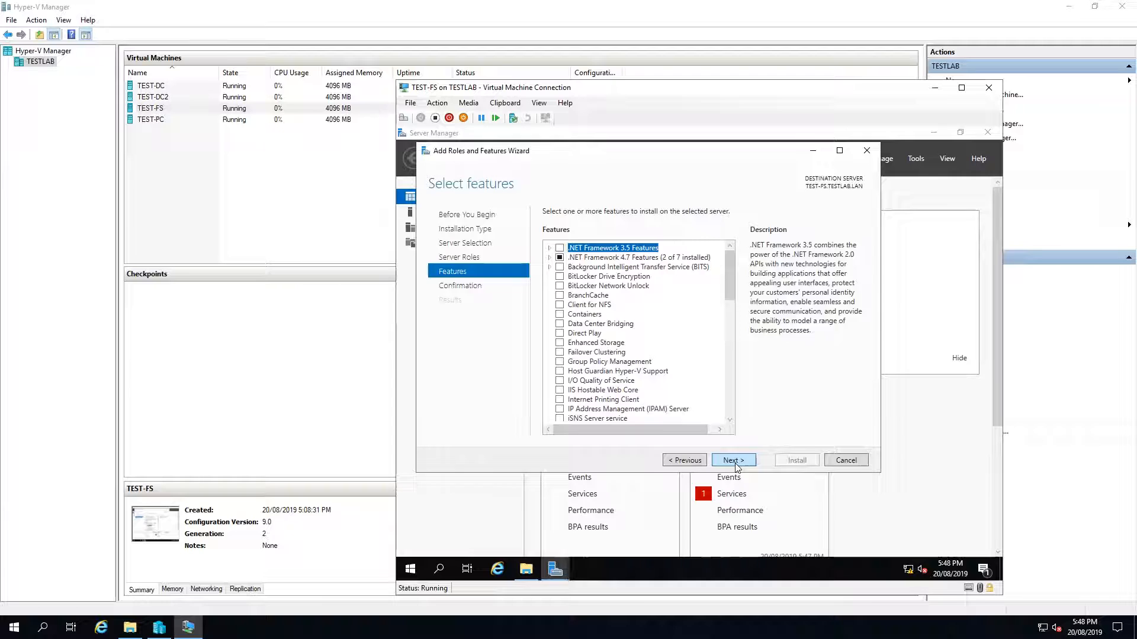
click(795, 461)
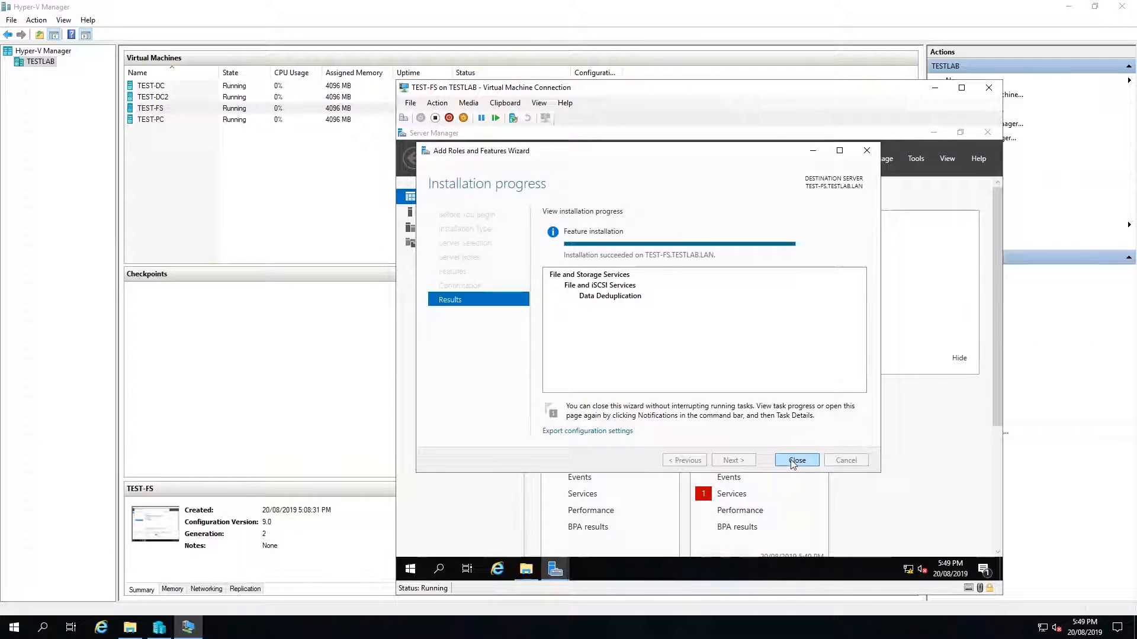
Close the wizard, then open Configure Data Deduplication for volume E: under Volumes.
click(795, 461)
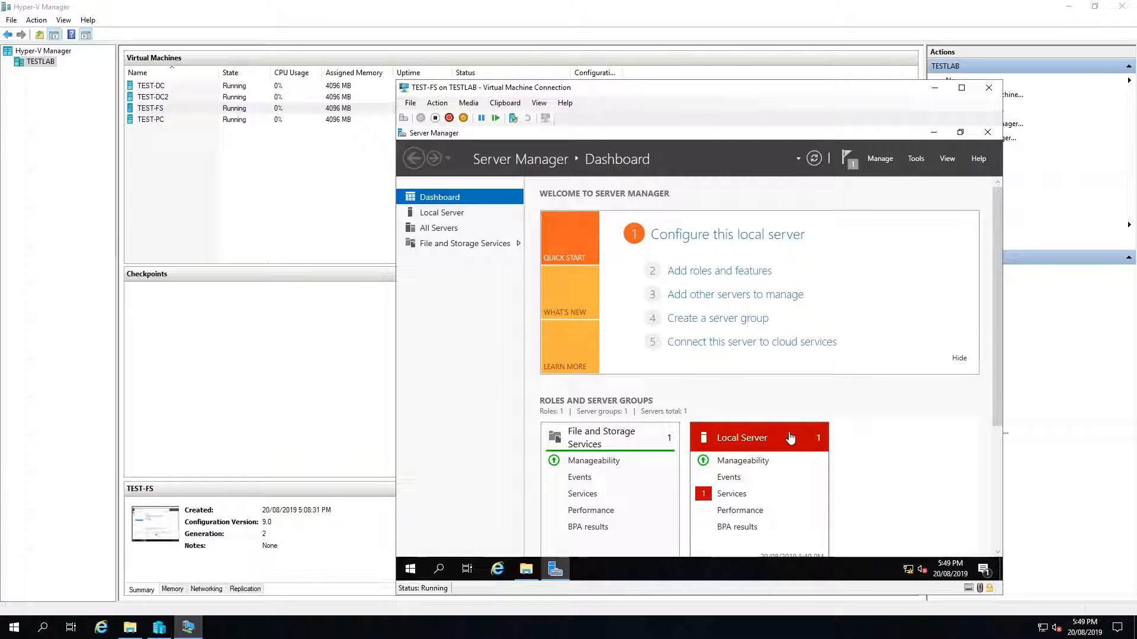
mouse_move(473, 247)
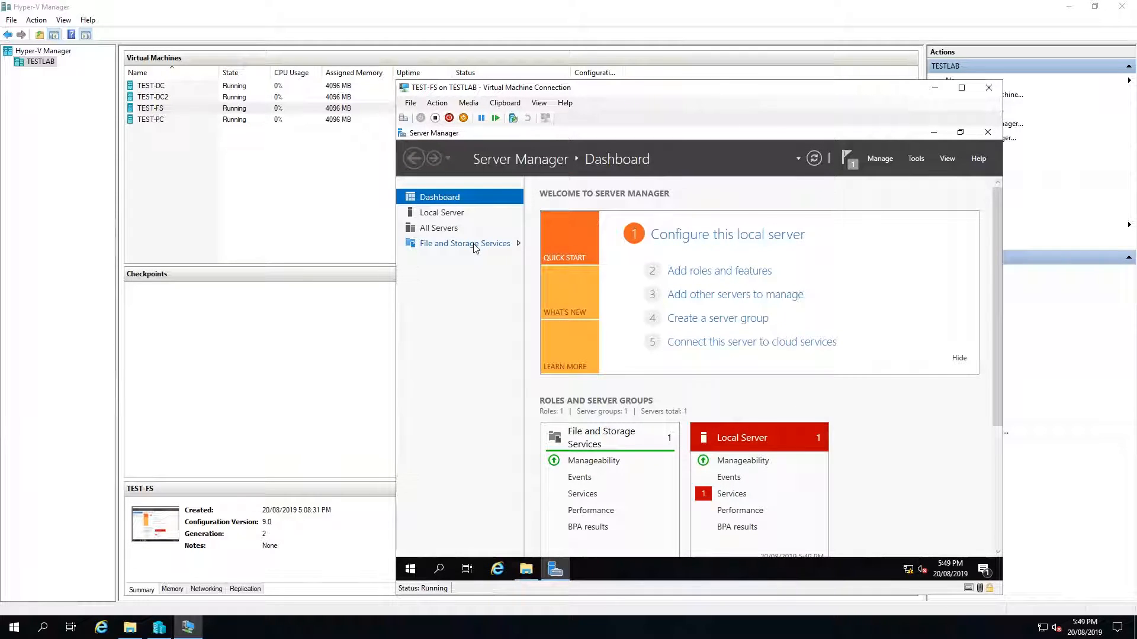
click(465, 243)
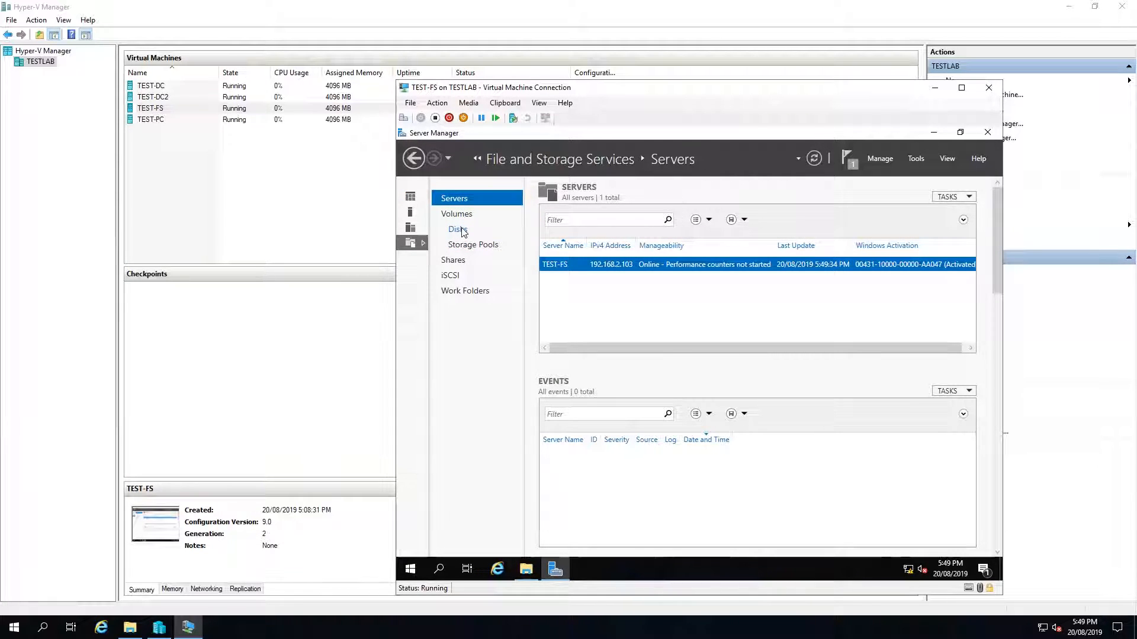
click(456, 229)
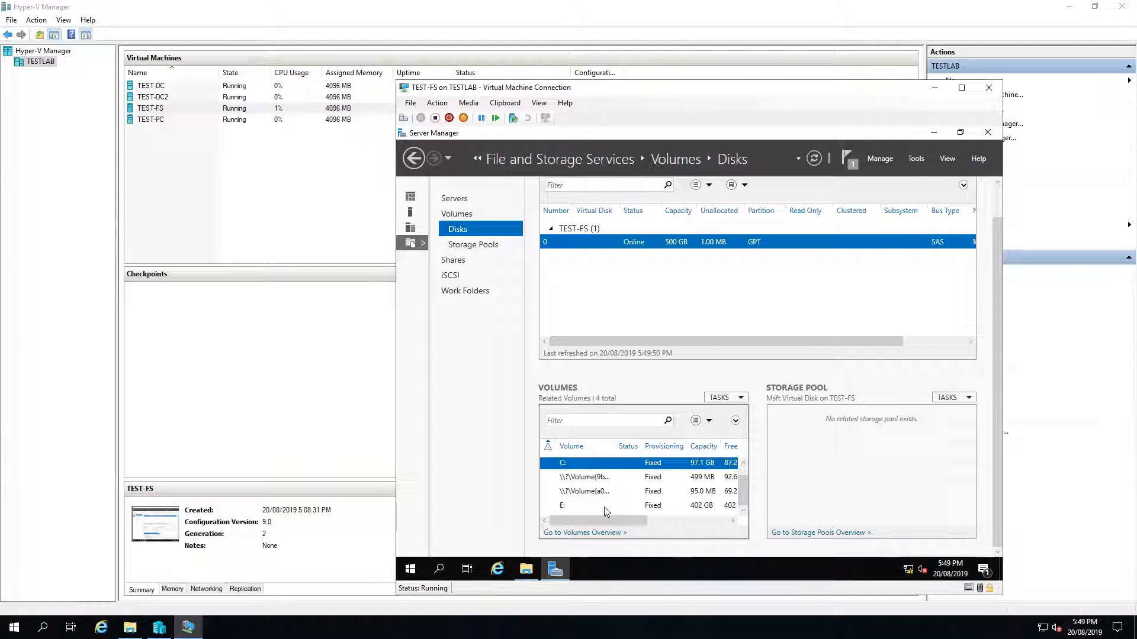
click(569, 505)
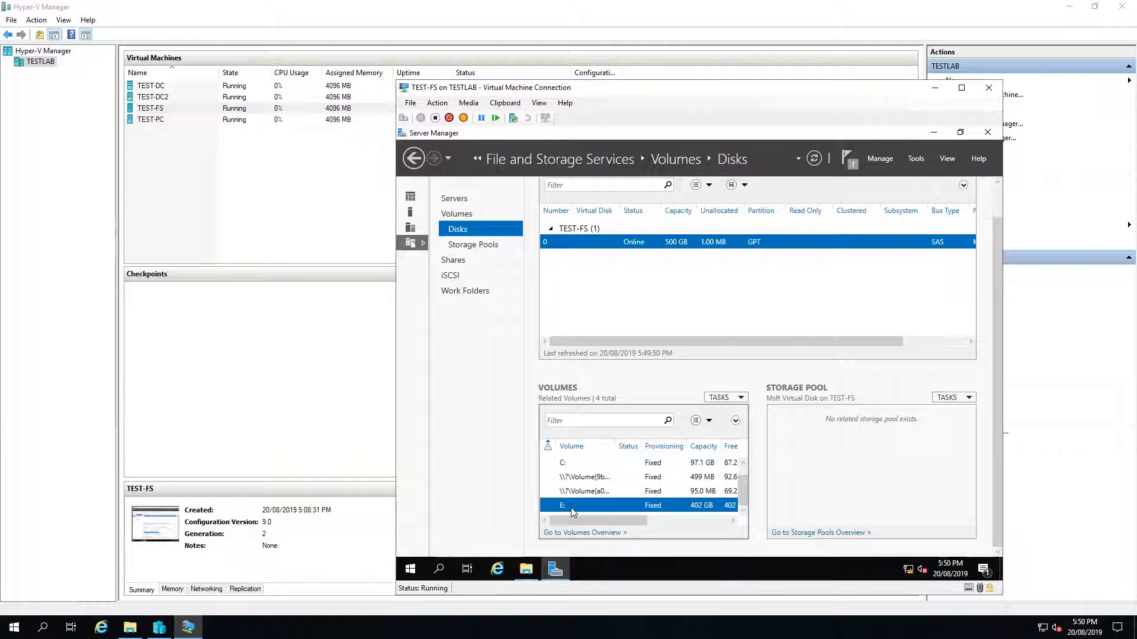
right_click(572, 505)
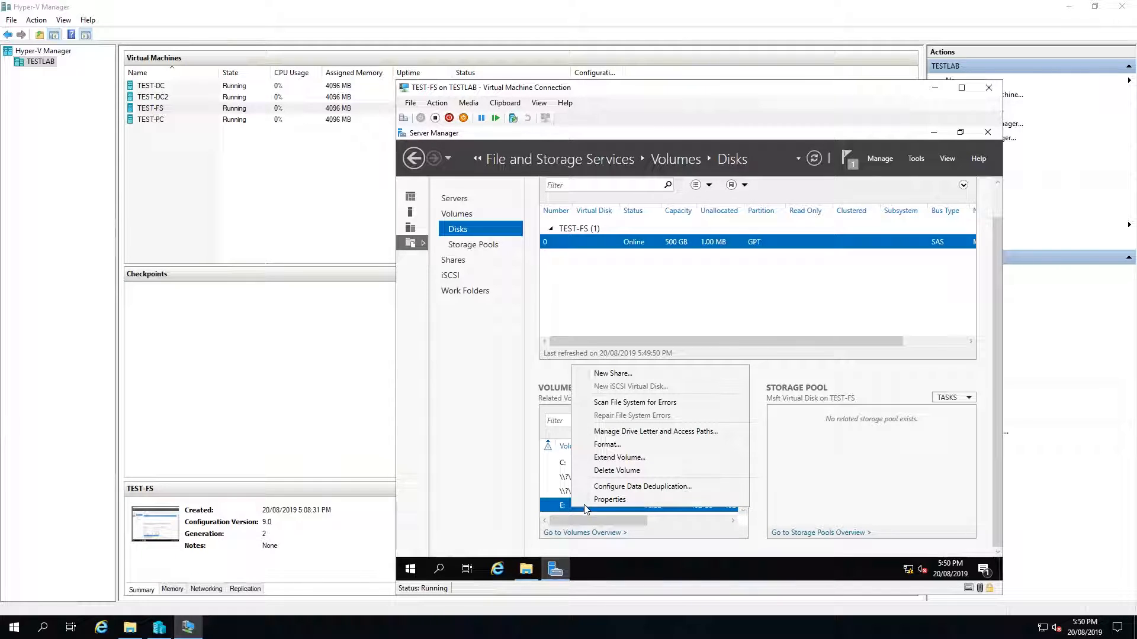
mouse_move(642, 486)
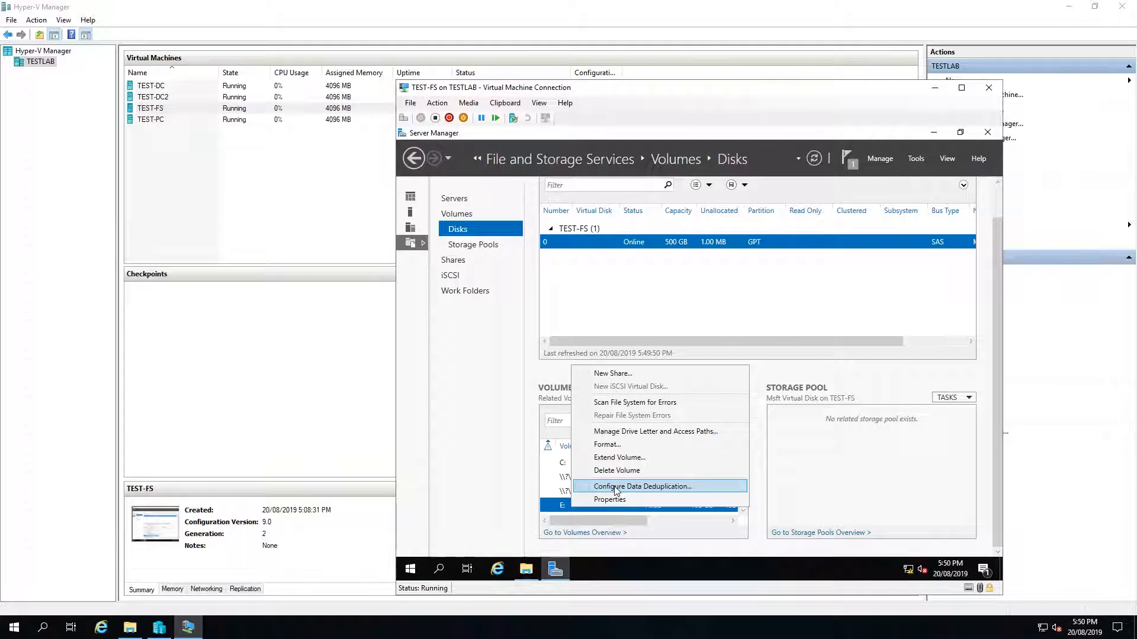
click(641, 487)
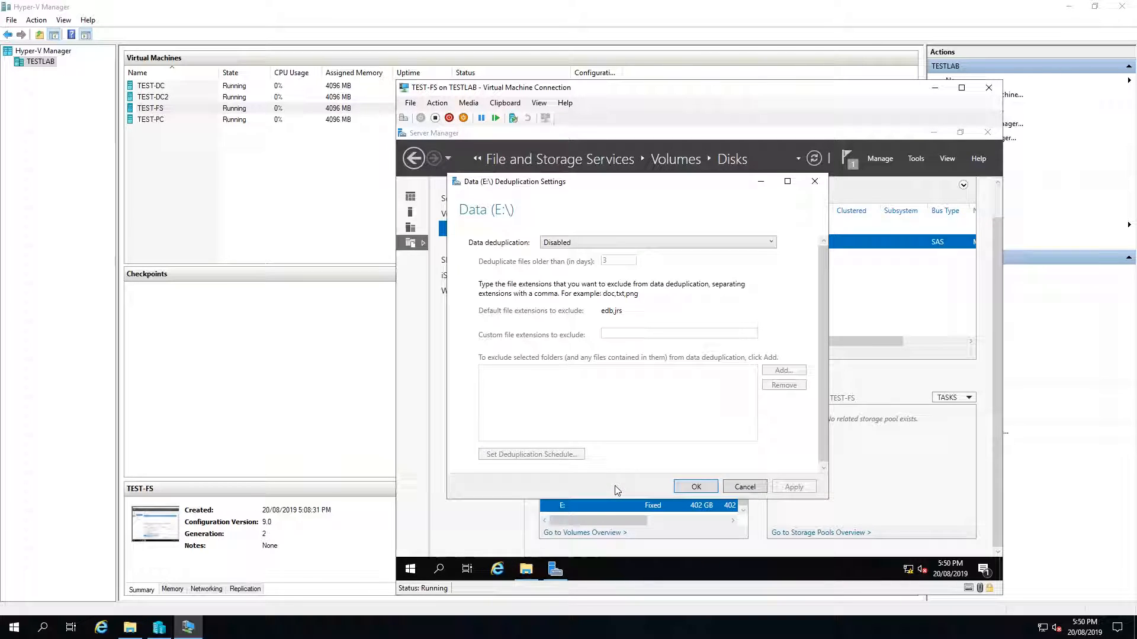
Set E: to General purpose file server, excluding pst, jpg and gif extensions.
click(771, 242)
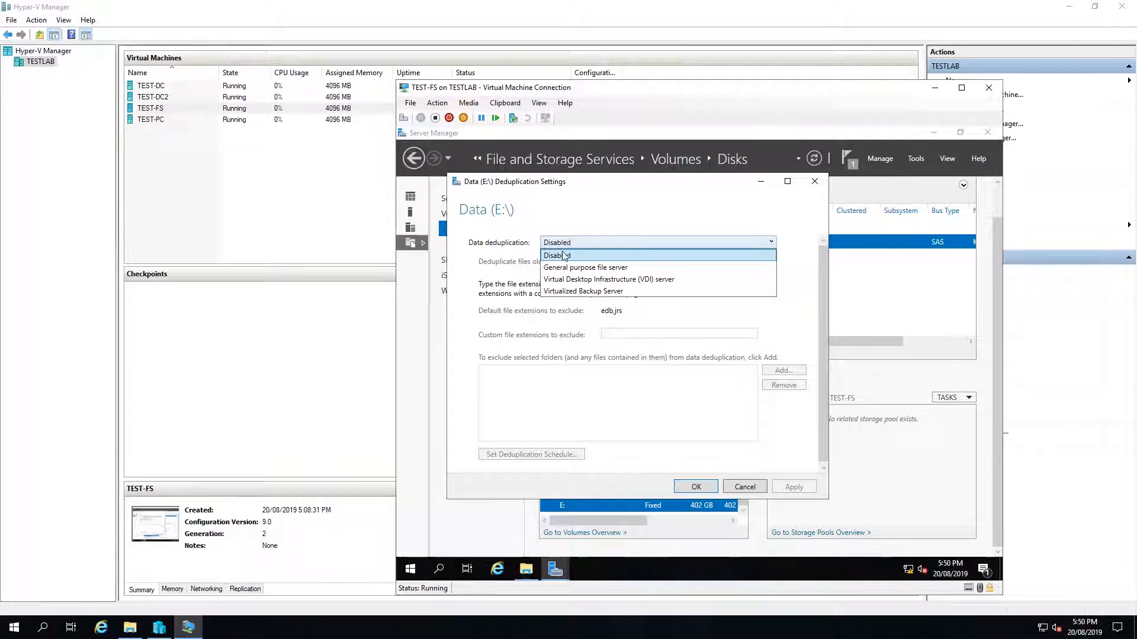
mouse_move(585, 268)
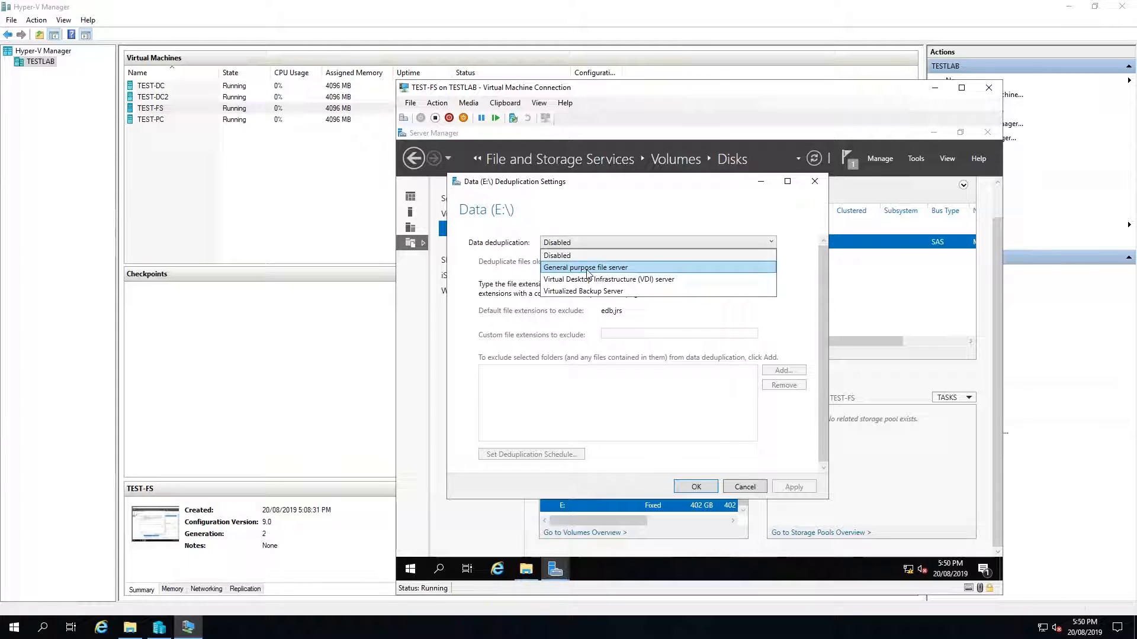
mouse_move(604, 275)
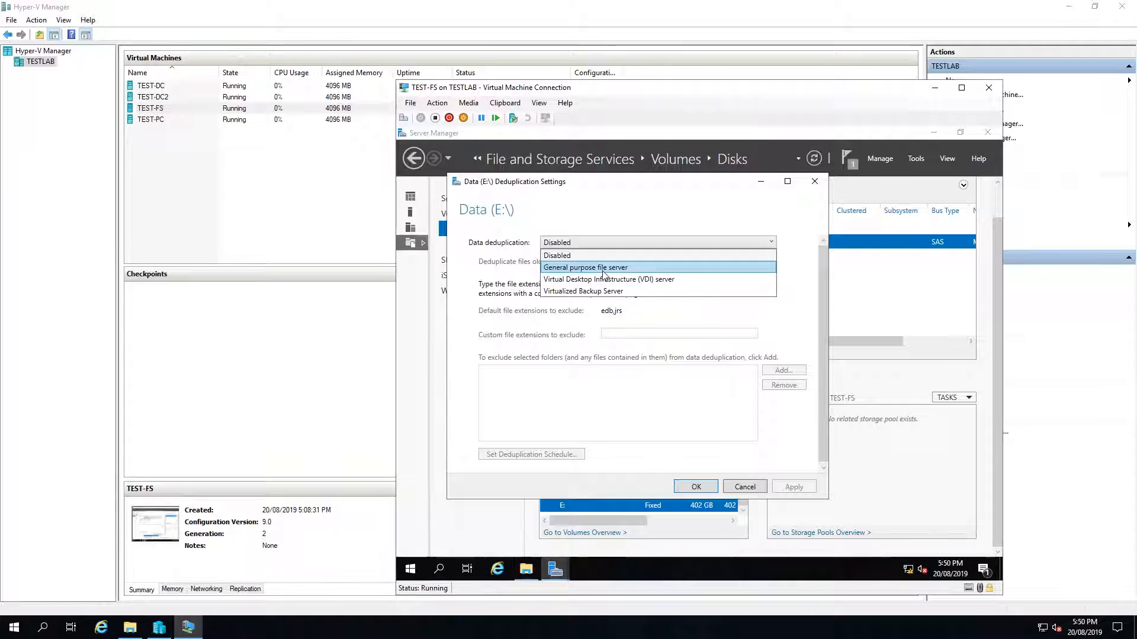
click(585, 268)
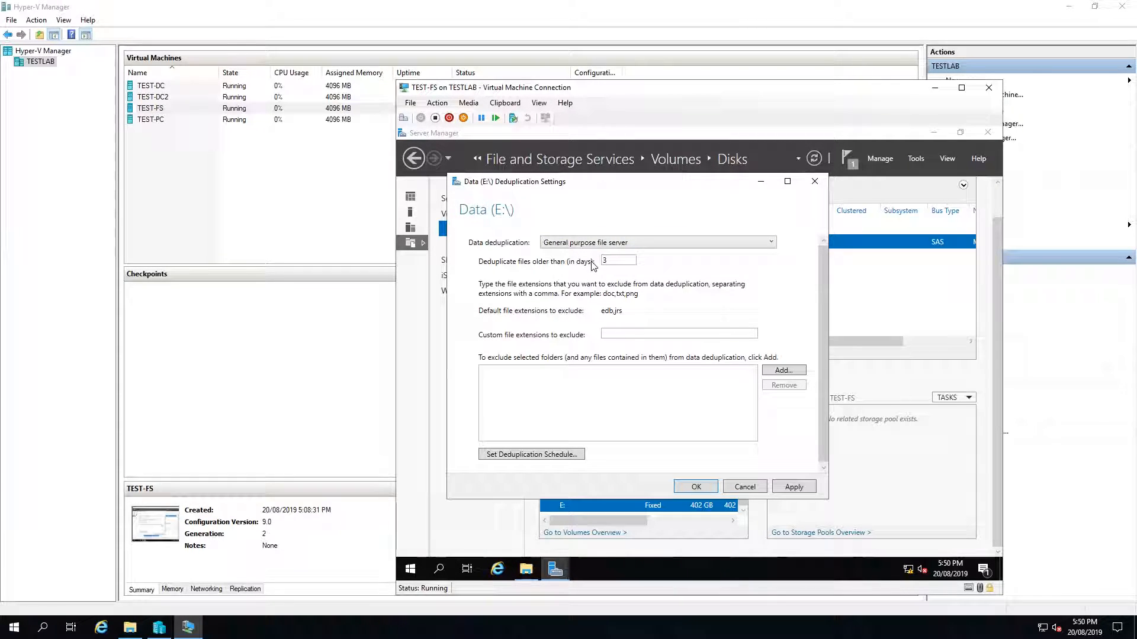
mouse_move(535, 270)
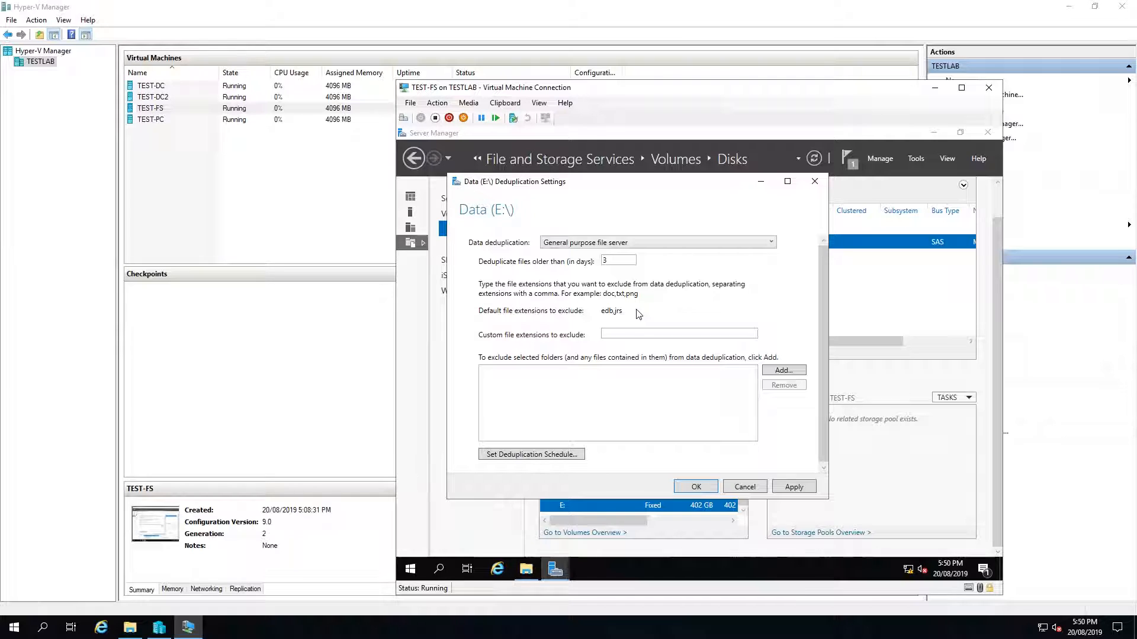
mouse_move(609, 300)
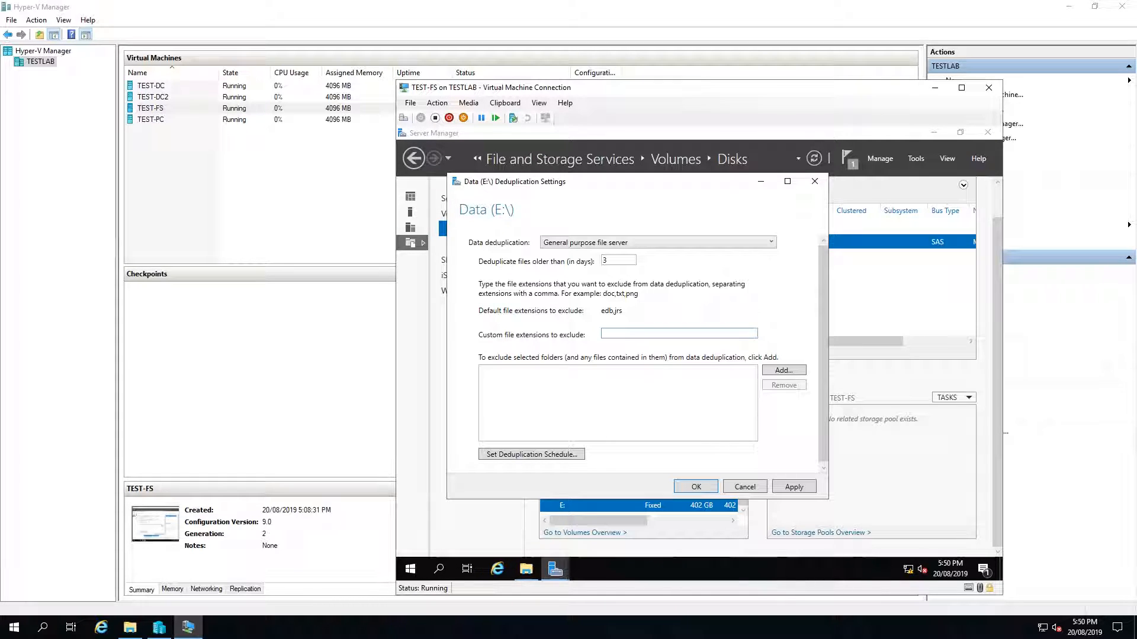
text(a)
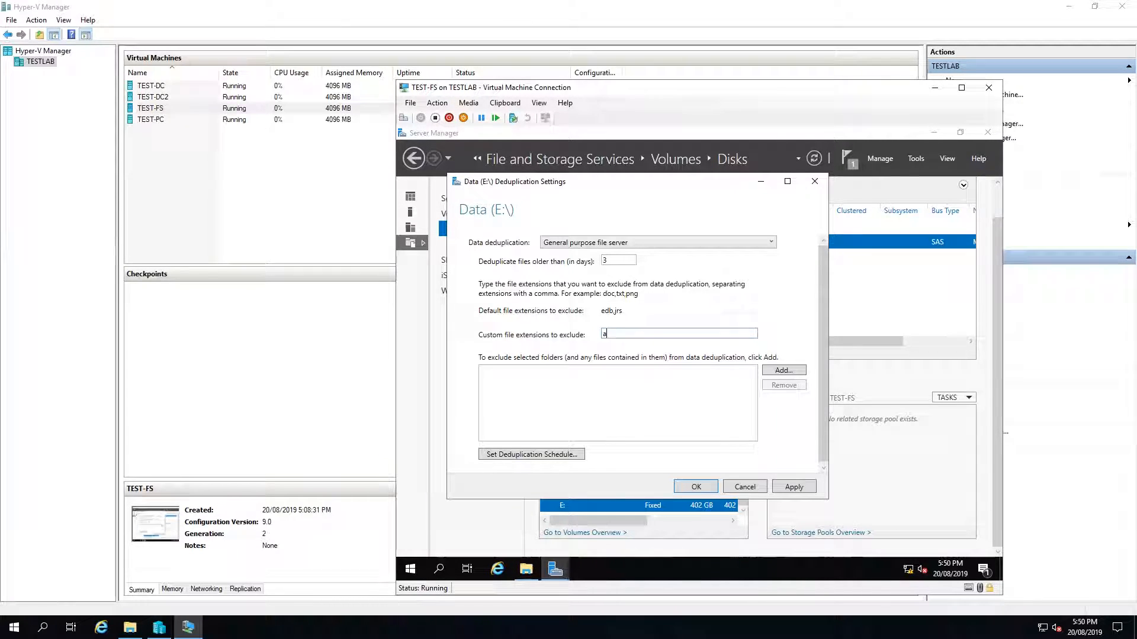
text(archive.ps)
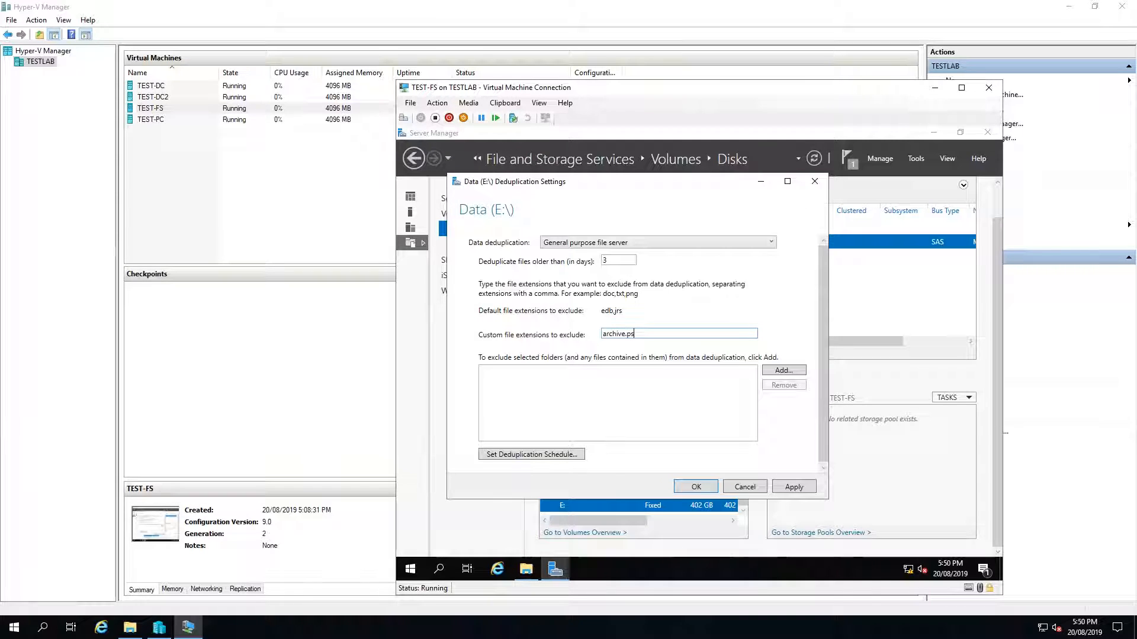
text(t)
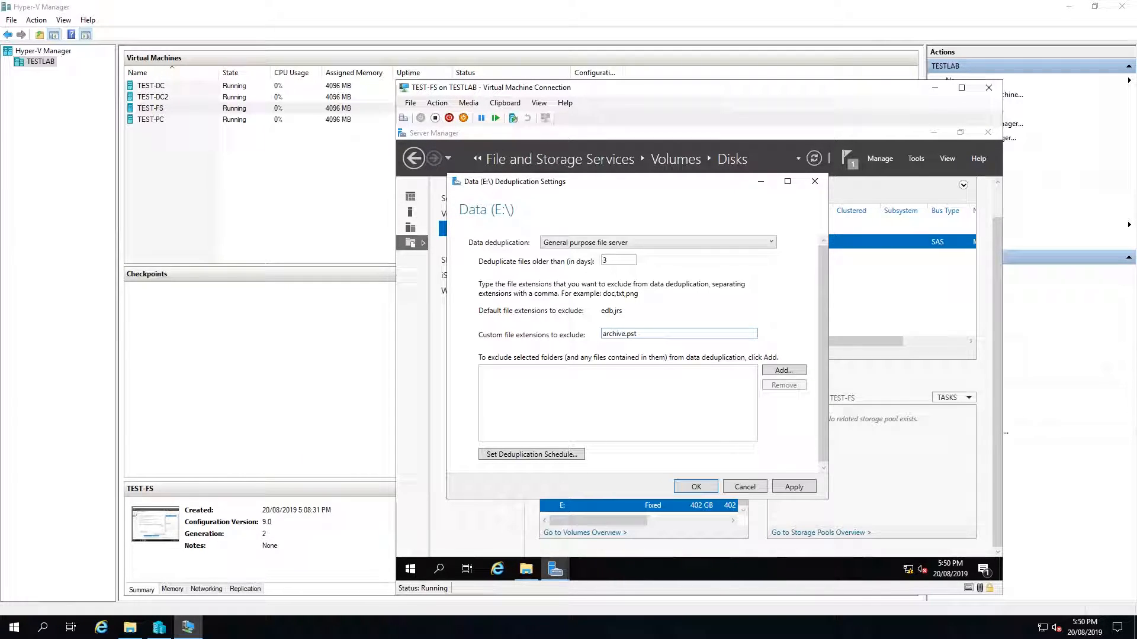
triple_click(678, 333)
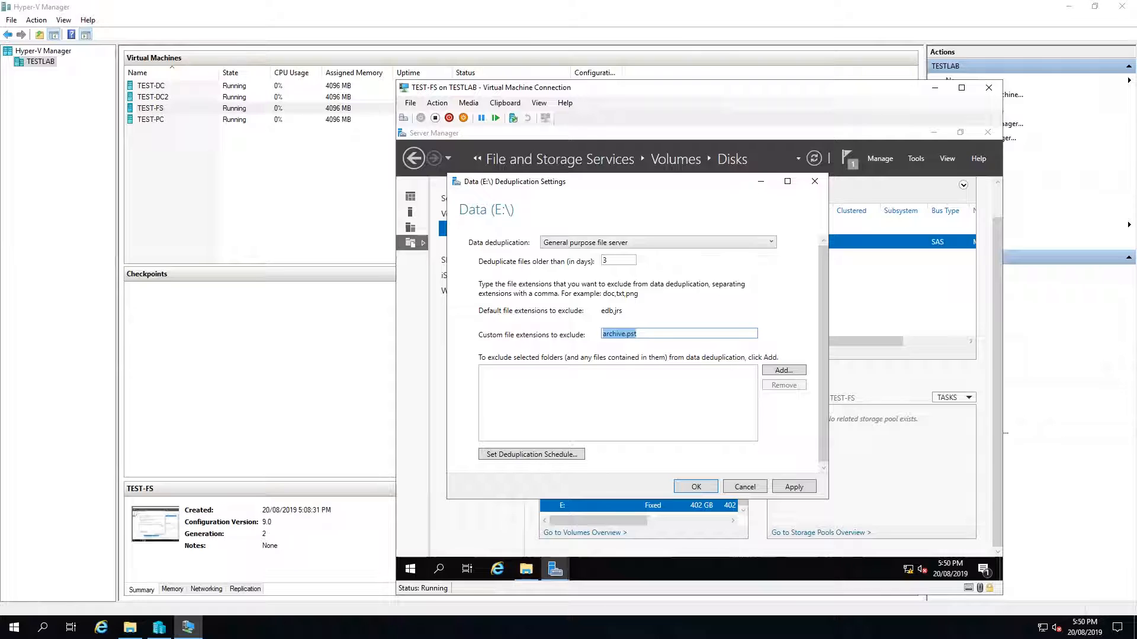
text(pst)
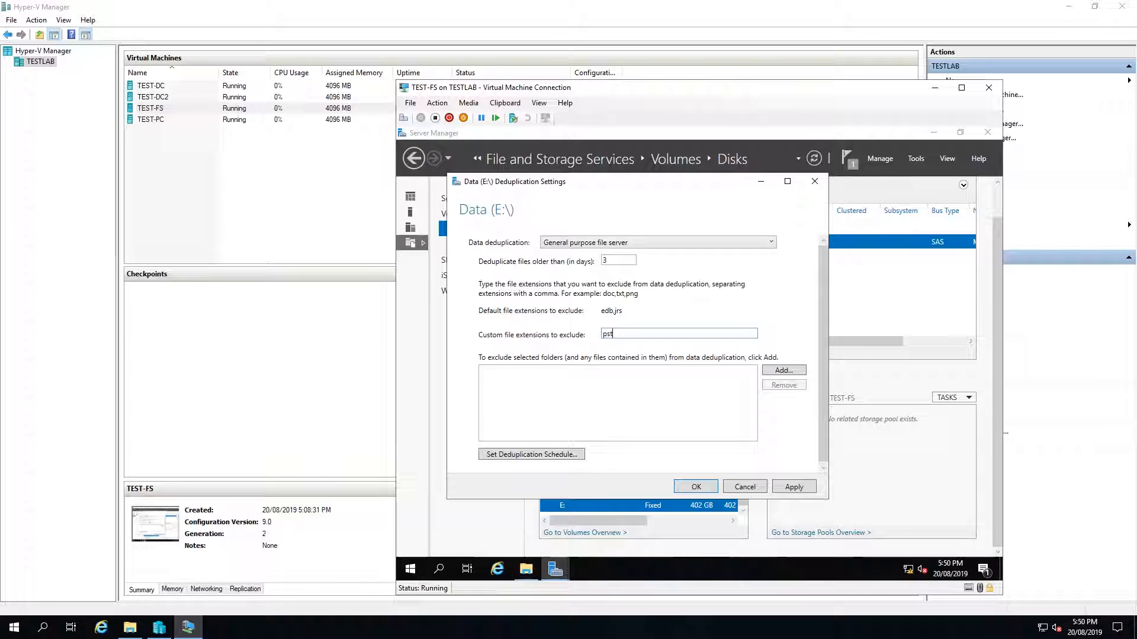
click(782, 369)
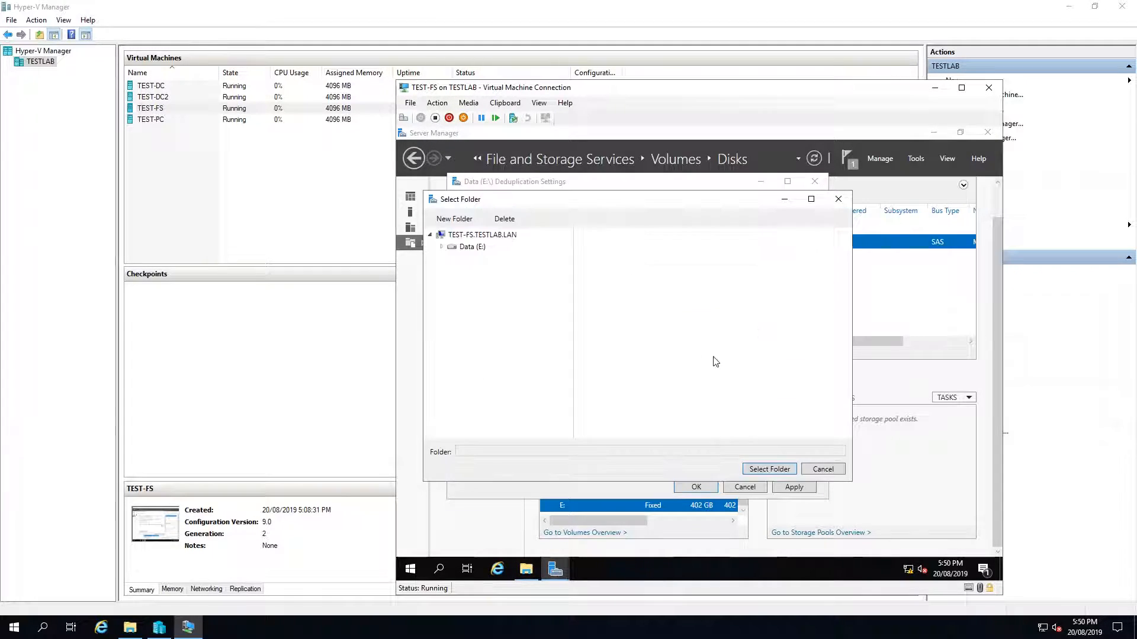
click(822, 469)
text(pst,jpg,g)
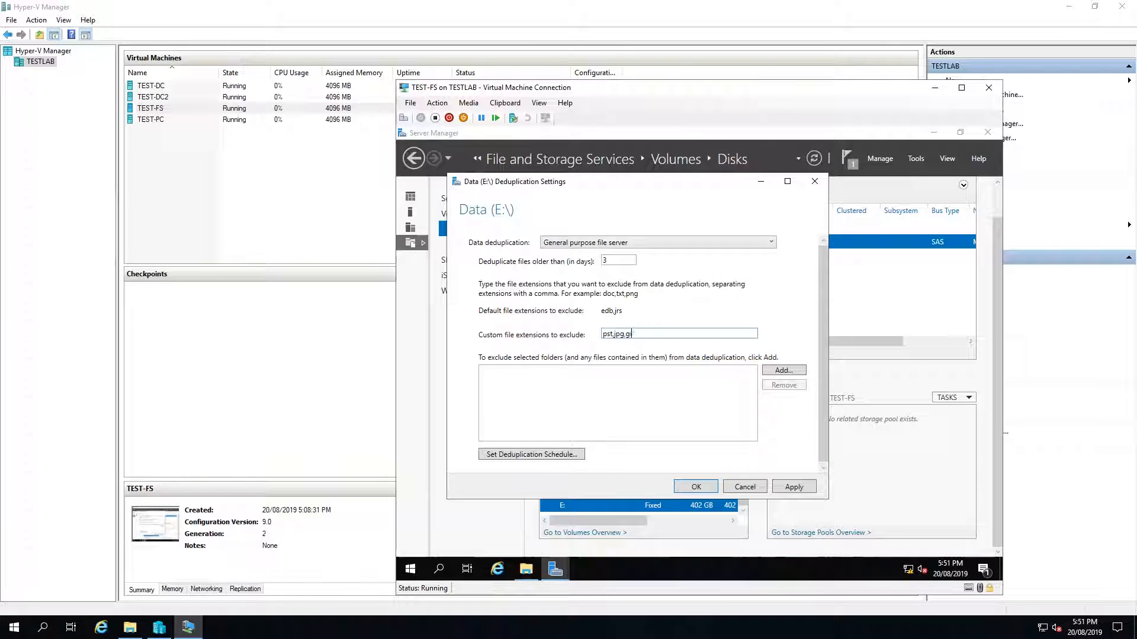
text(if)
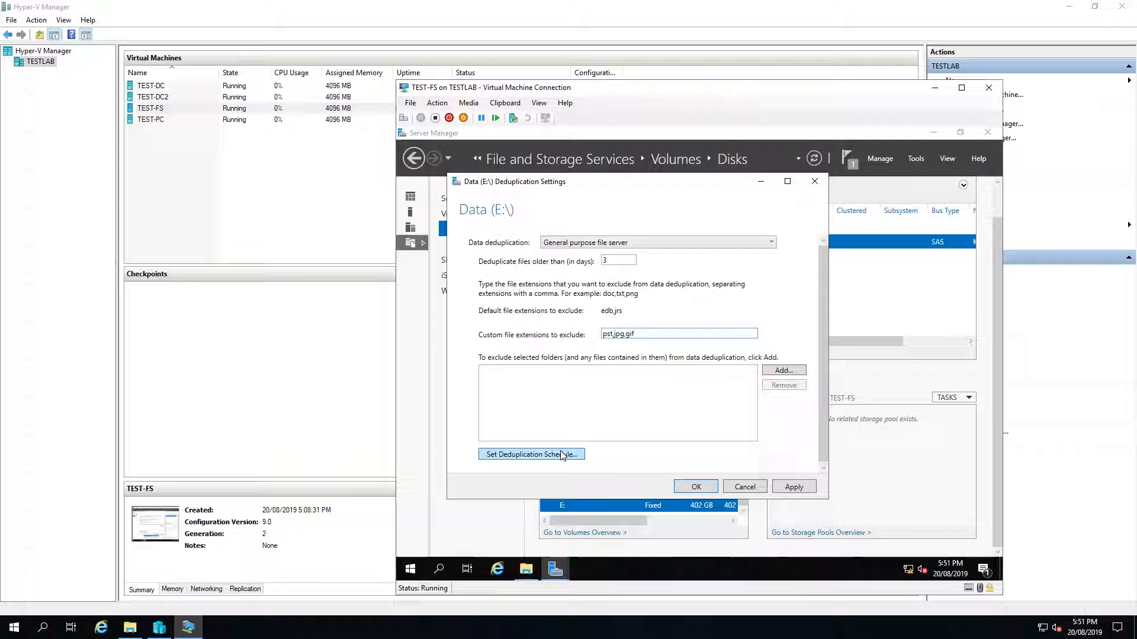
Confirm the schedule with background optimization enabled and apply E: deduplication settings.
click(530, 455)
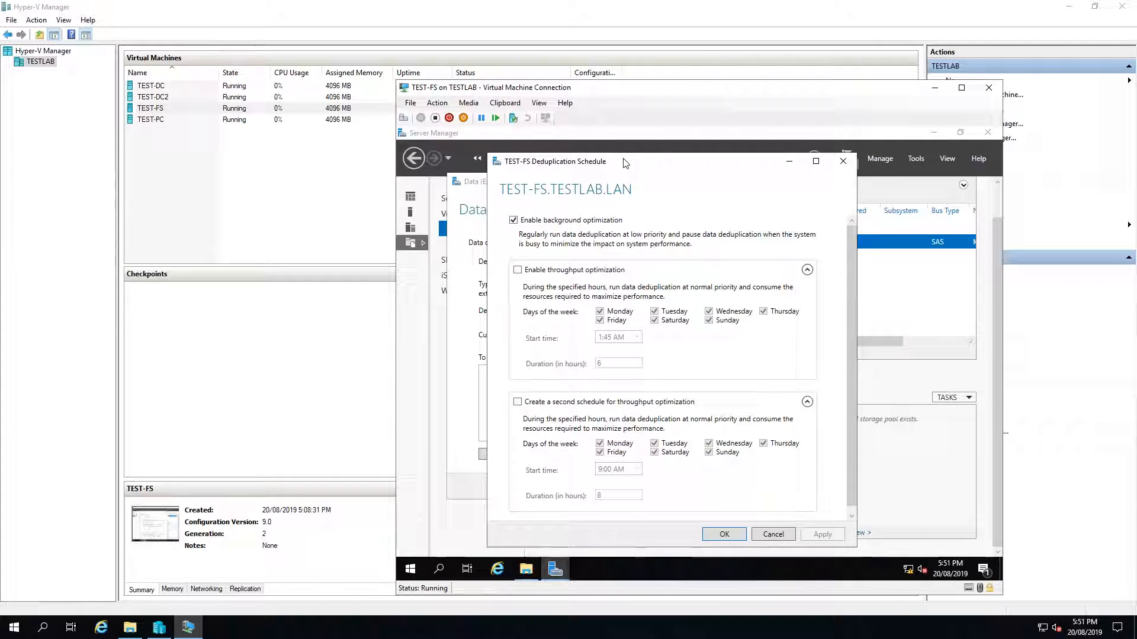
mouse_move(502, 235)
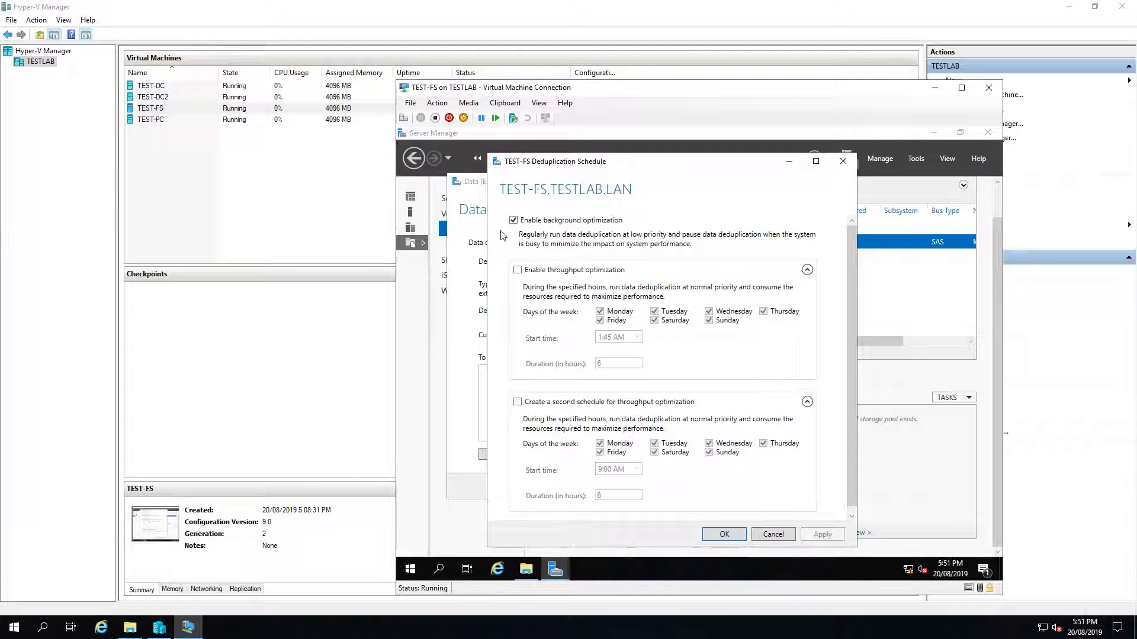
mouse_move(555, 236)
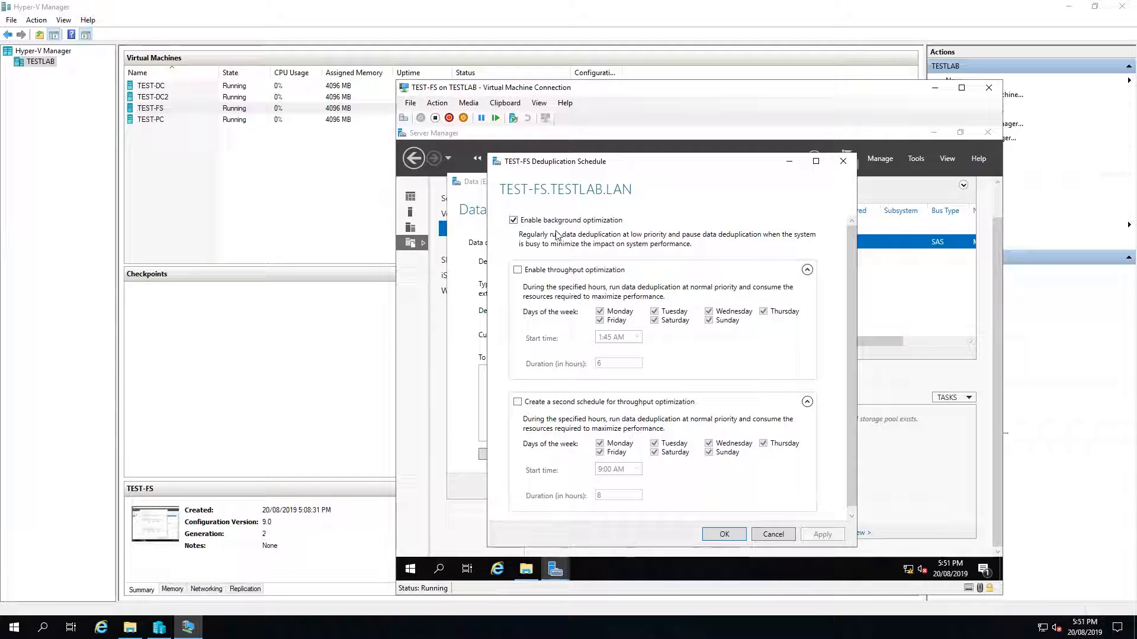
mouse_move(621, 256)
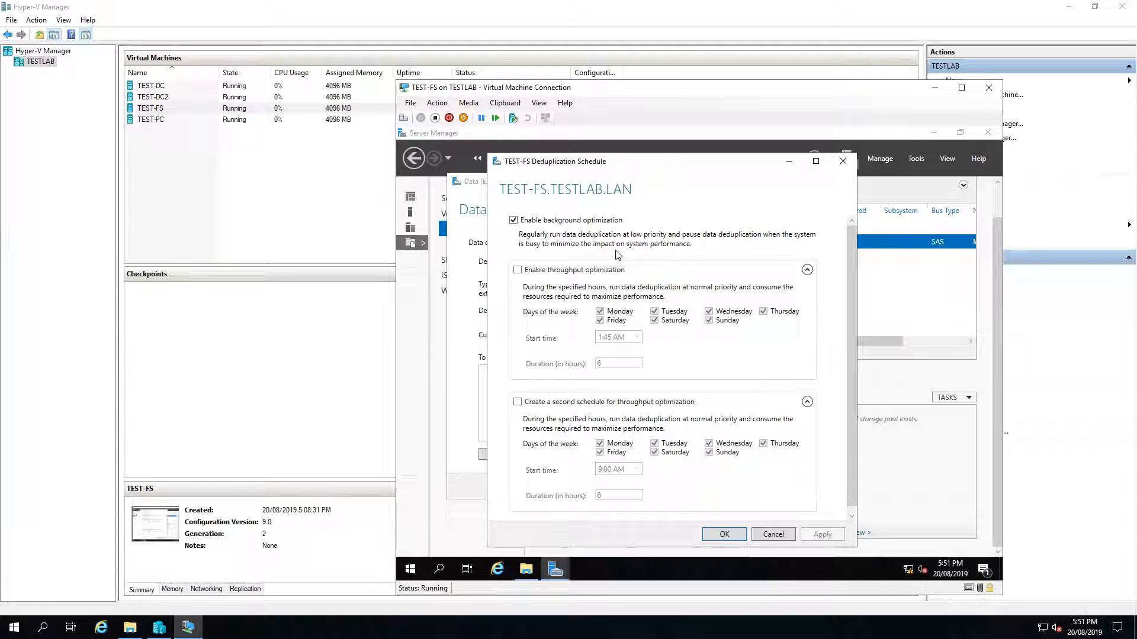
mouse_move(595, 252)
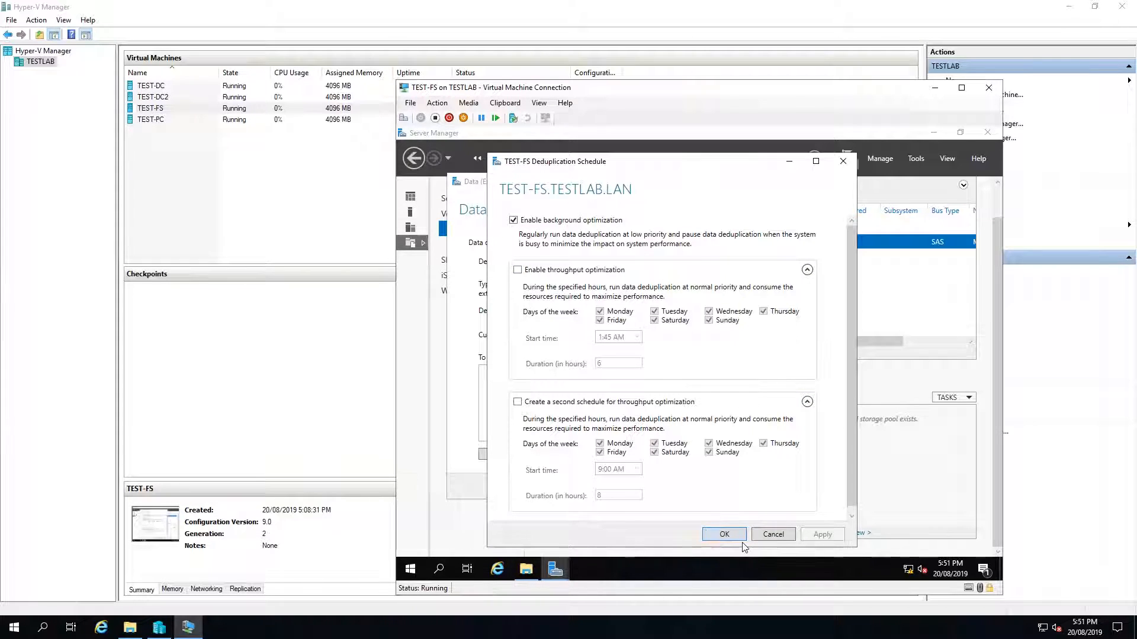
click(723, 534)
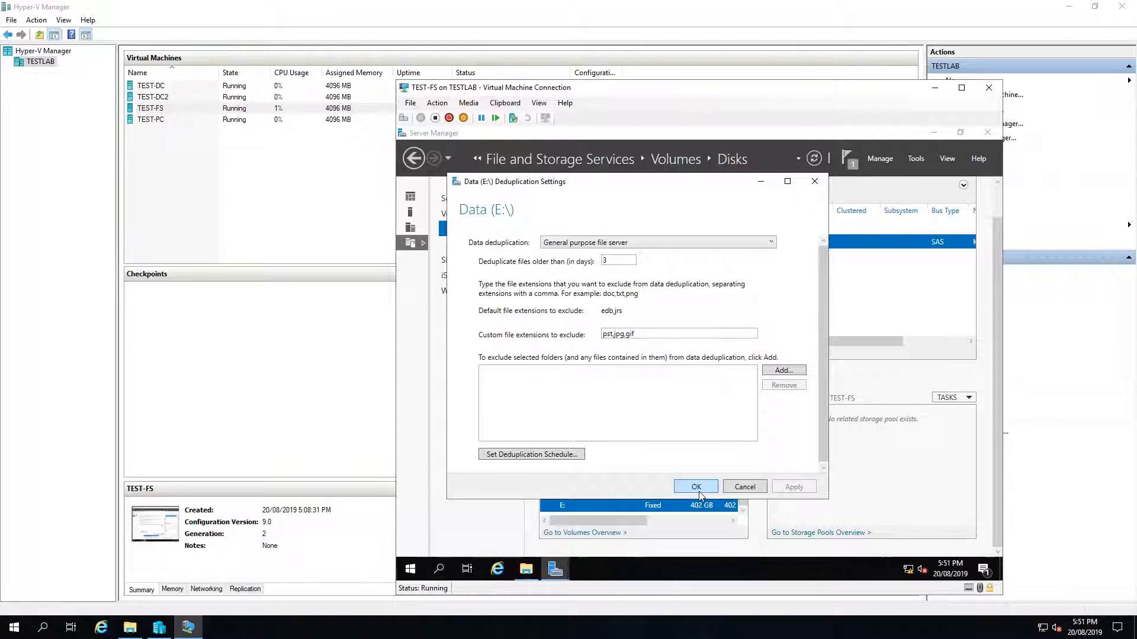
click(695, 487)
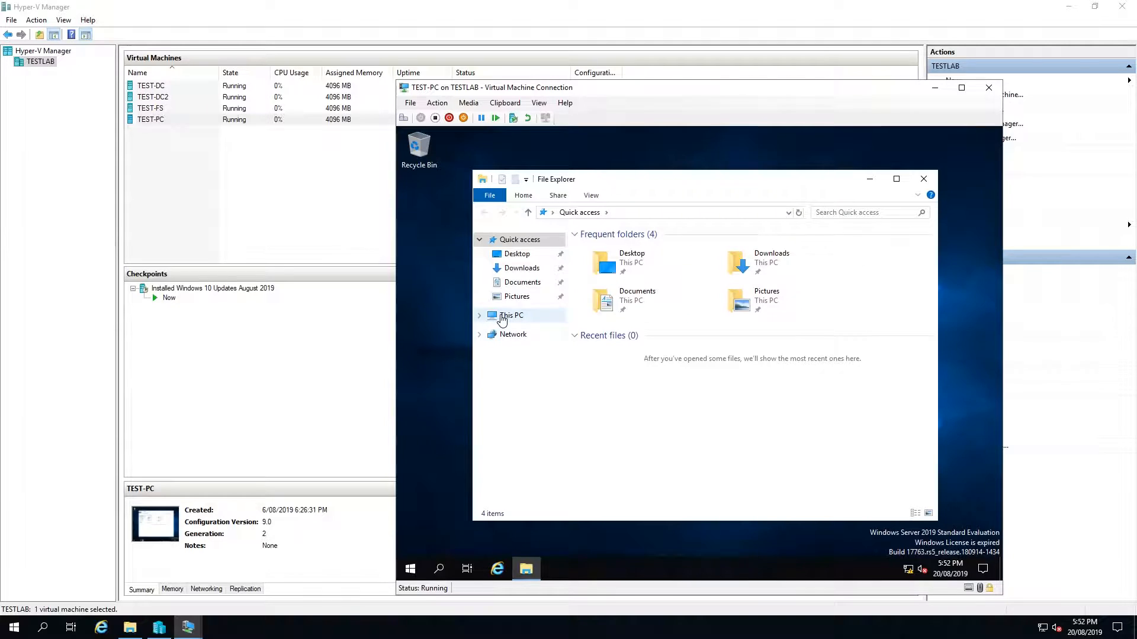
Browse DVD Drive (D:) sources folder, select boot.wim, and return to the drive root.
click(511, 314)
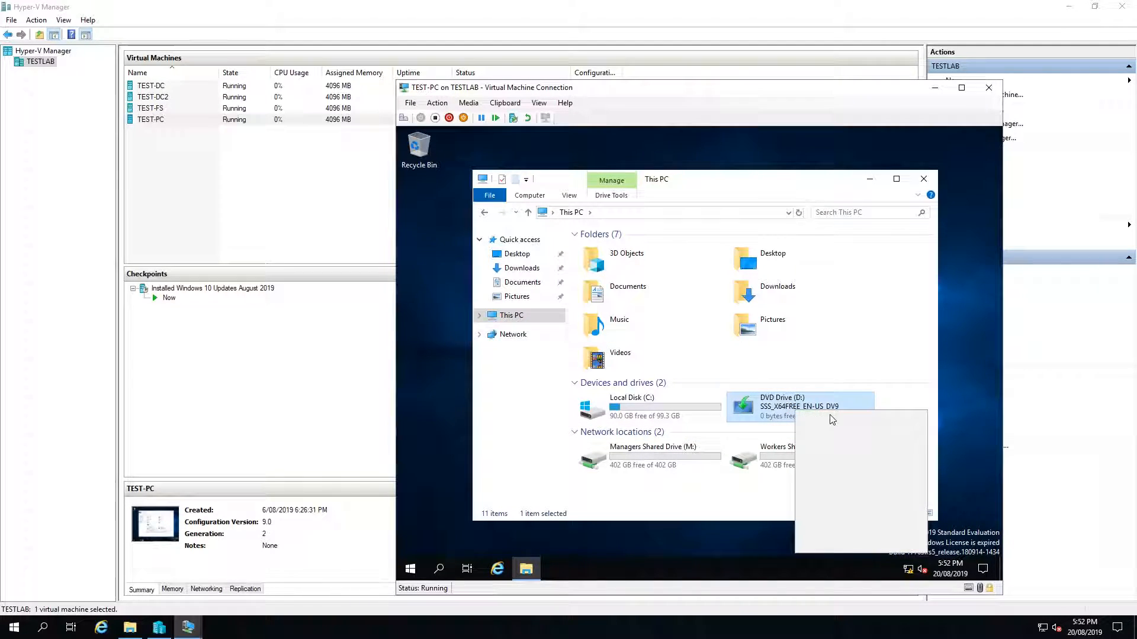
double_click(798, 406)
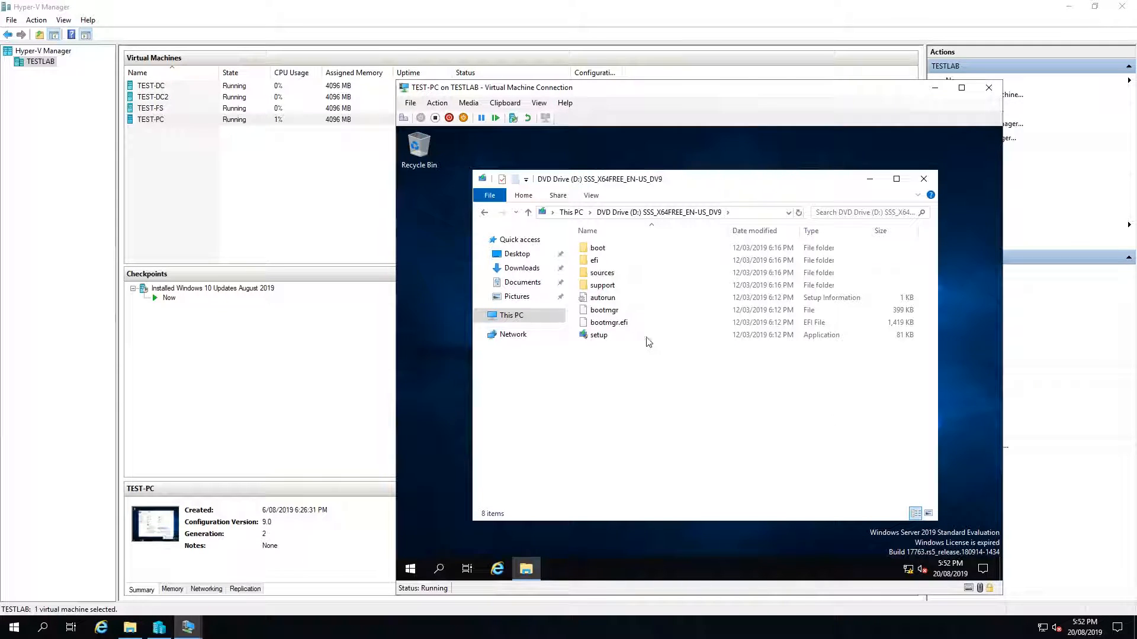
double_click(602, 272)
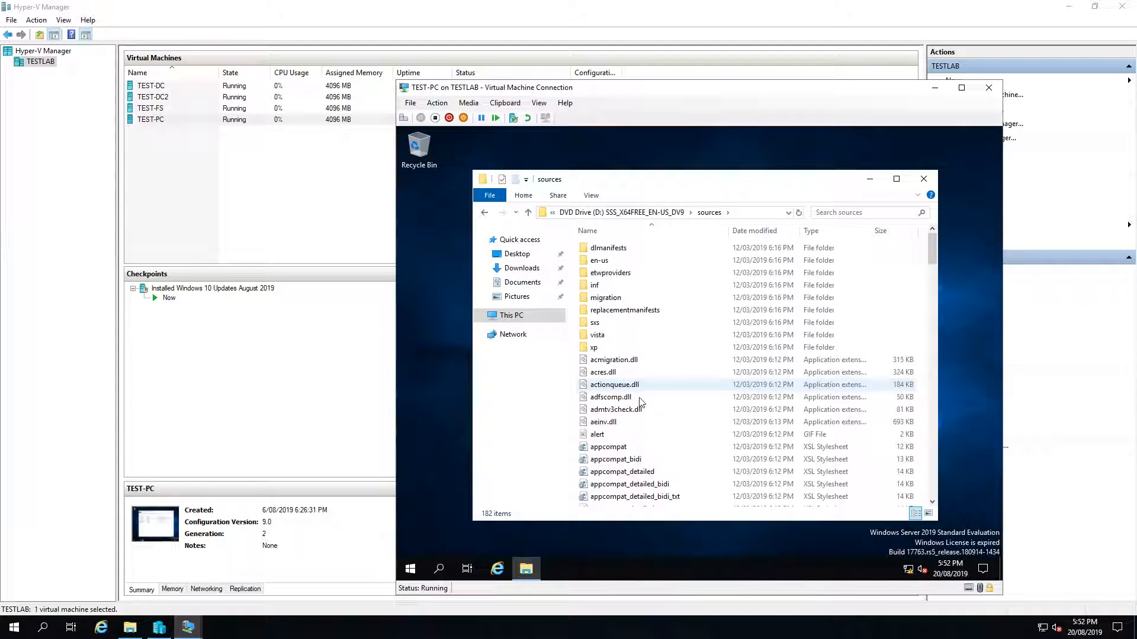
scroll(down, 3)
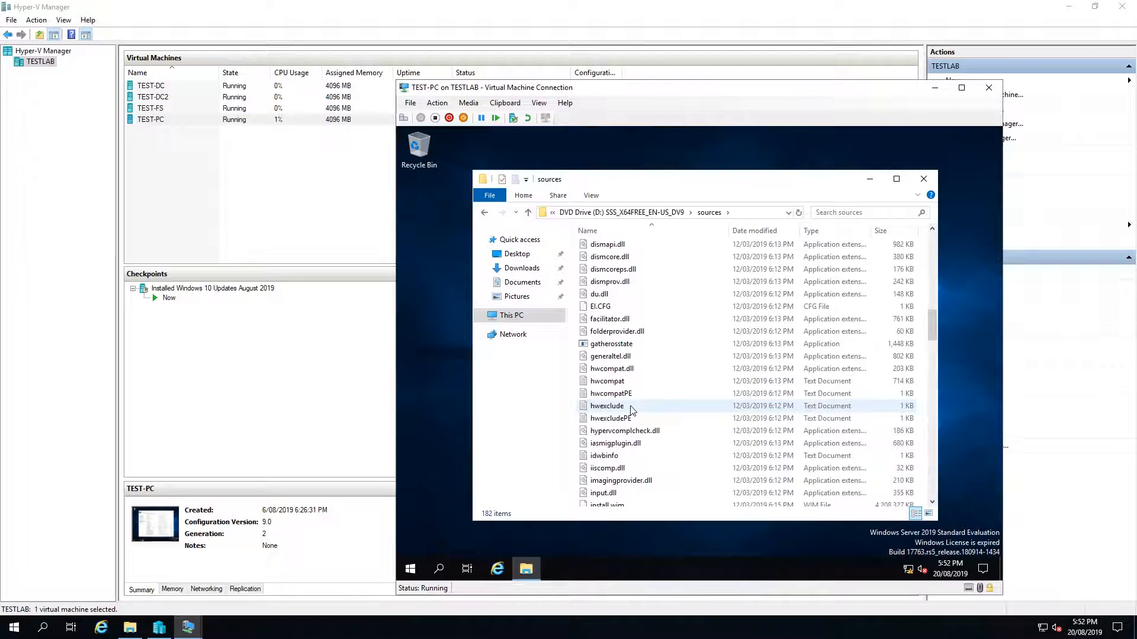
scroll(up, 3)
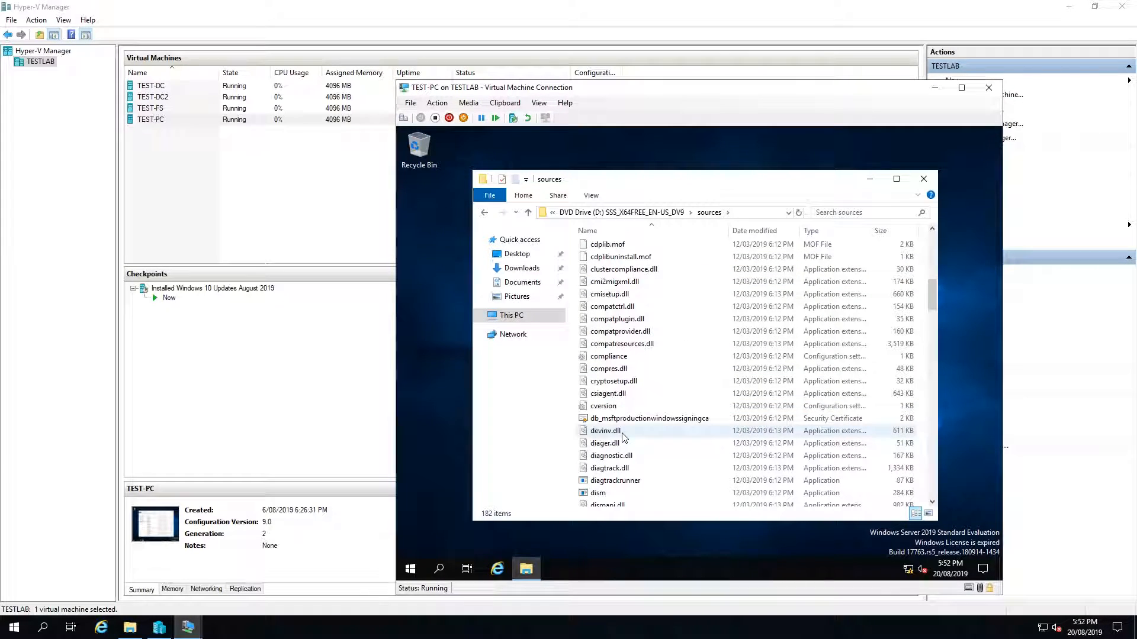
scroll(up, 3)
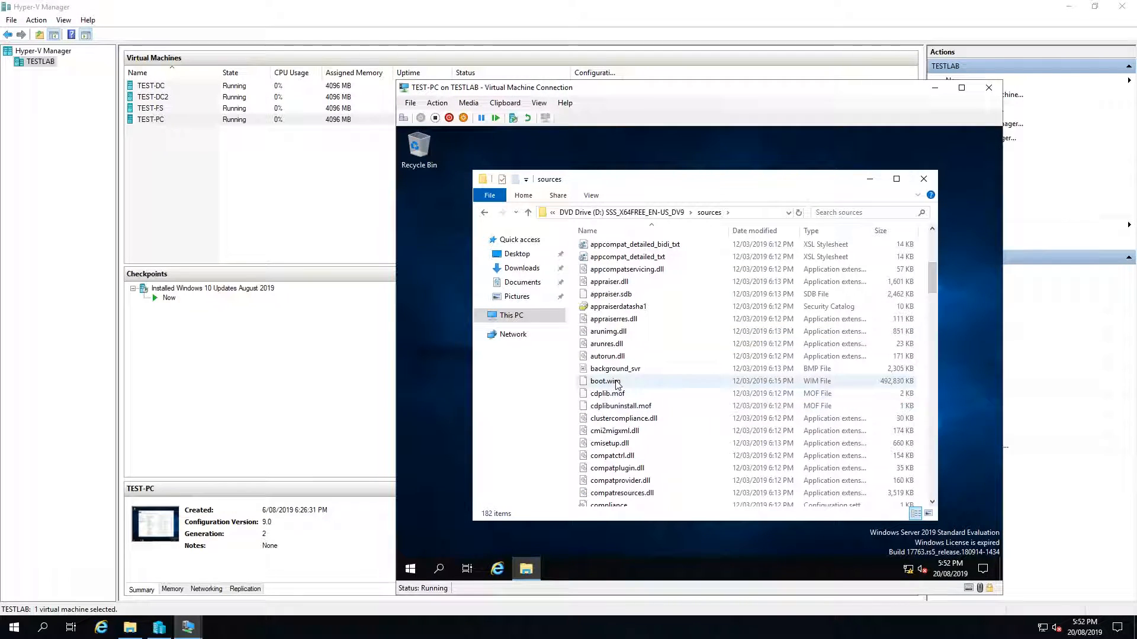
click(604, 380)
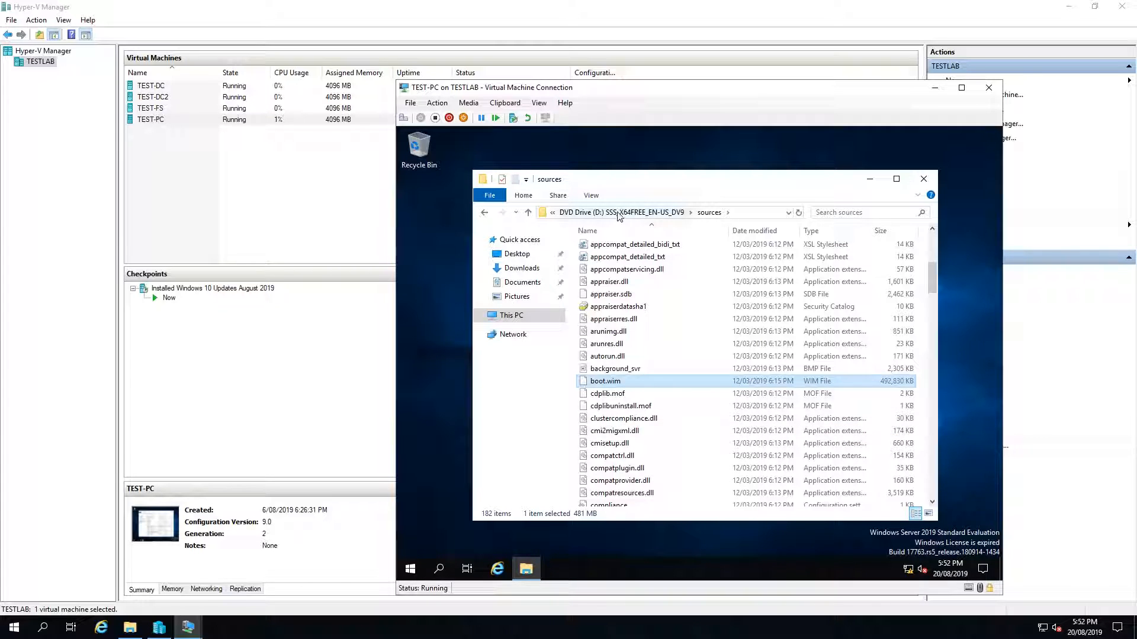
click(527, 212)
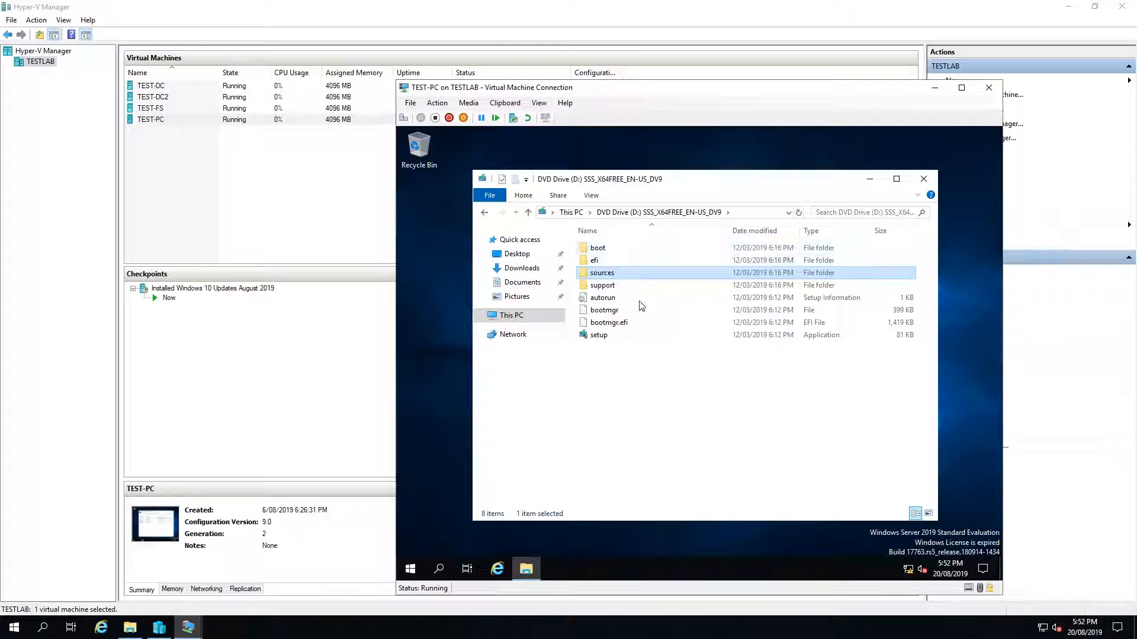
Open Workers Shared Drive (W:), add folders test3 and test4, and enter test4.
click(511, 315)
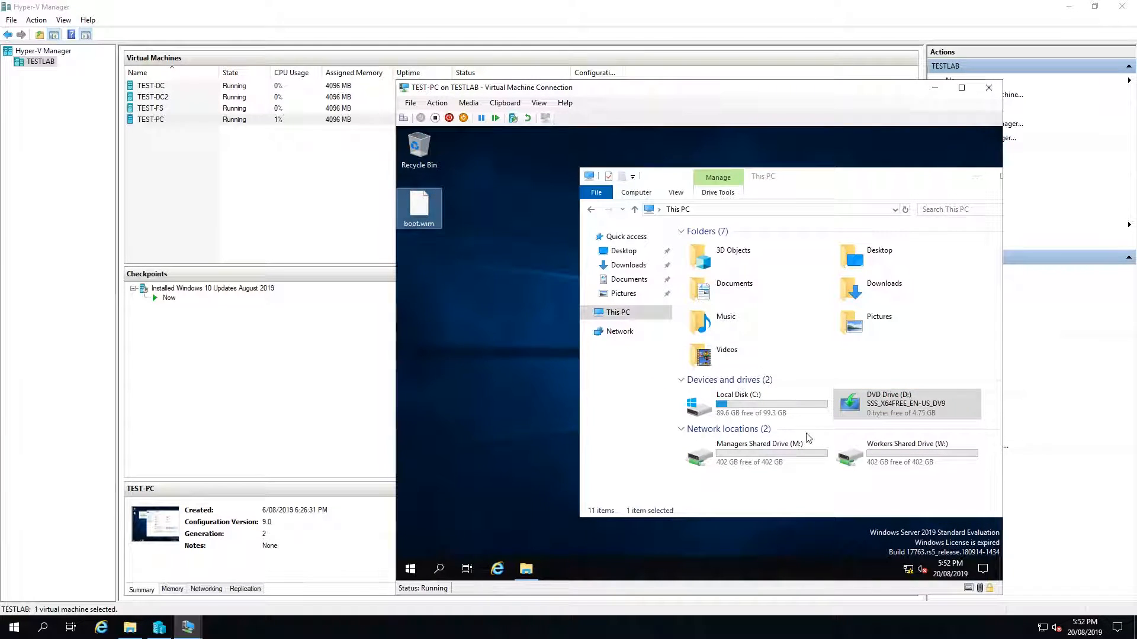
double_click(758, 443)
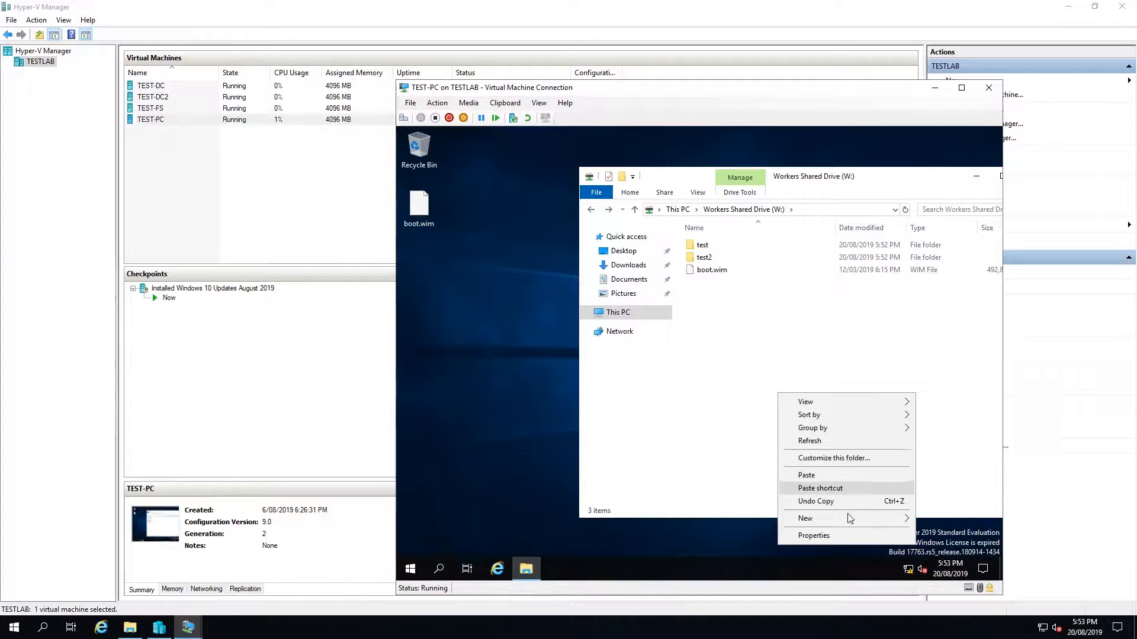
click(805, 518)
text(test3)
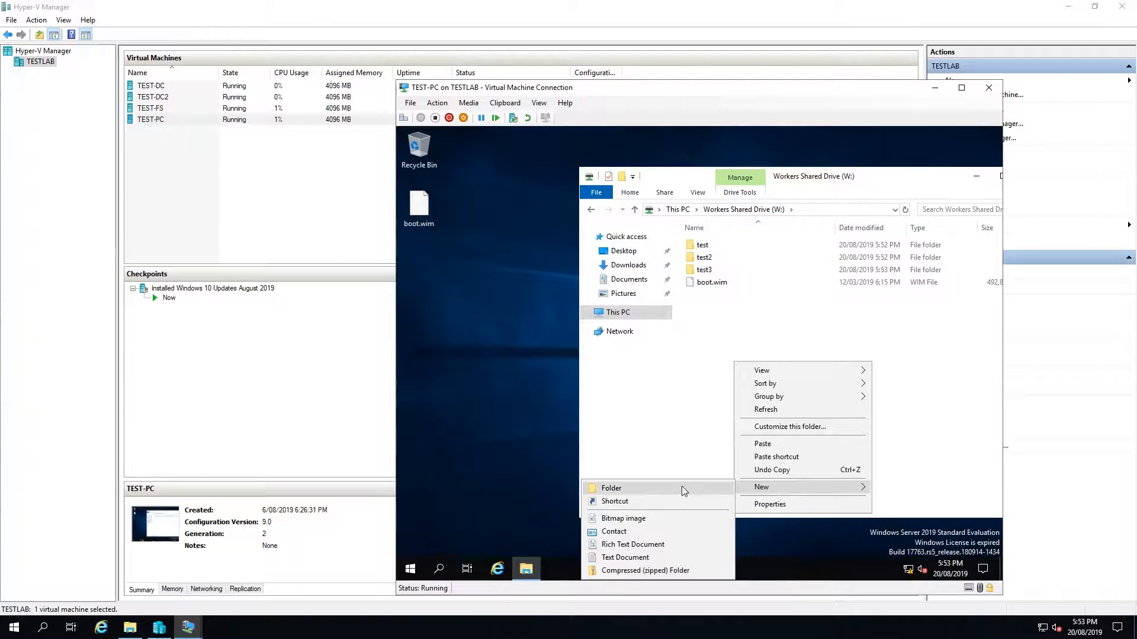
click(611, 488)
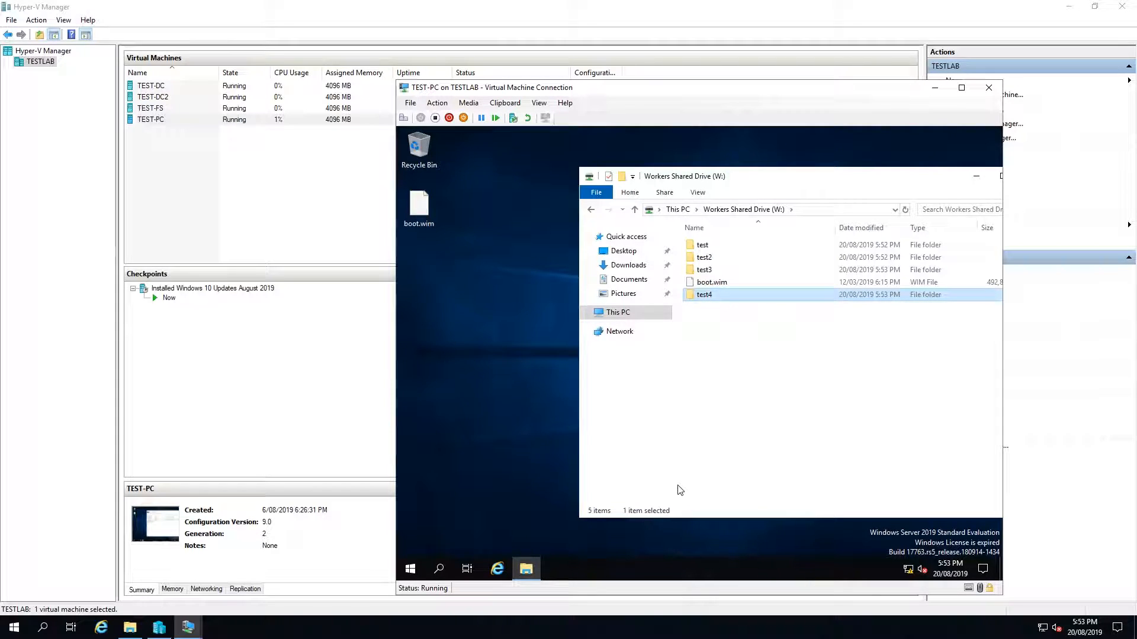
double_click(704, 294)
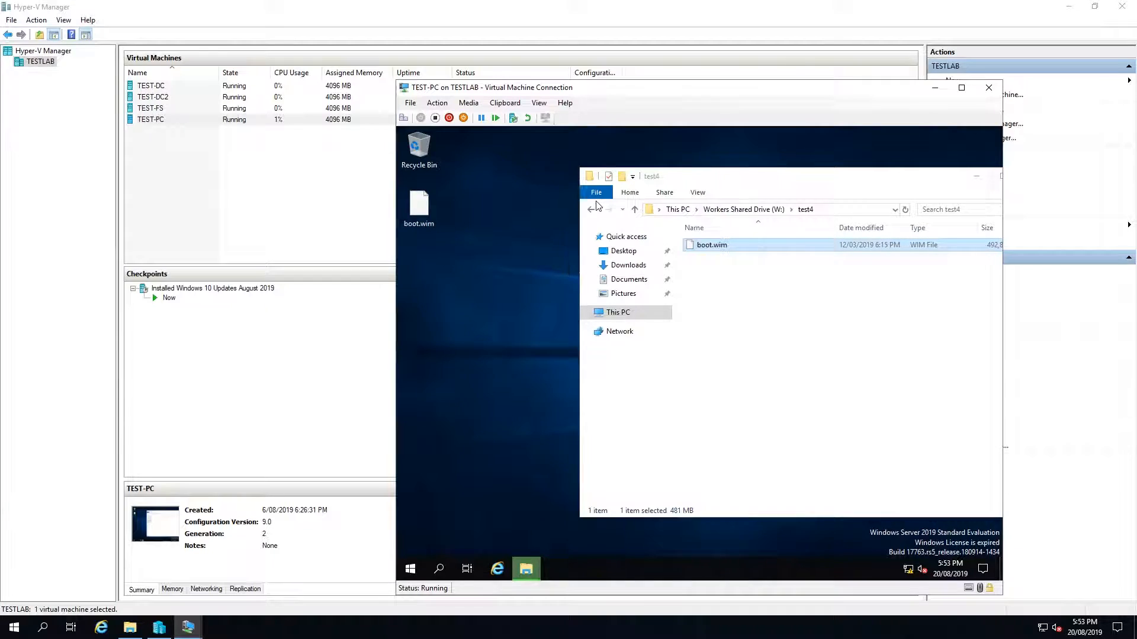
Check Workers Shared Drive free space (399 GB of 402 GB), then switch to TEST-FS.
click(617, 312)
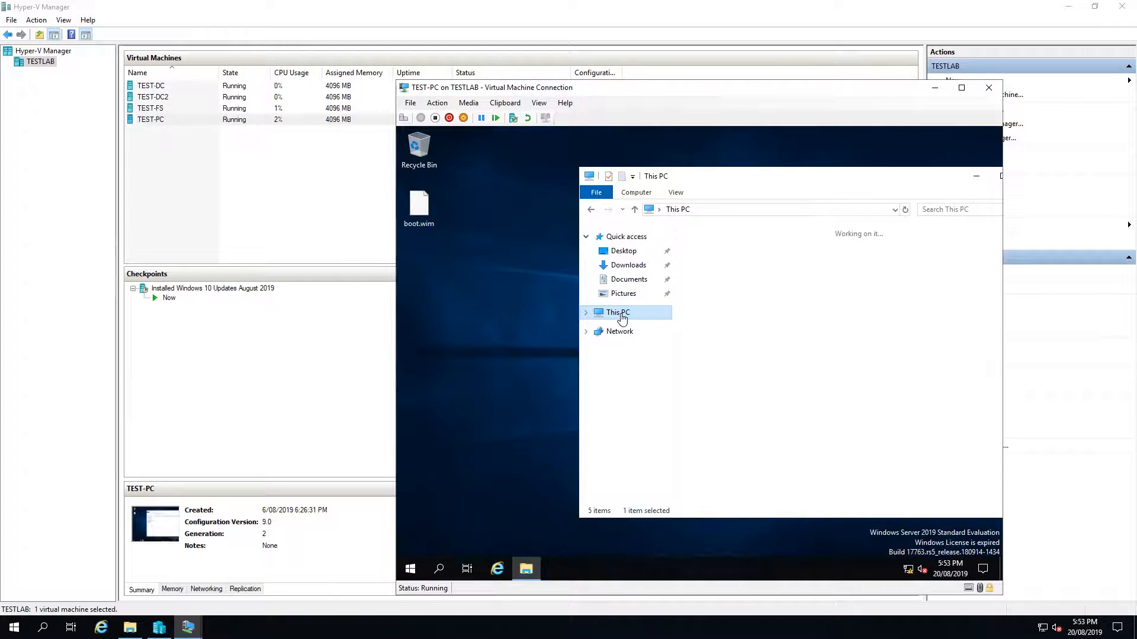
click(617, 312)
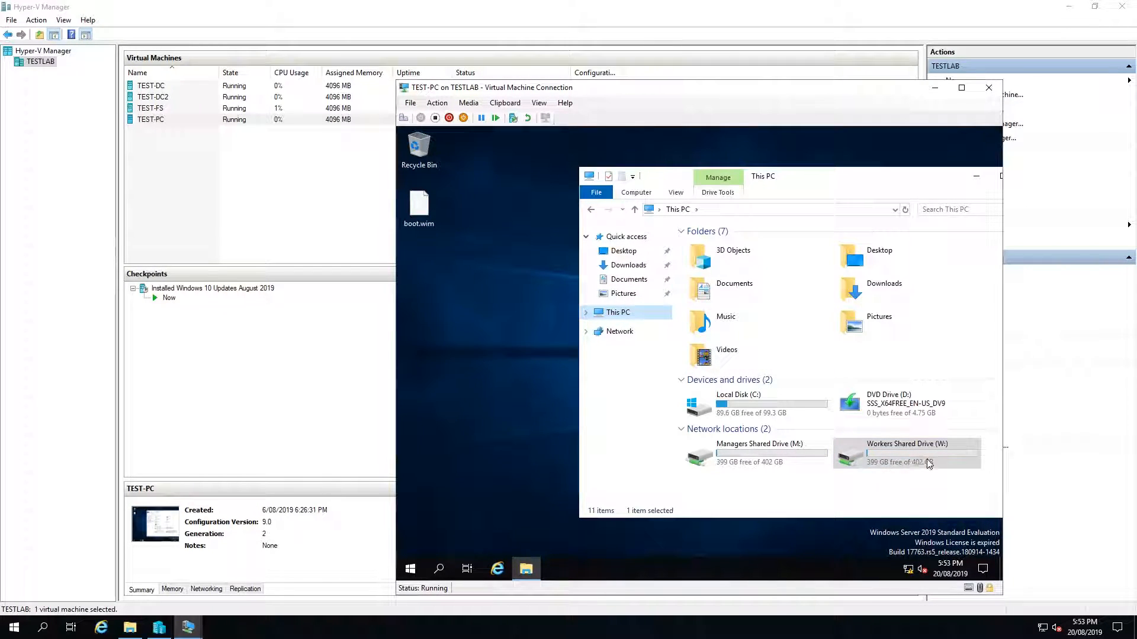
click(905, 452)
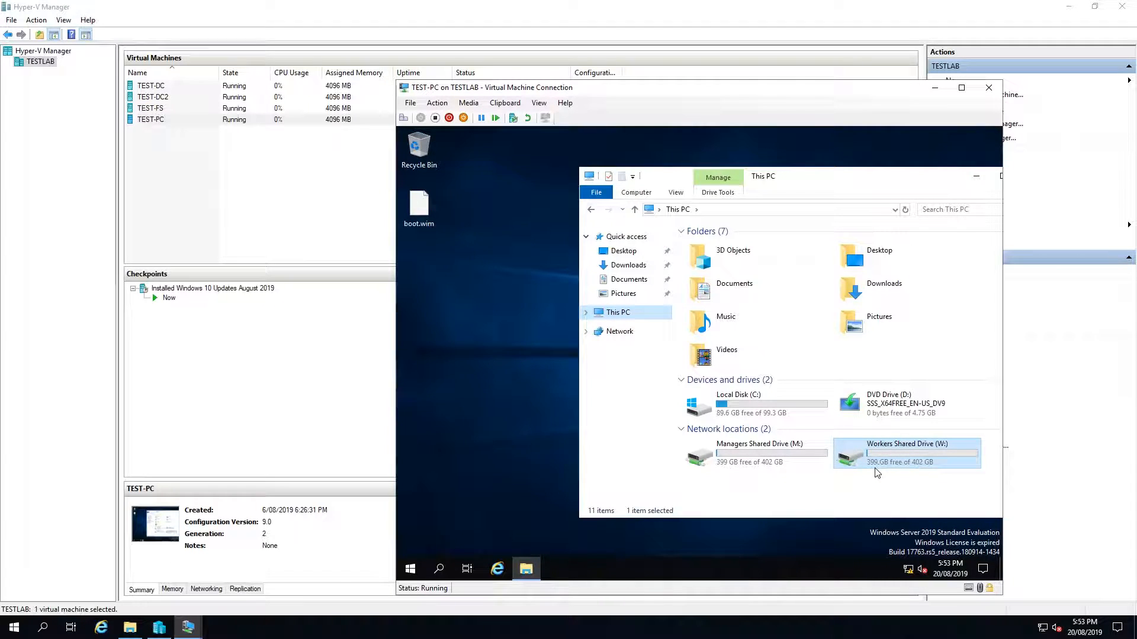
mouse_move(917, 468)
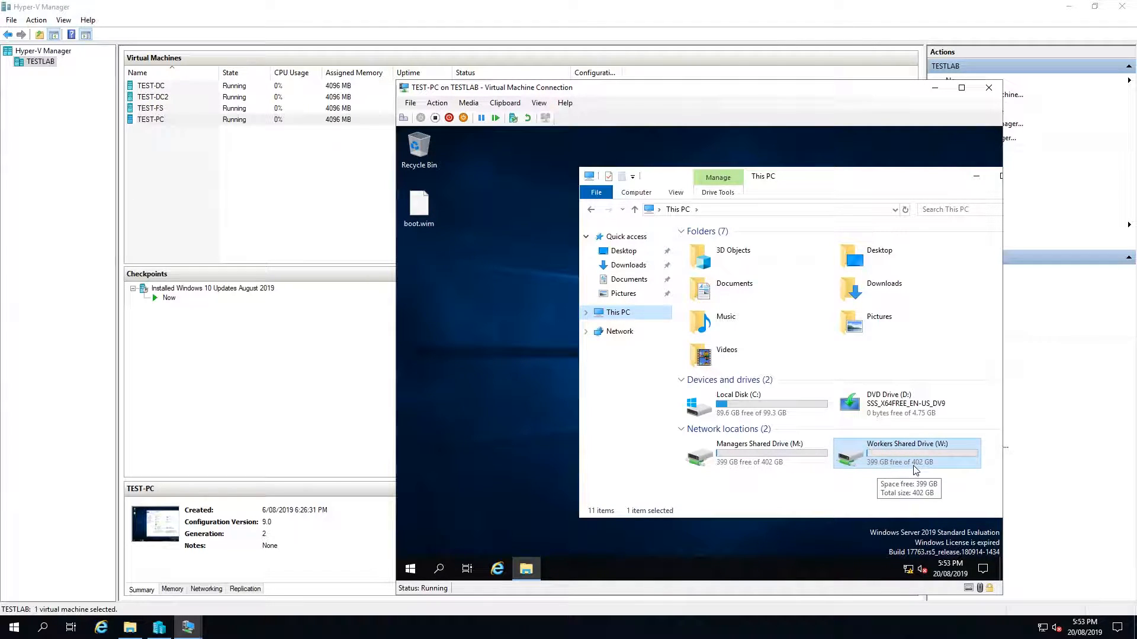
mouse_move(928, 435)
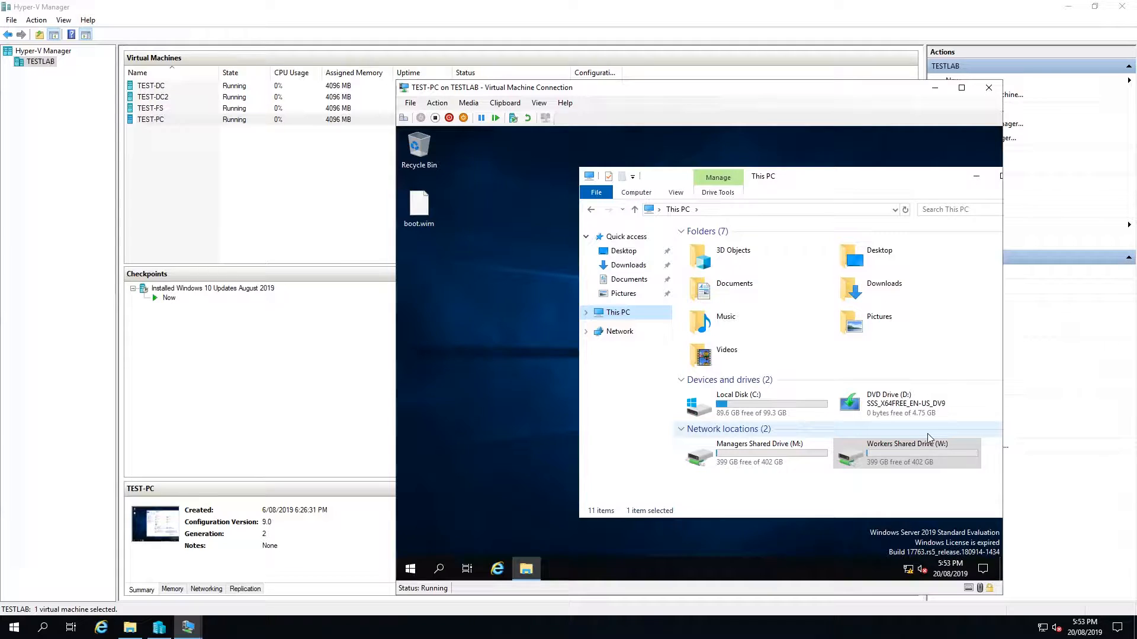
click(905, 403)
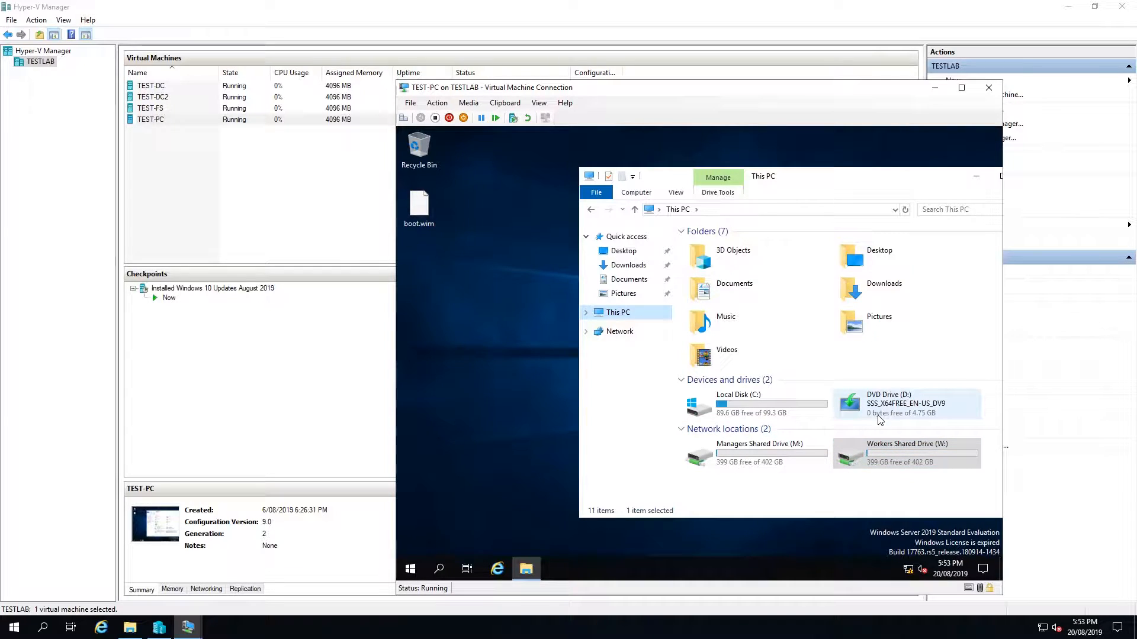
click(905, 452)
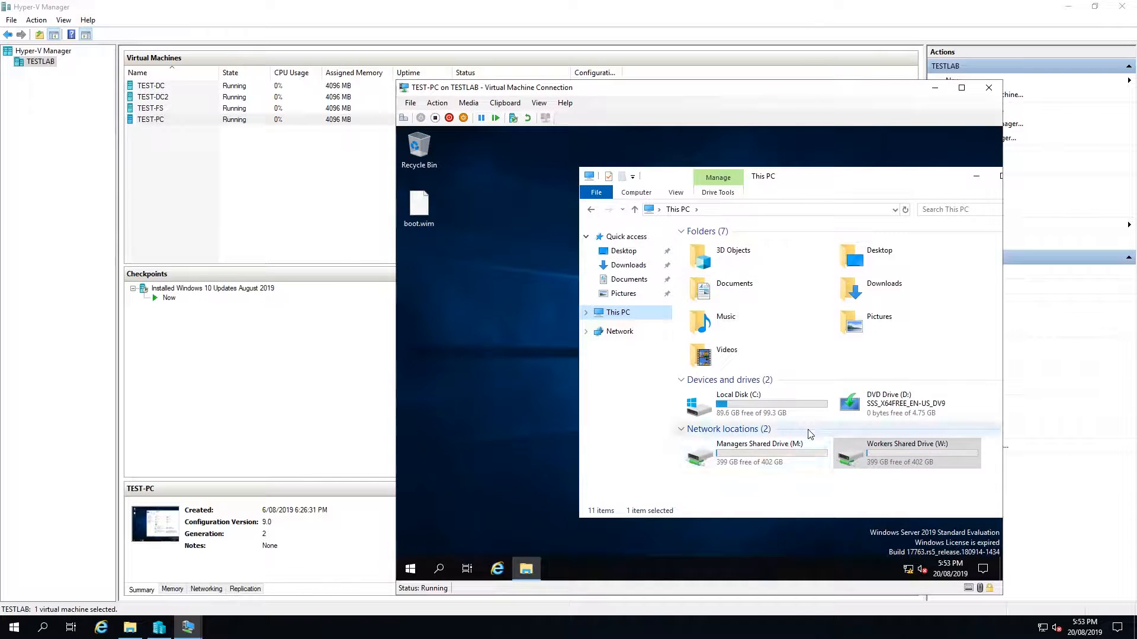
mouse_move(211, 116)
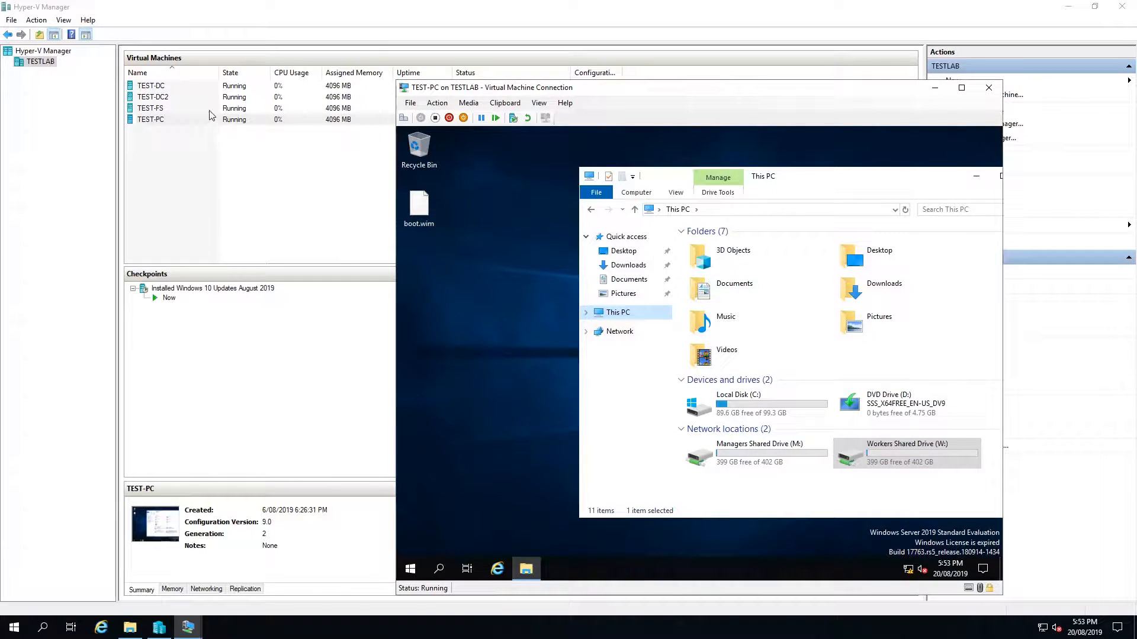
click(150, 108)
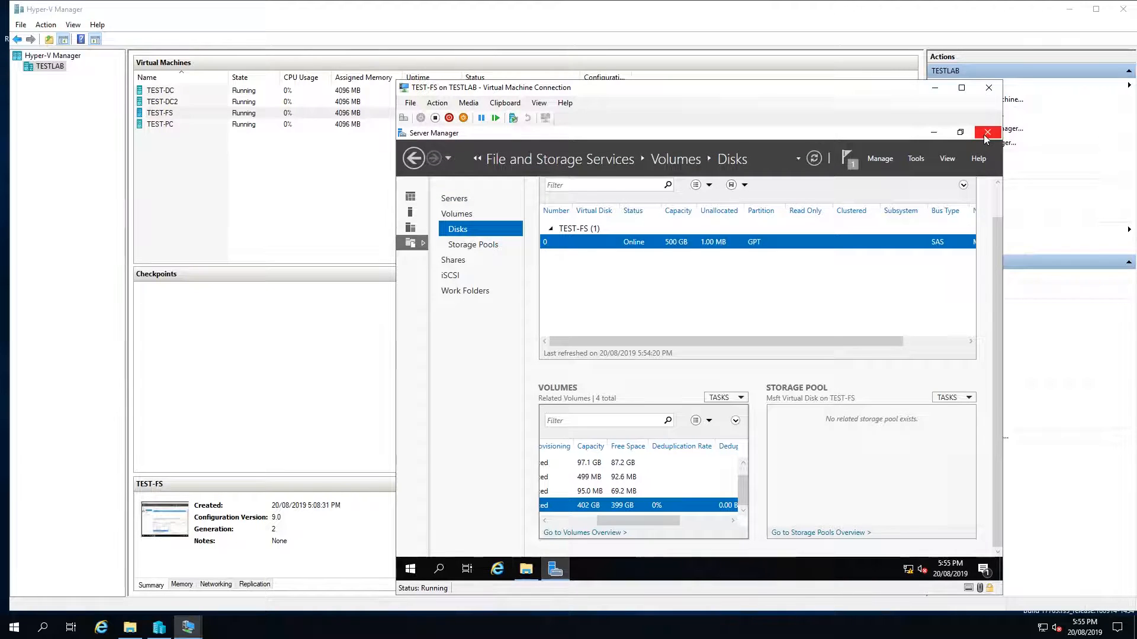
Close Server Manager and launch Windows PowerShell from Start on TEST-FS.
click(986, 132)
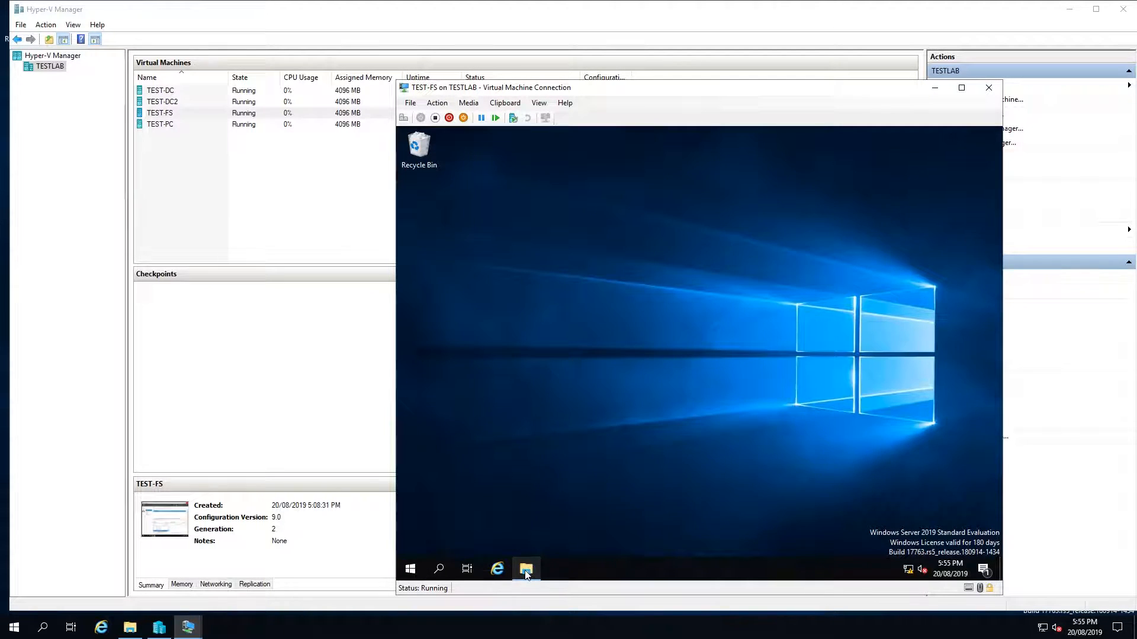
click(409, 568)
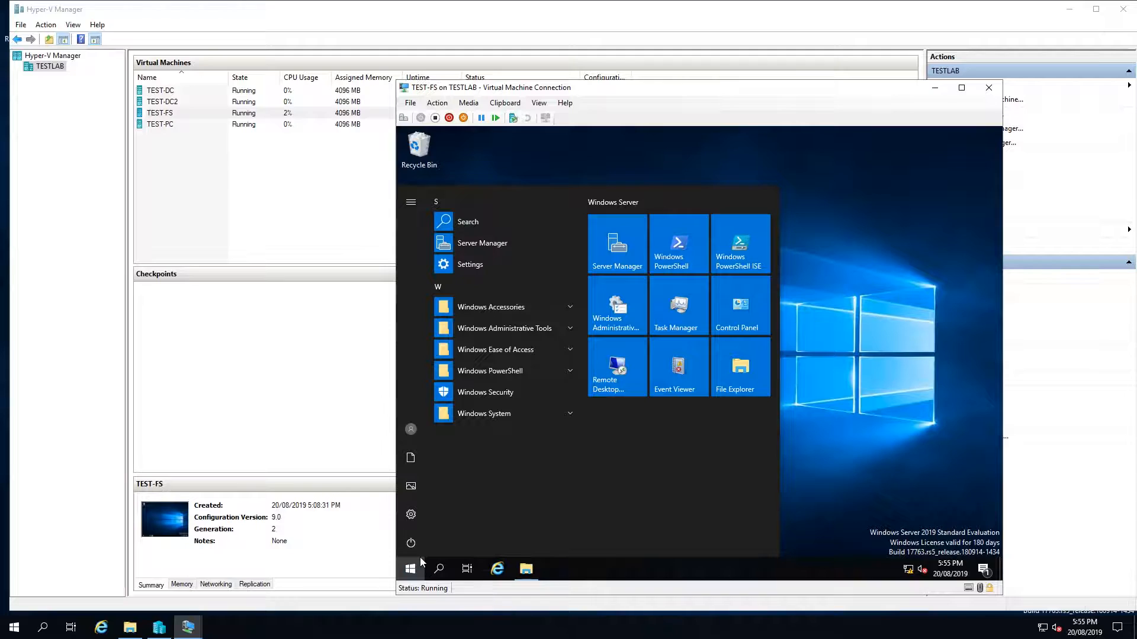
click(409, 568)
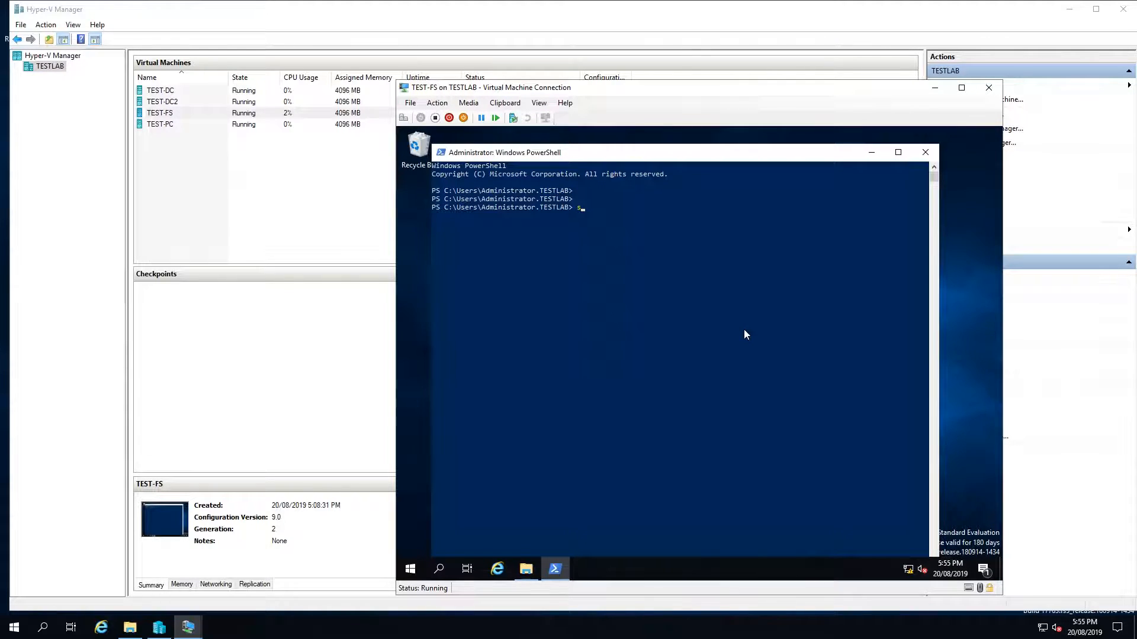
Run Start-DedupJob -Volume E: -Type Optimization -Memory 70, then begin a get- command.
text(tart-)
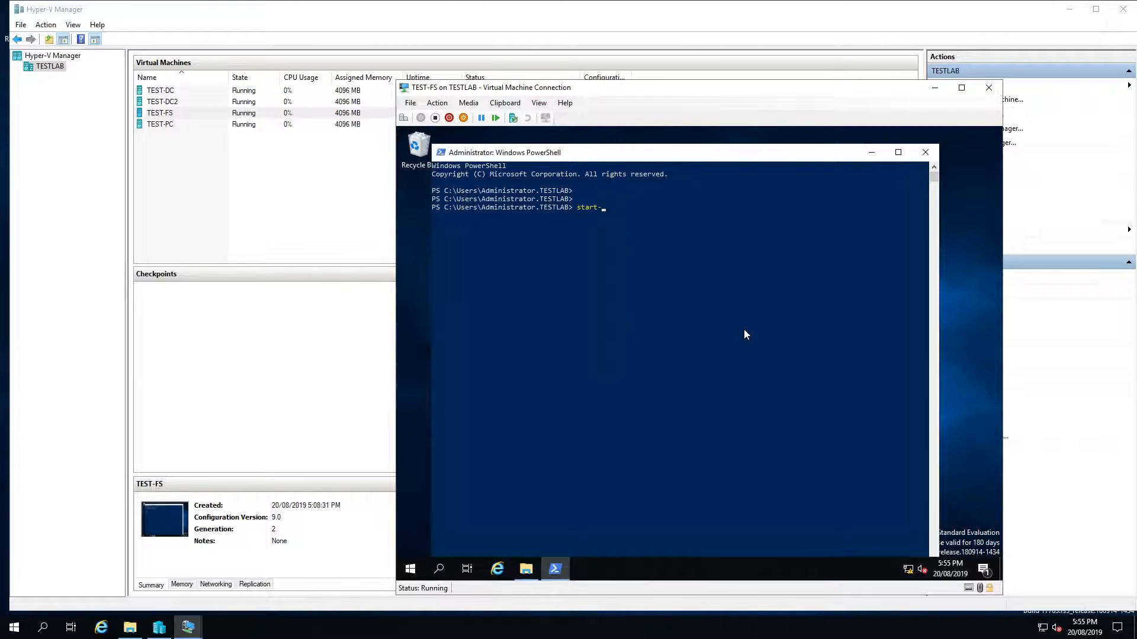
text(dedup)
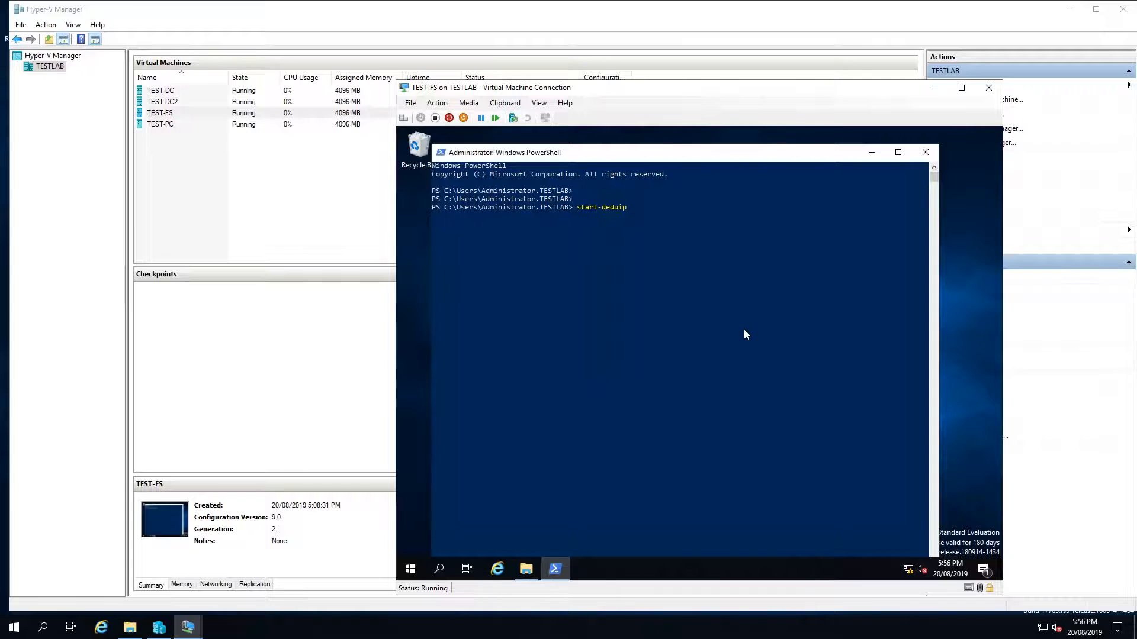
text(job -)
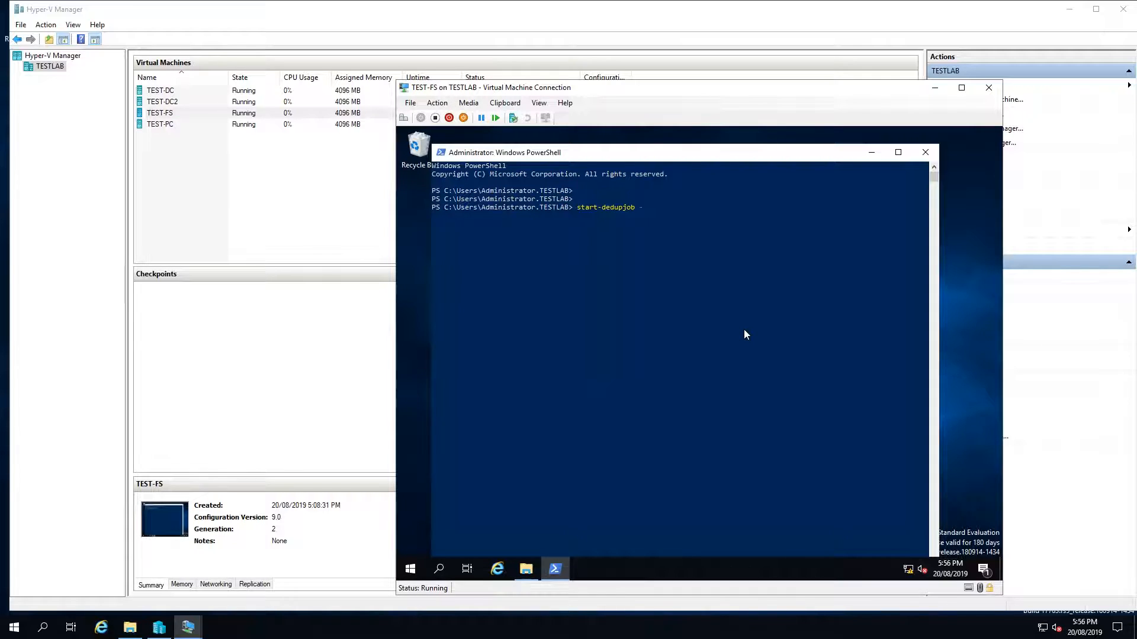
text(Volume)
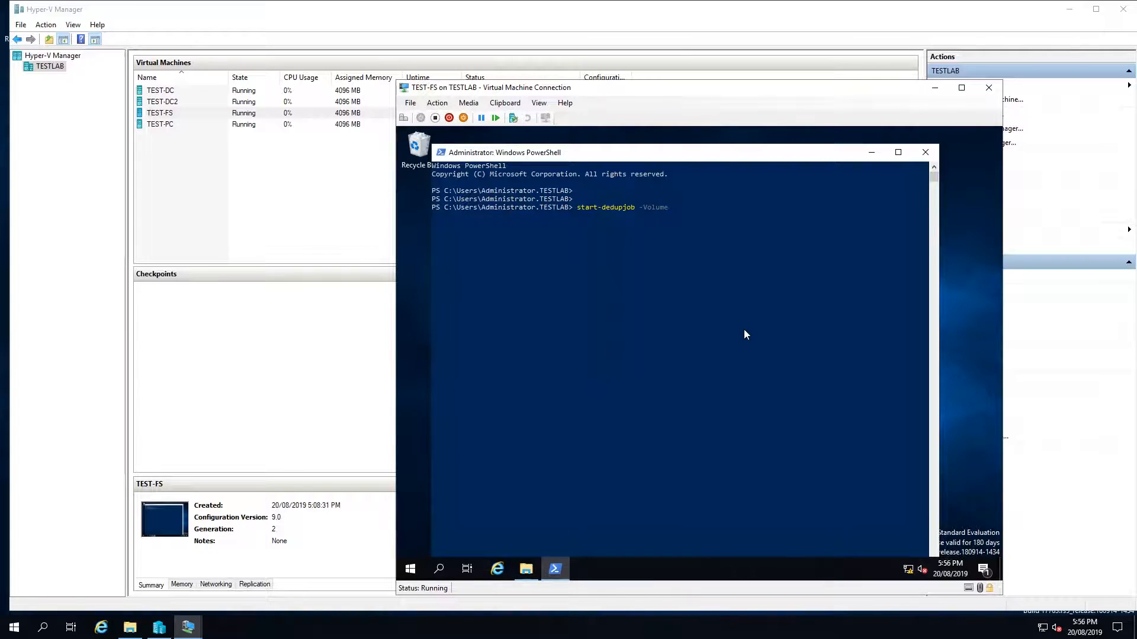
text("E:)
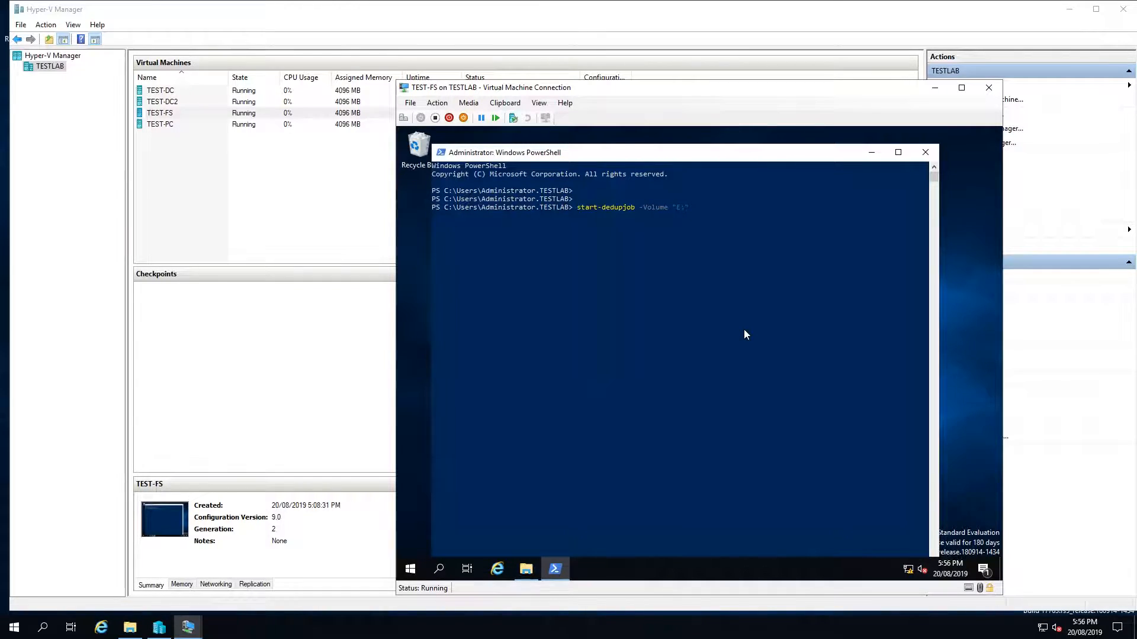
text(-Type Op)
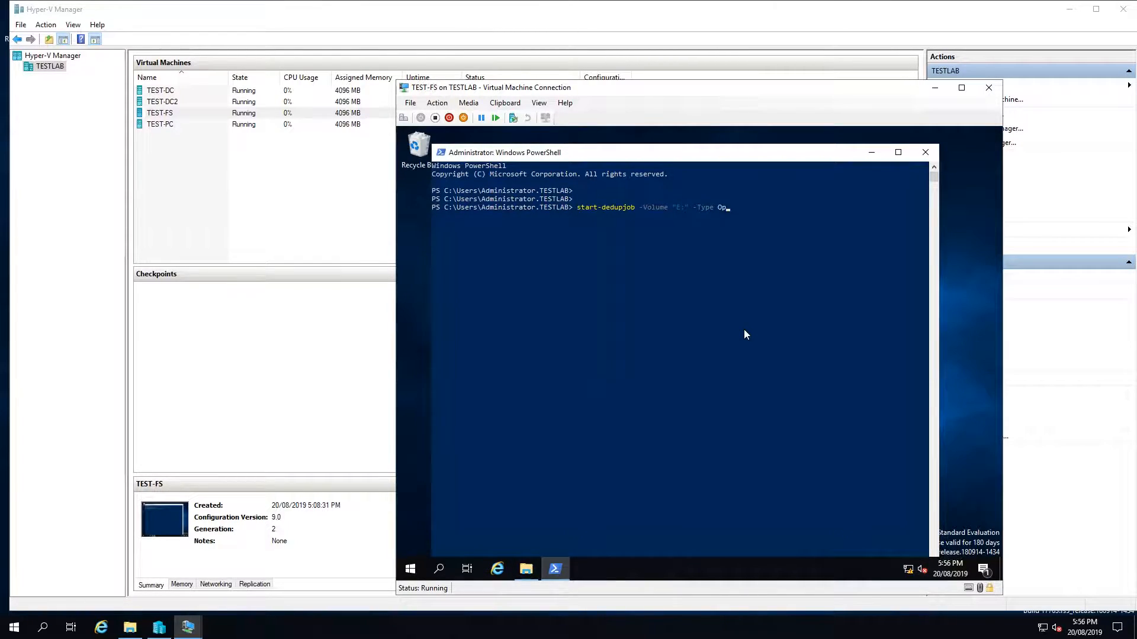
text(tim)
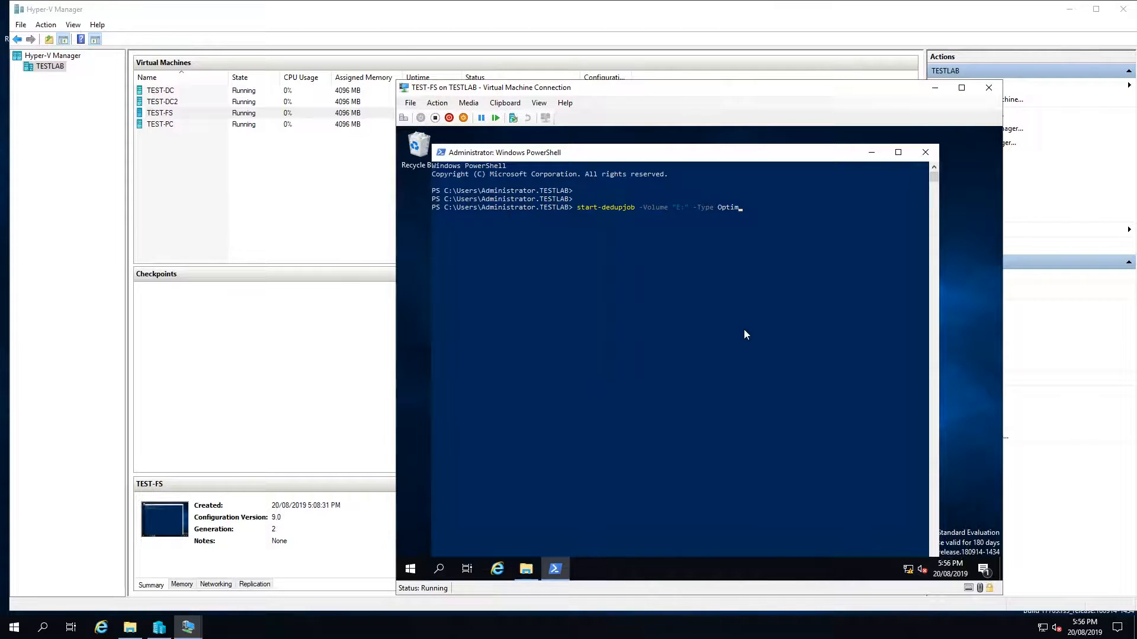
text(ization)
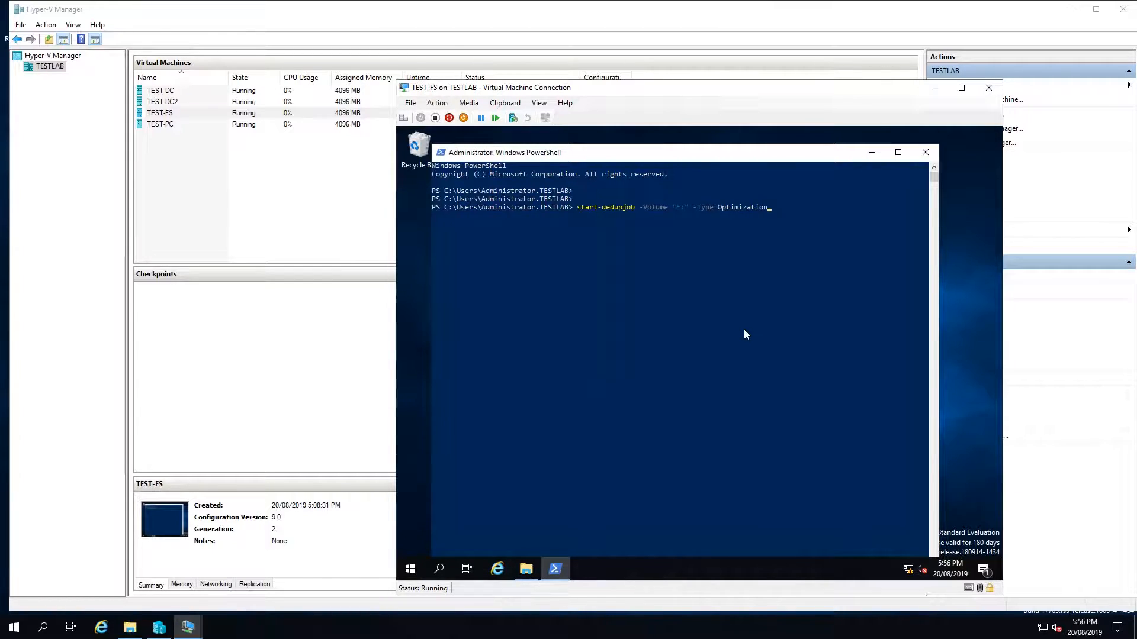
text(-Memor)
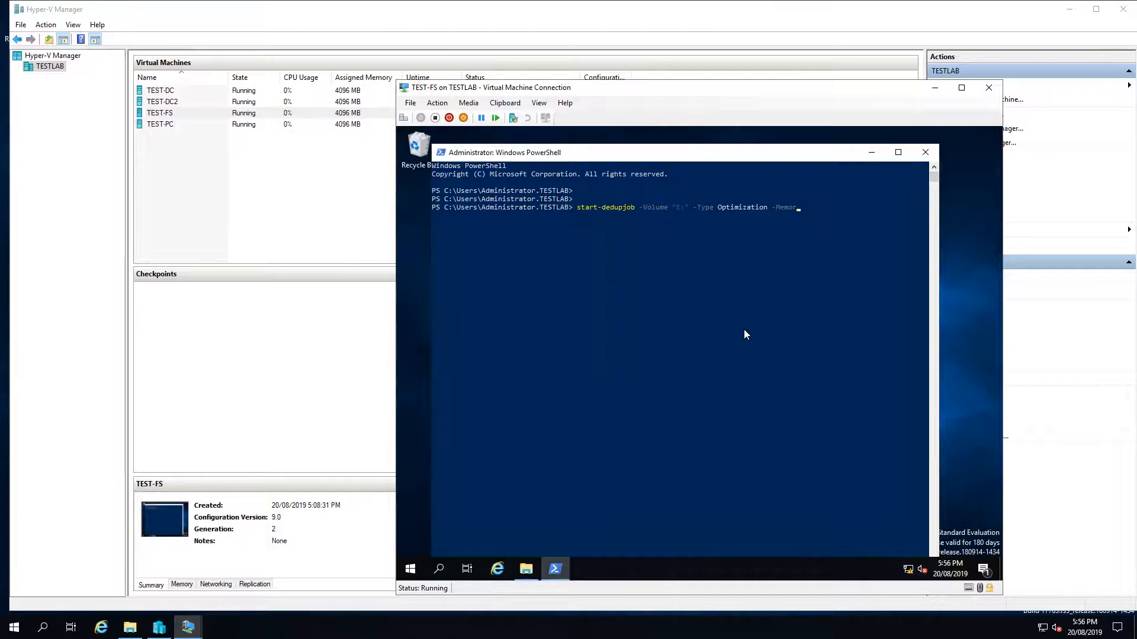
text(70)
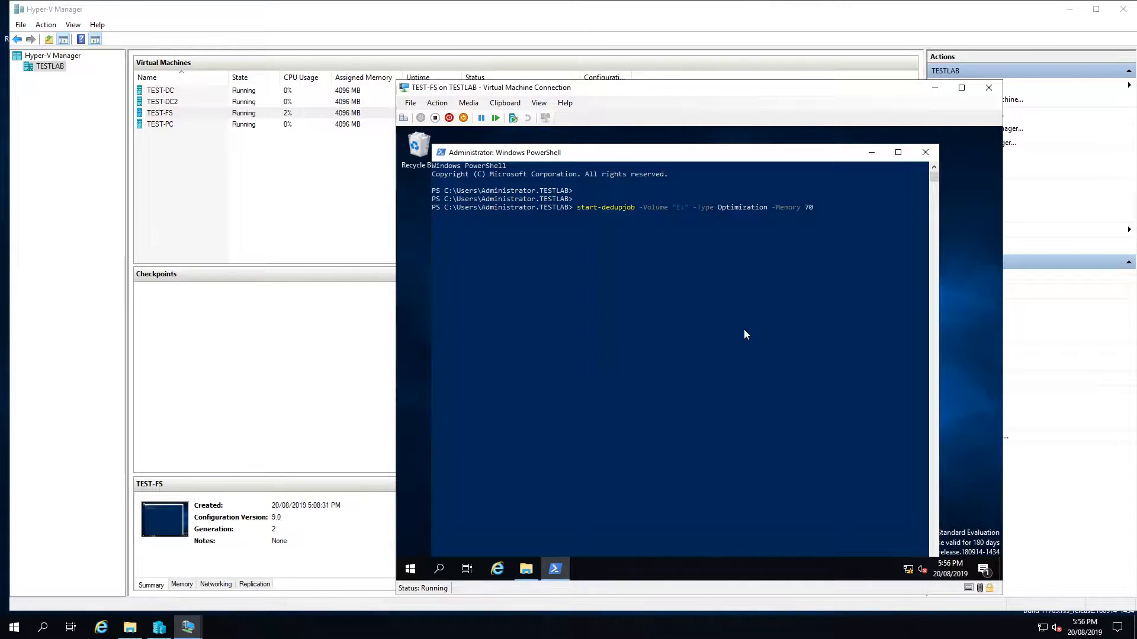
key(Return)
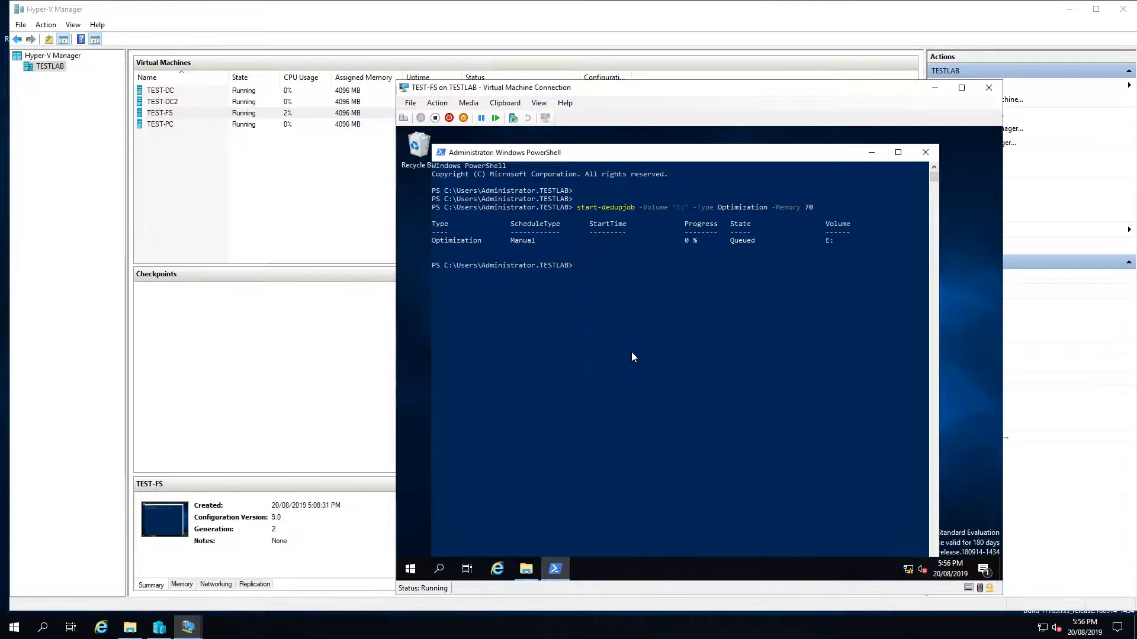
mouse_move(675, 330)
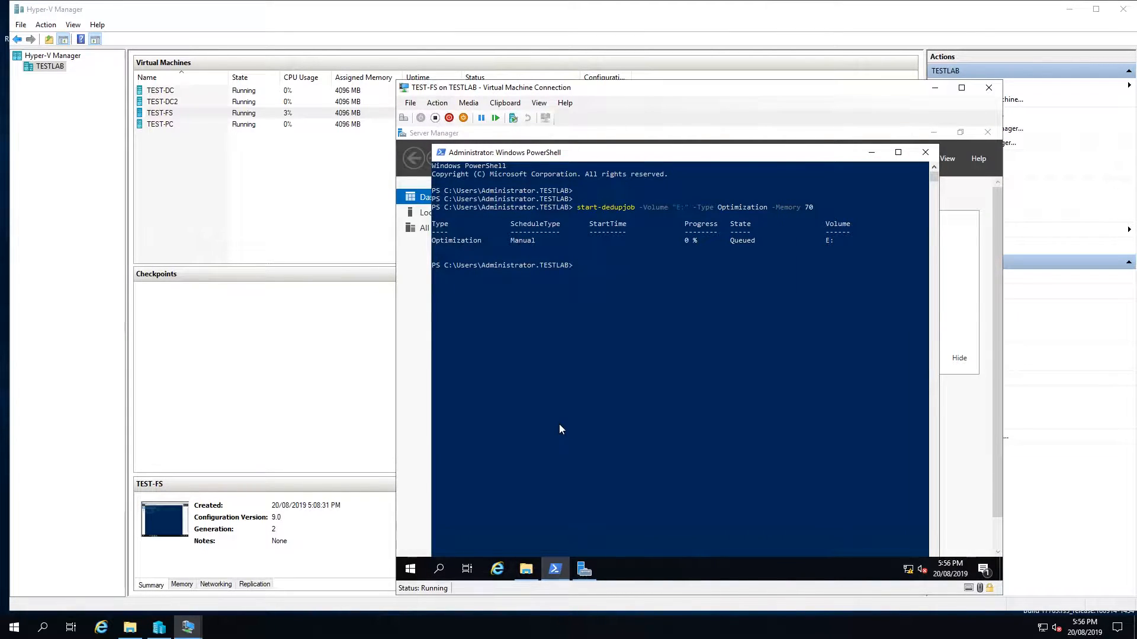
text(g)
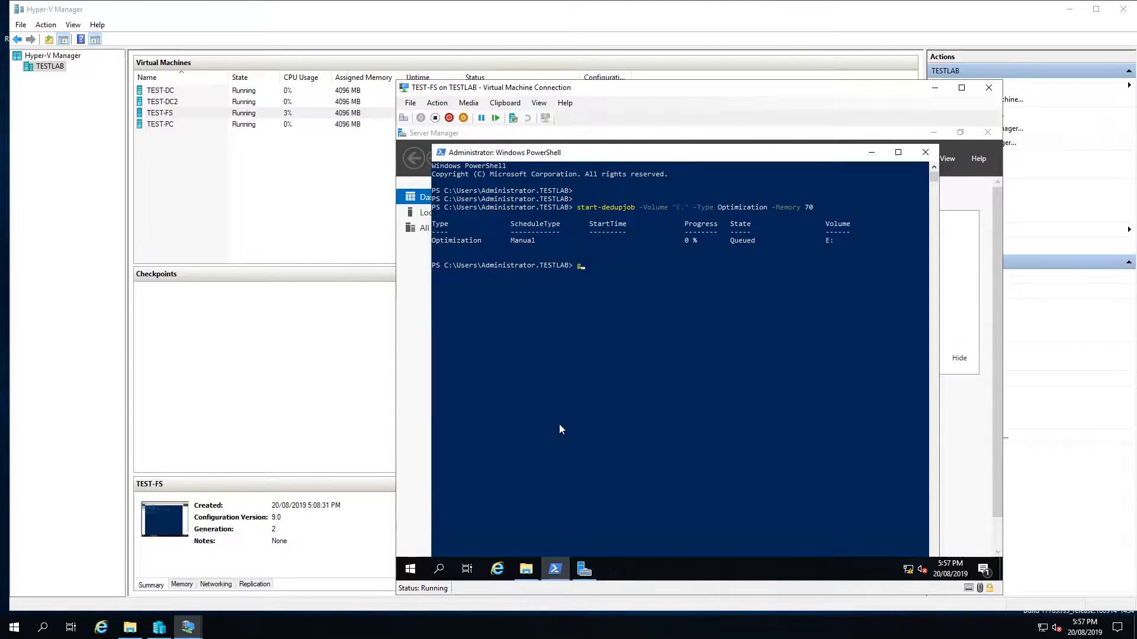
text(geget-)
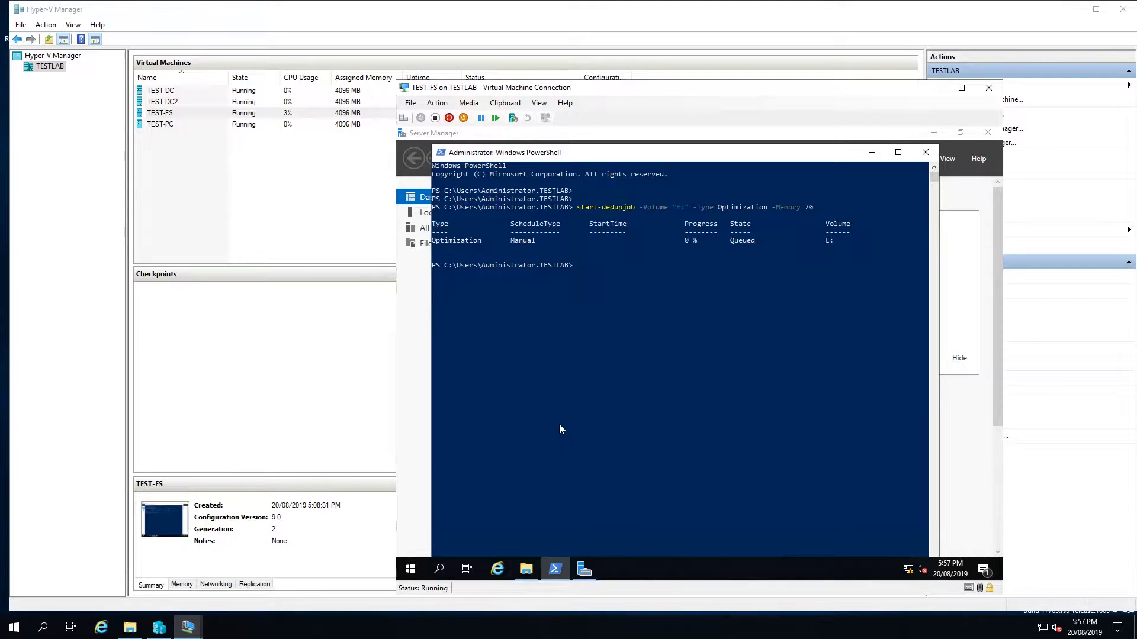
Run Get-DedupStatus to confirm E: saved 2.29 GB with 6 optimized files, then leave the session.
text(Get-S)
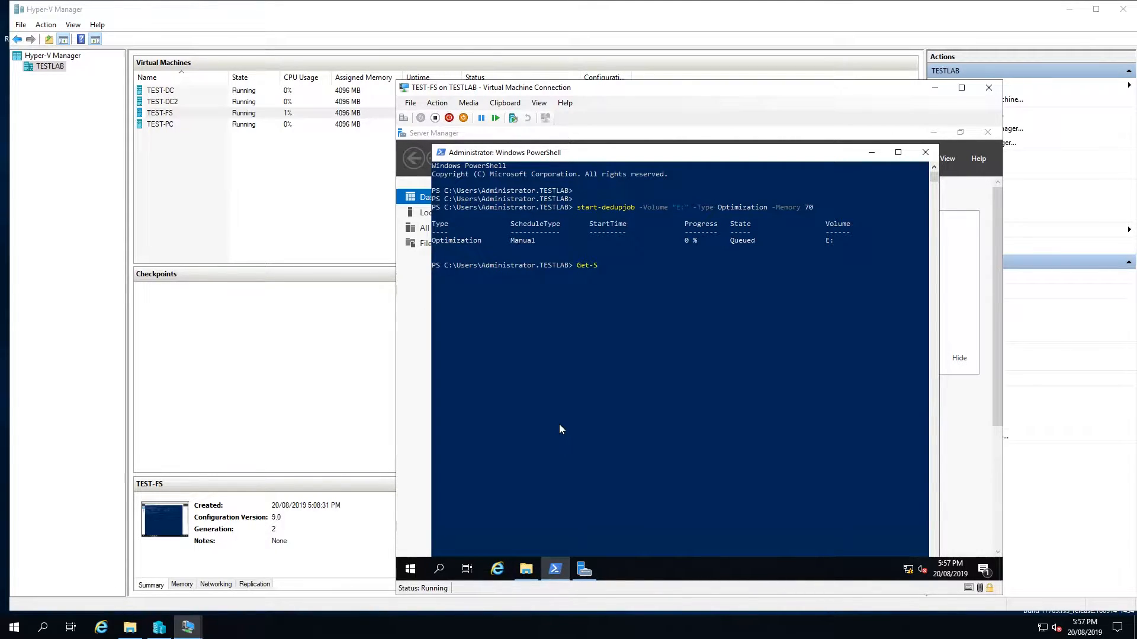
text(edupS)
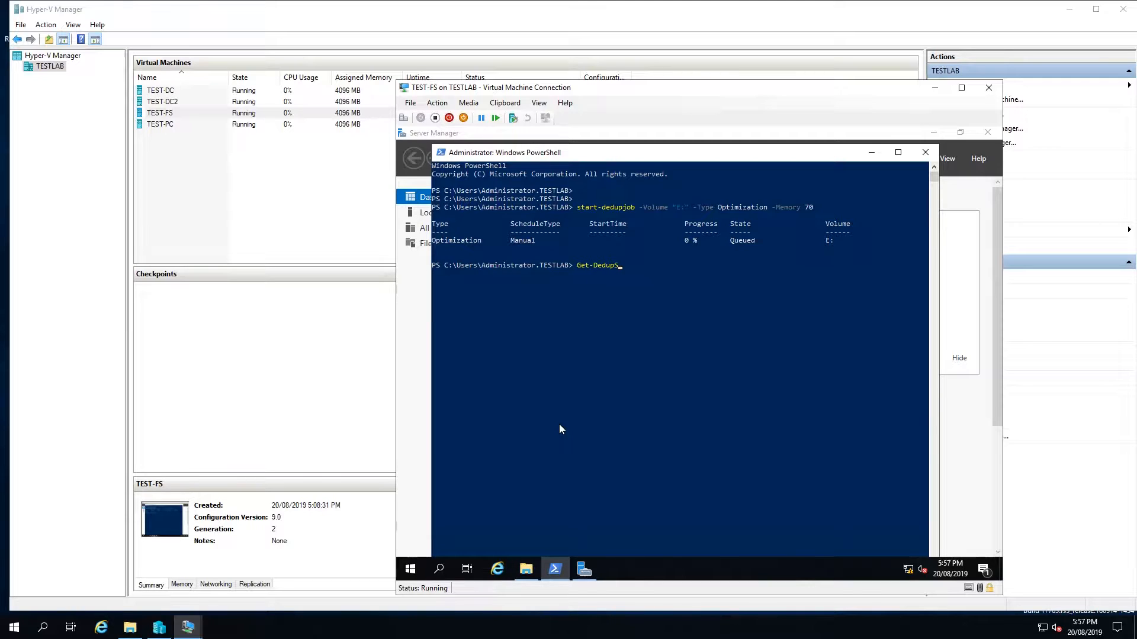
key(Return)
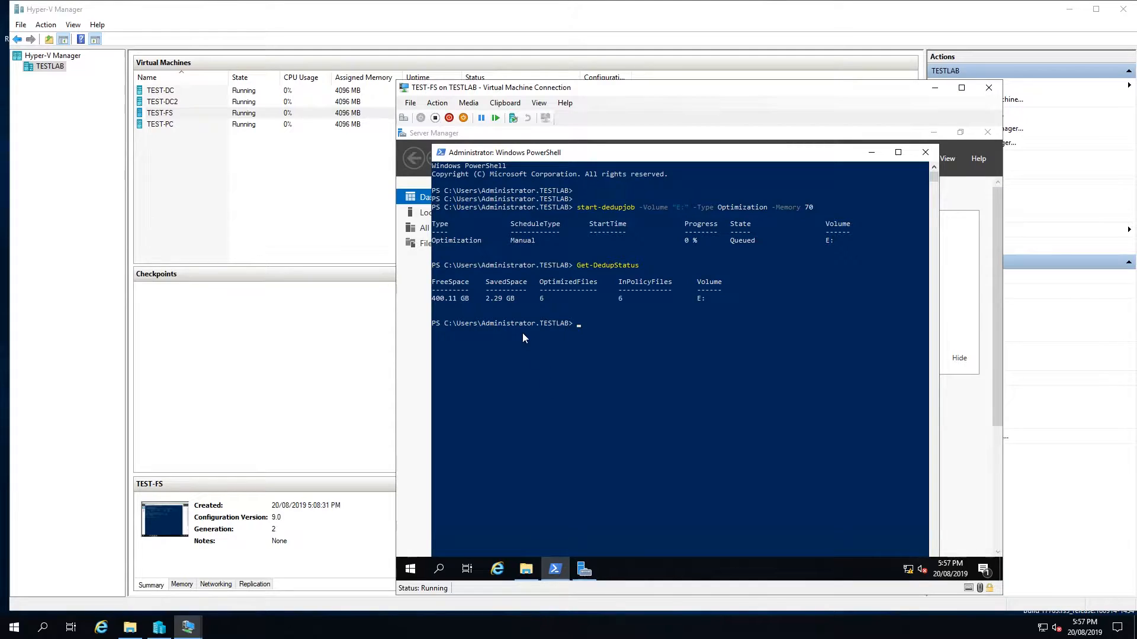
mouse_move(604, 306)
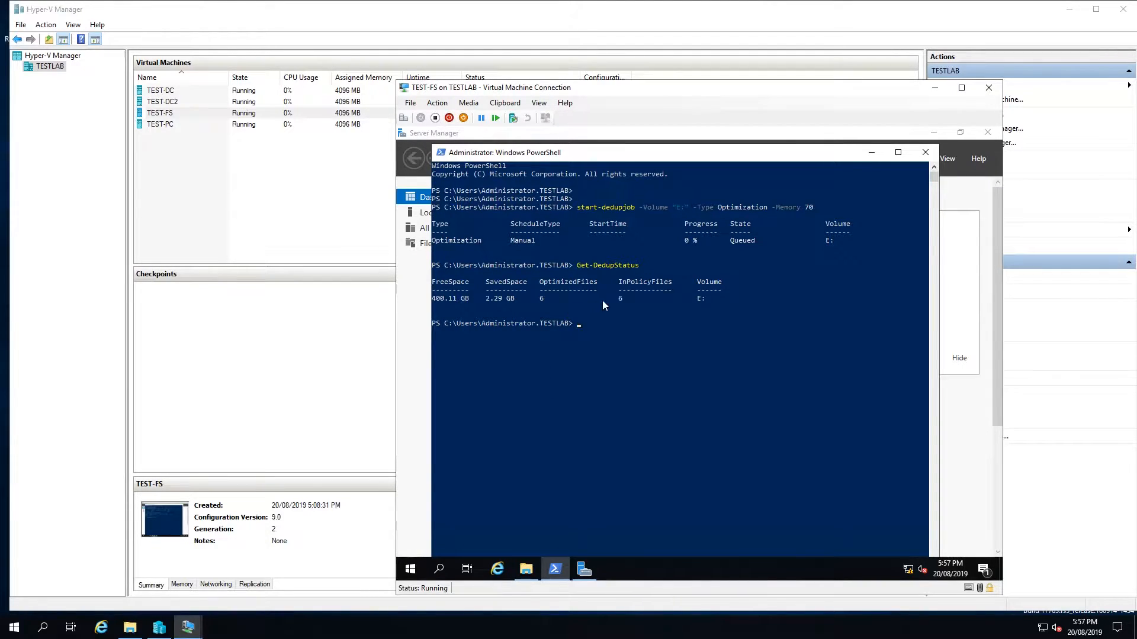
mouse_move(530, 298)
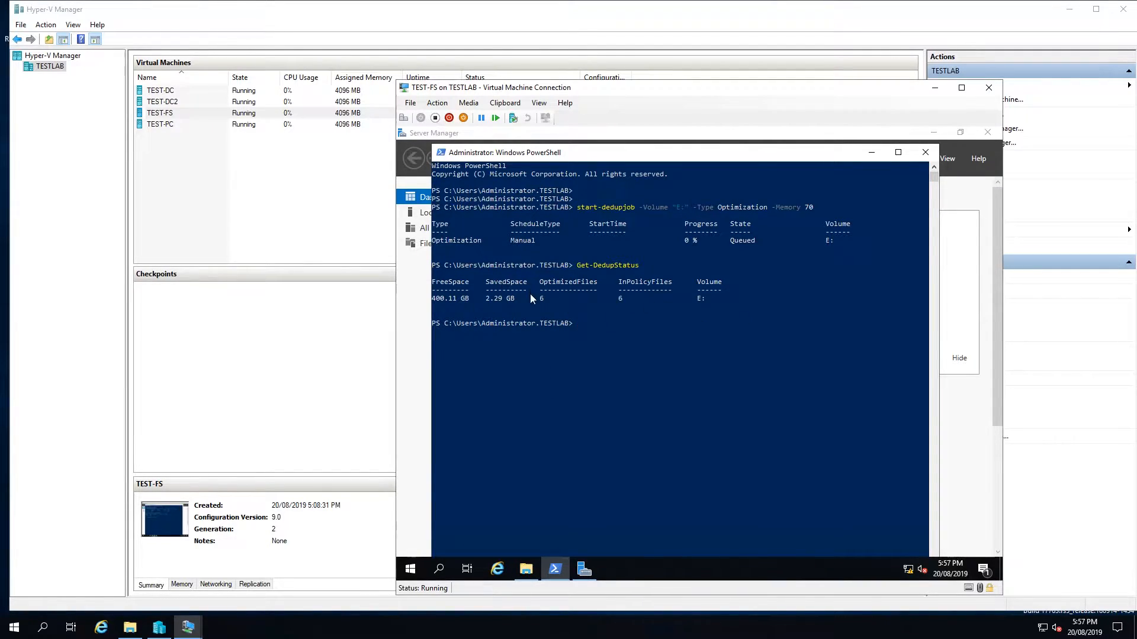
mouse_move(497, 568)
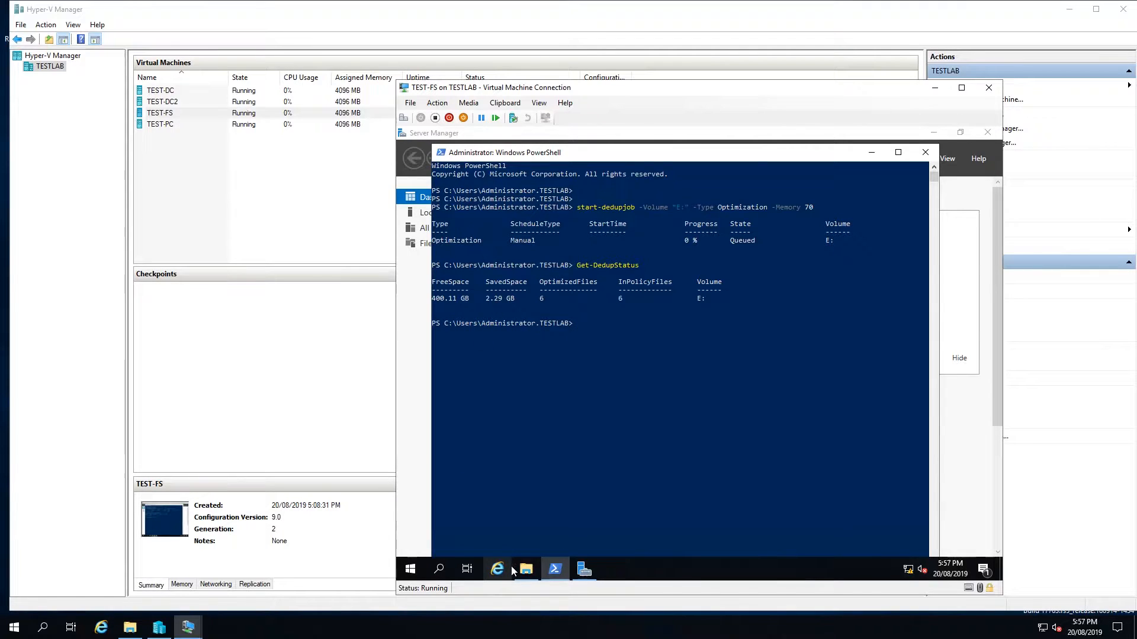
click(526, 569)
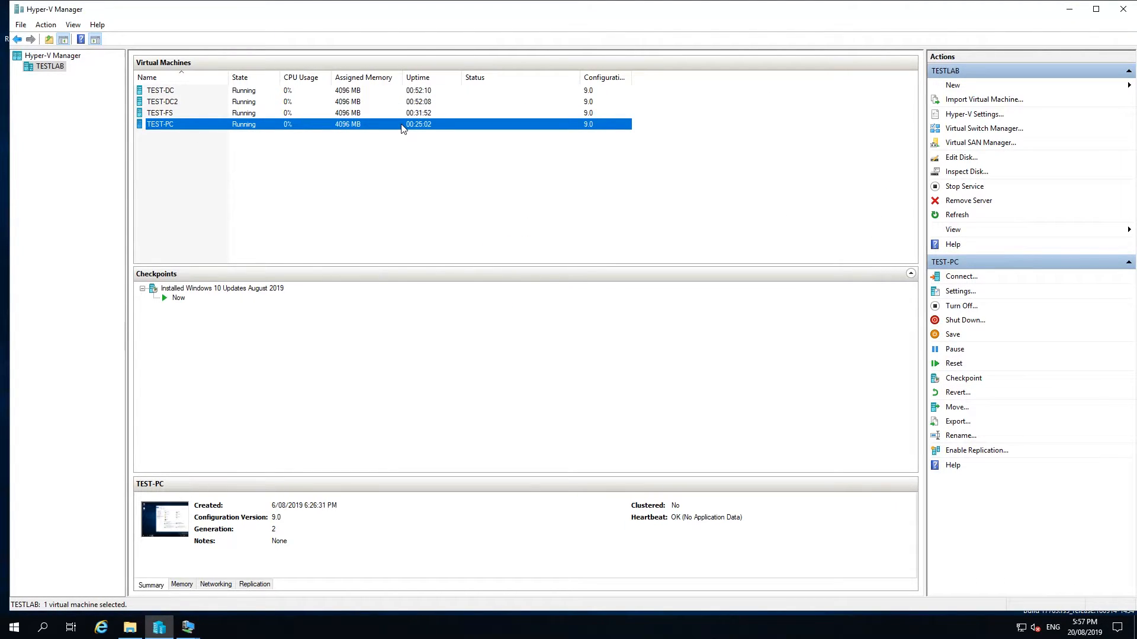
On TEST-PC, browse Workers Shared Drive (W:), then confirm This PC shows 400 GB free of 402 GB.
click(960, 276)
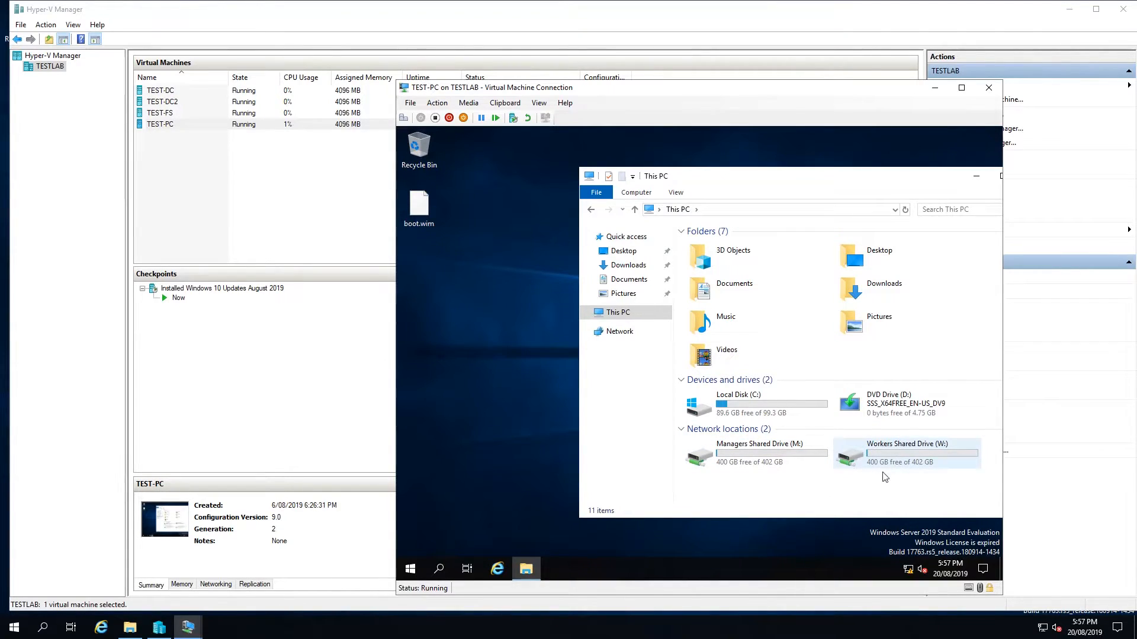
double_click(906, 453)
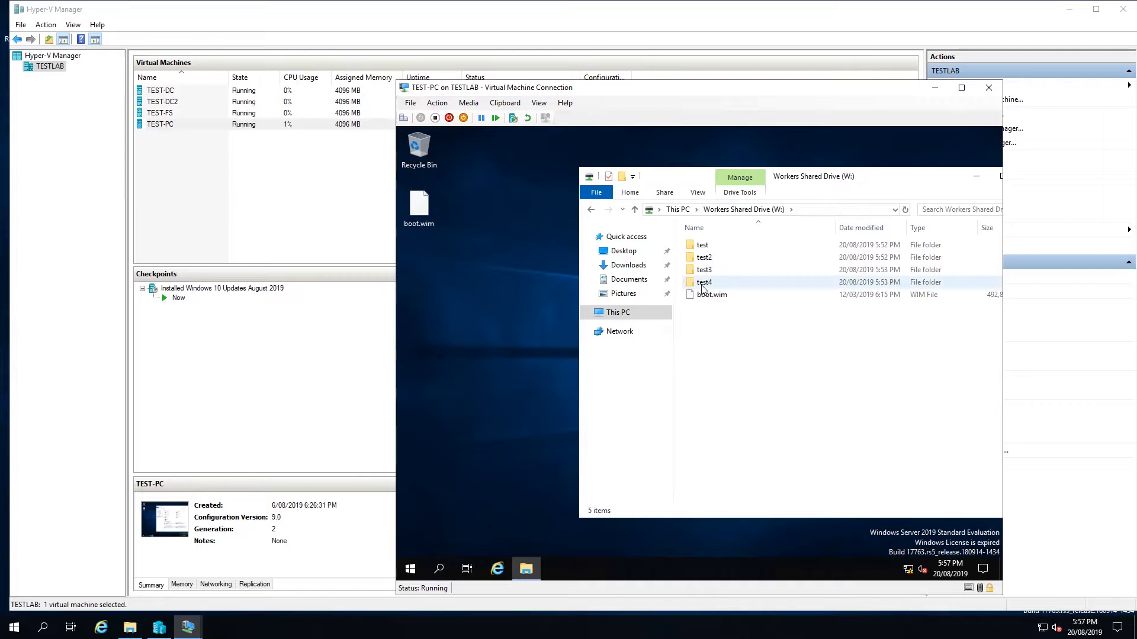
click(701, 244)
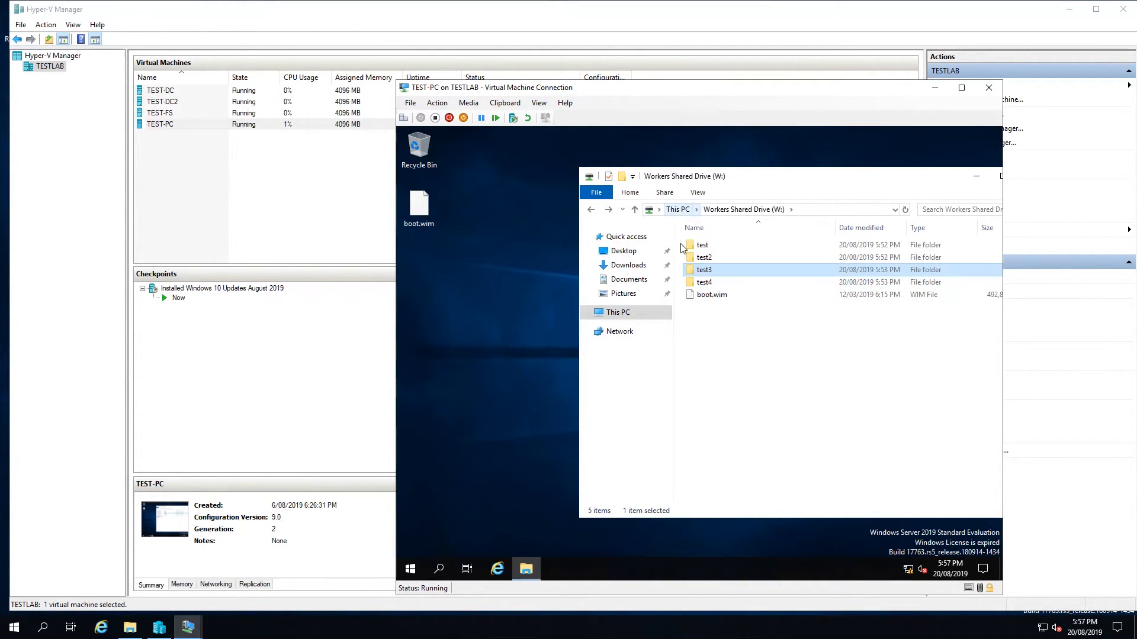
click(618, 312)
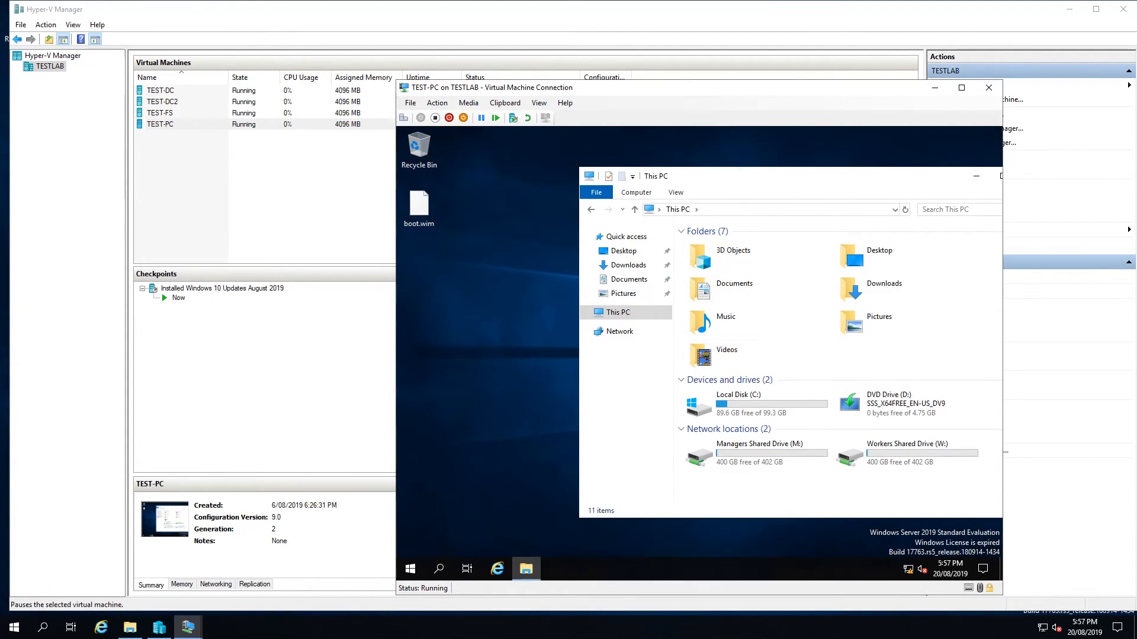
mouse_move(409, 427)
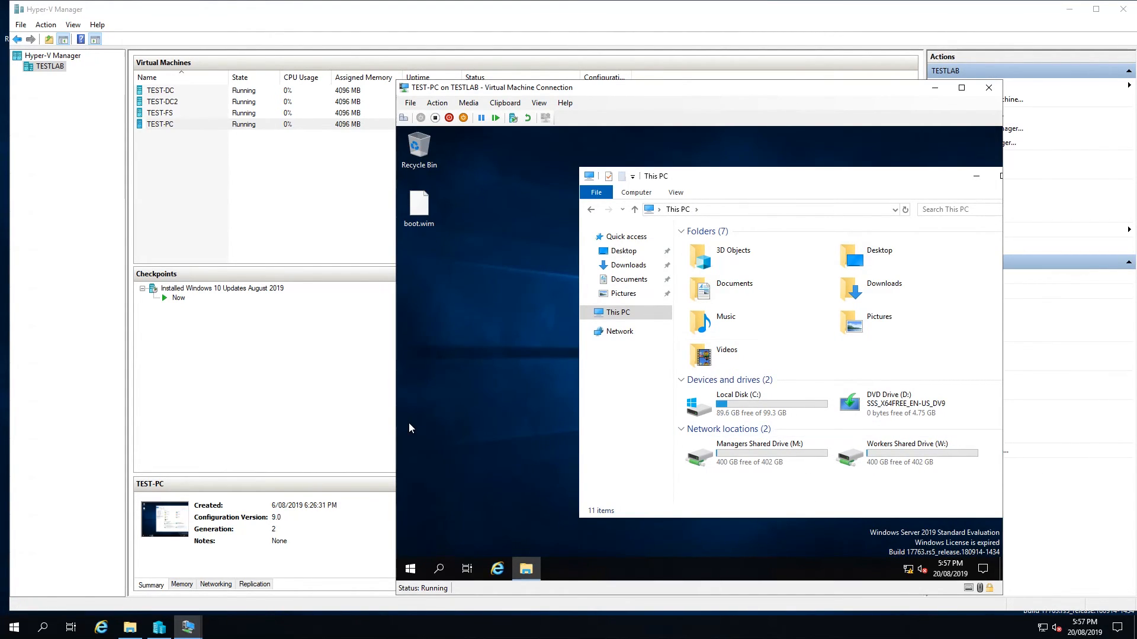